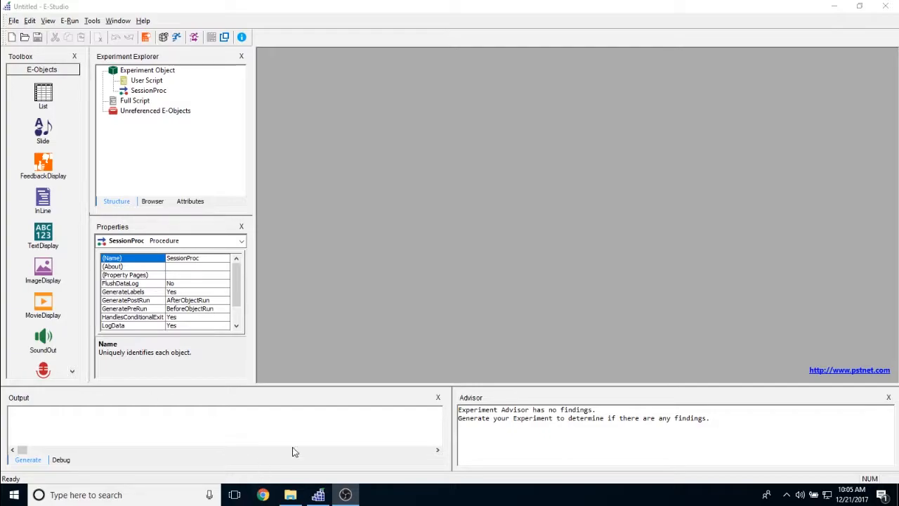
{"action": "mouse_move", "coordinate": [156, 70]}
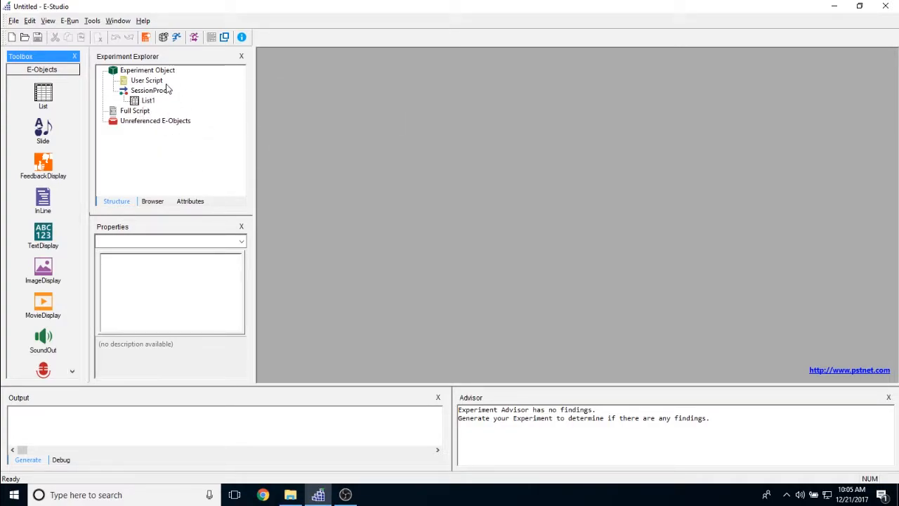
{"action": "mouse_move", "coordinate": [148, 101]}
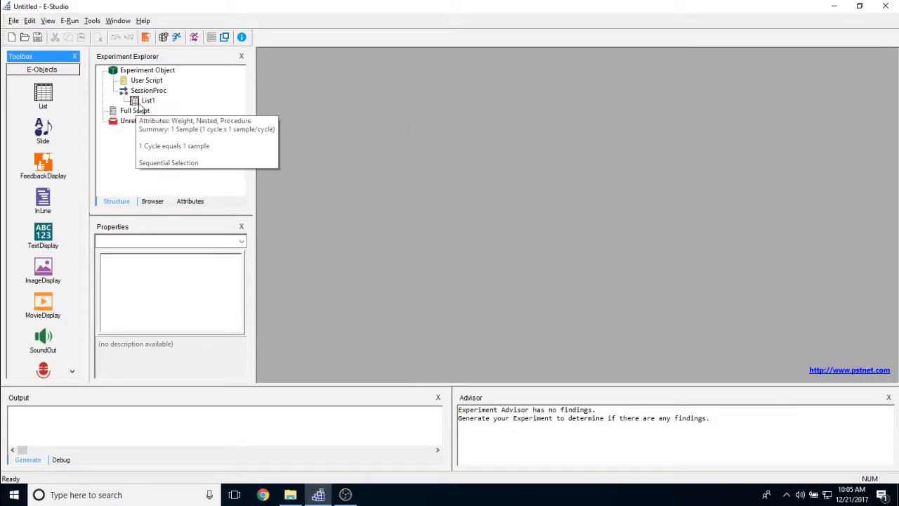
Select List1 inside SessionProc to show its properties.
{"action": "left_click", "coordinate": [147, 100]}
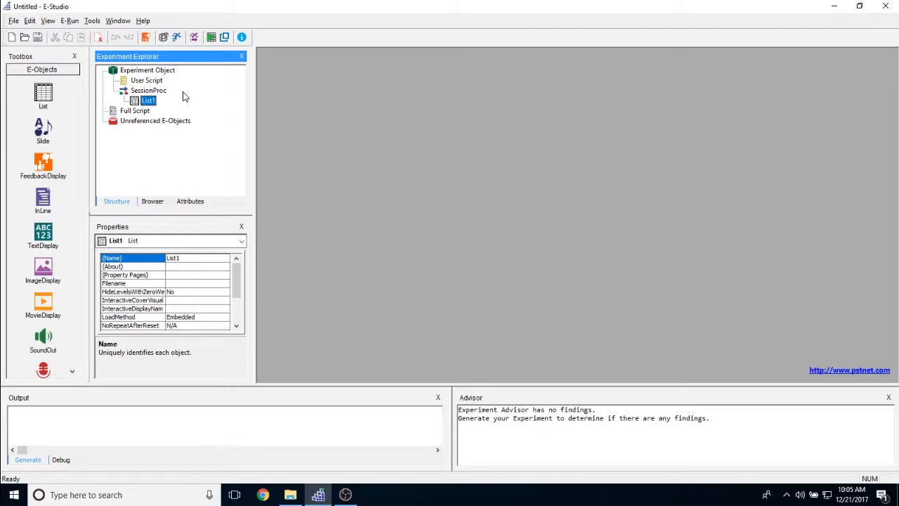
Rename the List1 object to SampleList from its context menu.
{"action": "scroll", "scroll_direction": "down", "scroll_amount": 3}
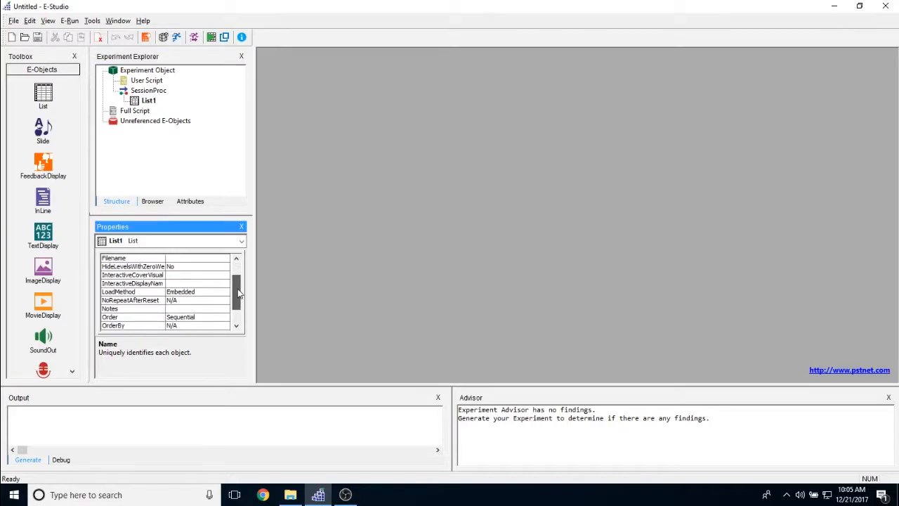
{"action": "left_click", "coordinate": [149, 99]}
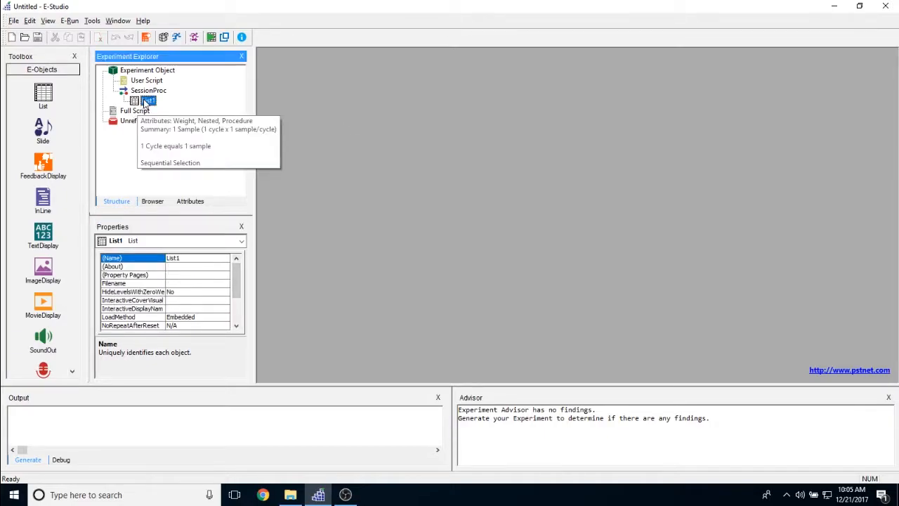
{"action": "right_click", "coordinate": [147, 101]}
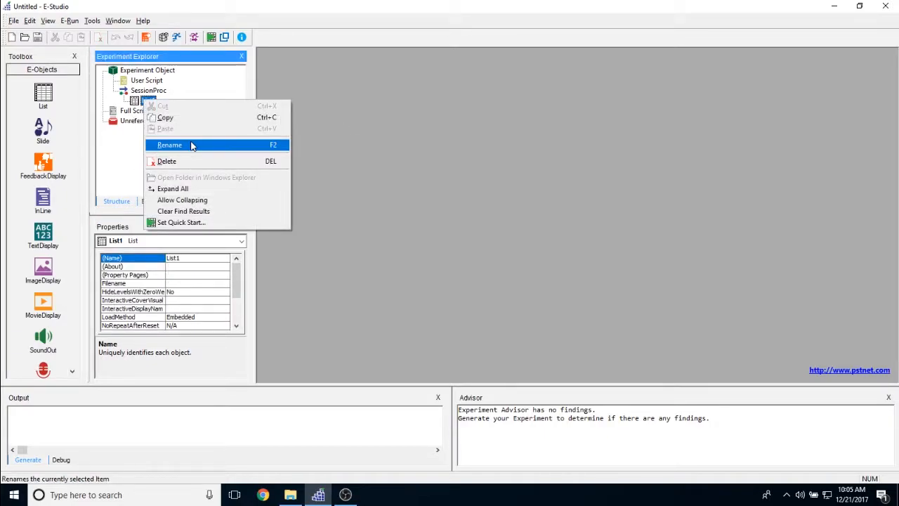
{"action": "left_click", "coordinate": [169, 144]}
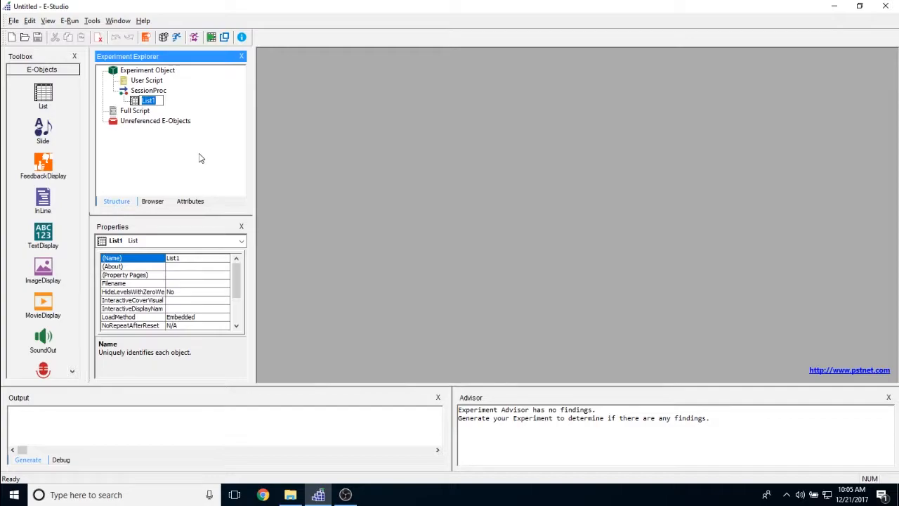
{"action": "type", "text": "SampleList"}
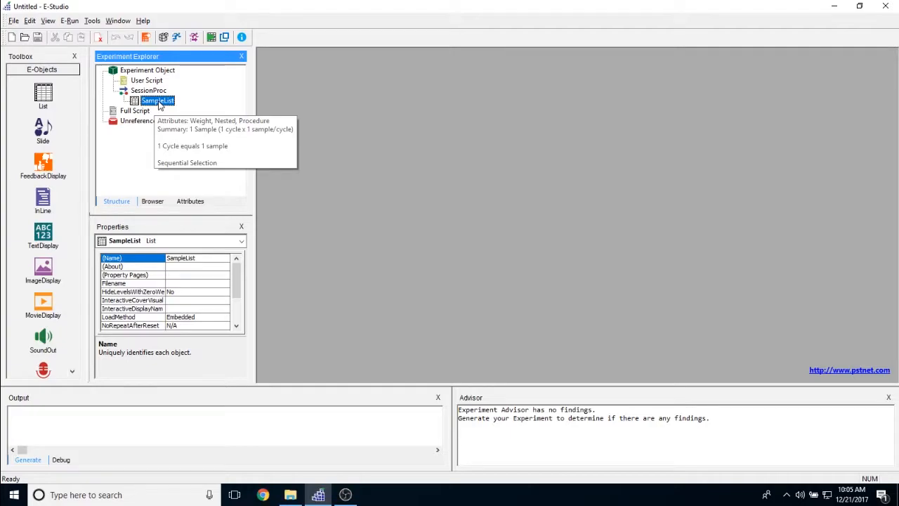
Open SampleList's editor and select the first level's Procedure cell.
{"action": "double_click", "coordinate": [157, 101]}
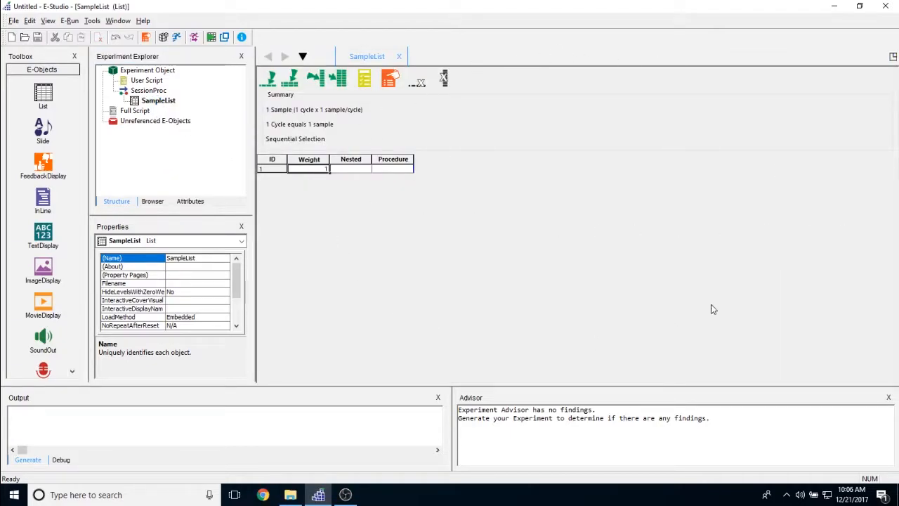
{"action": "mouse_move", "coordinate": [480, 213]}
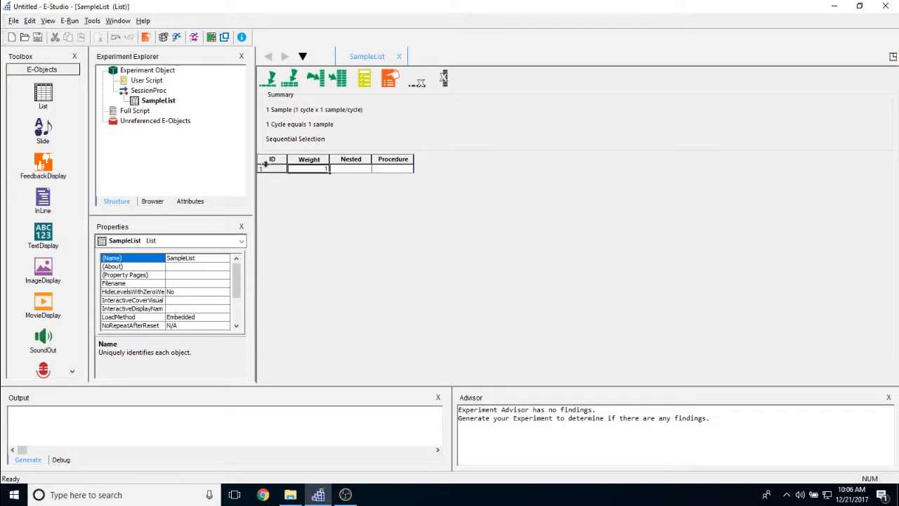
{"action": "left_click", "coordinate": [393, 169]}
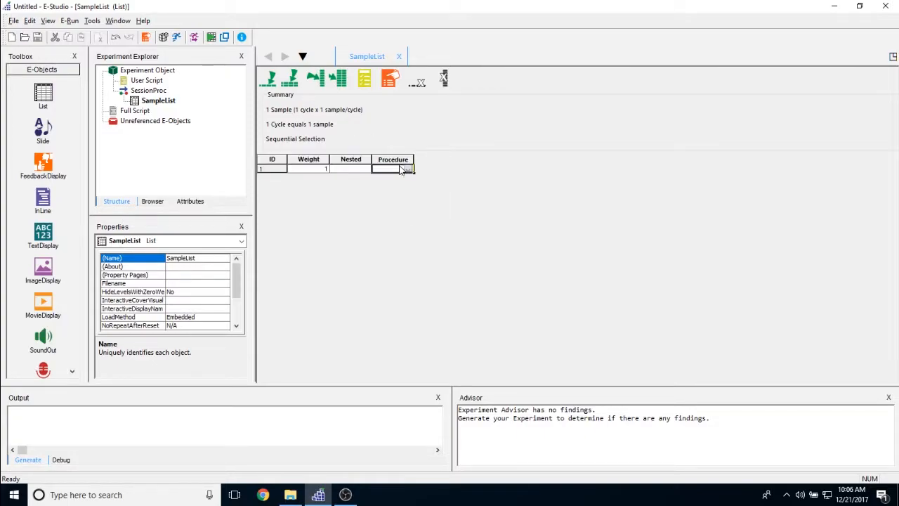
{"action": "mouse_move", "coordinate": [197, 173]}
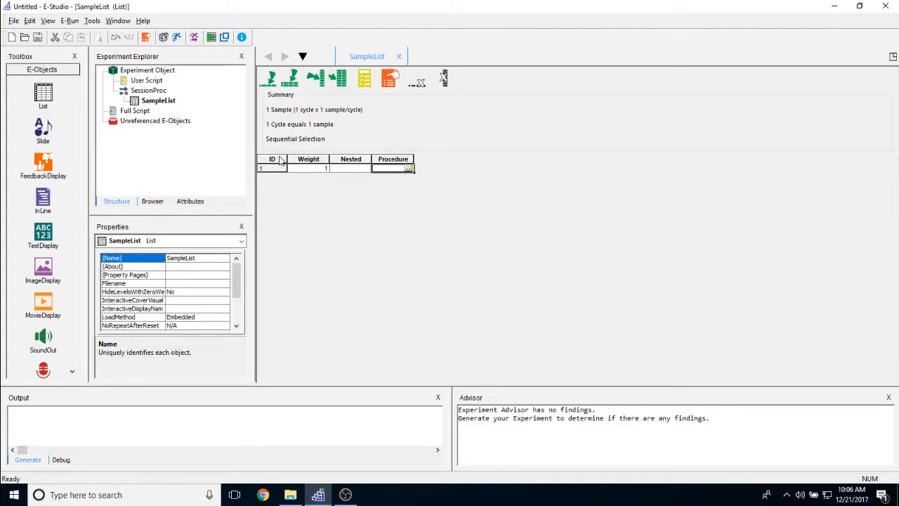
{"action": "left_click", "coordinate": [393, 167]}
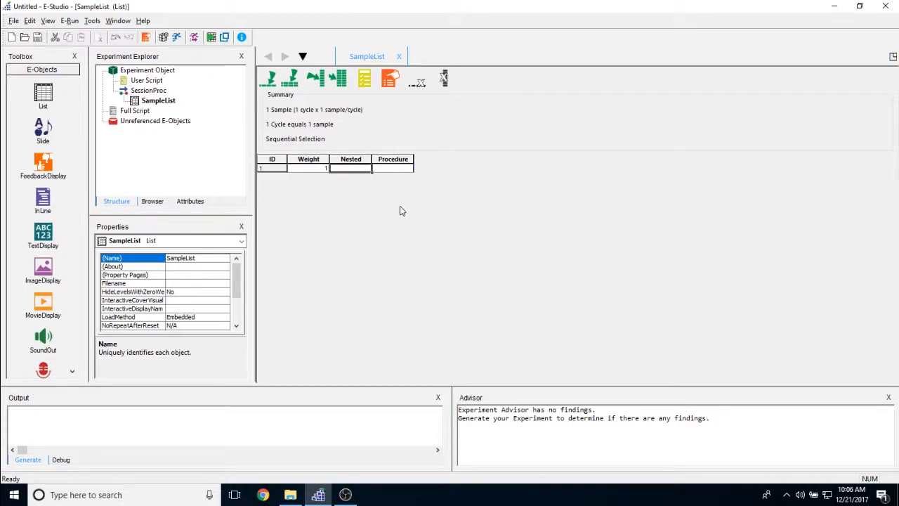
{"action": "mouse_move", "coordinate": [391, 202]}
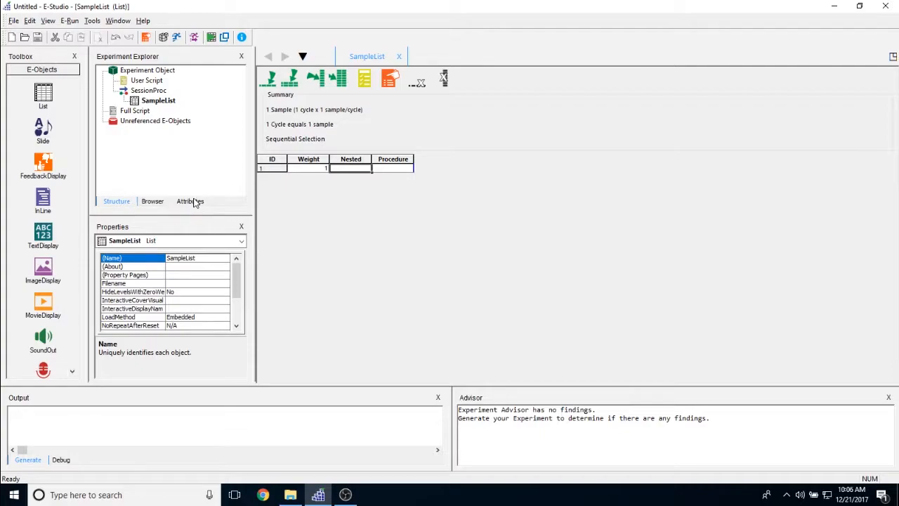
{"action": "mouse_move", "coordinate": [343, 219]}
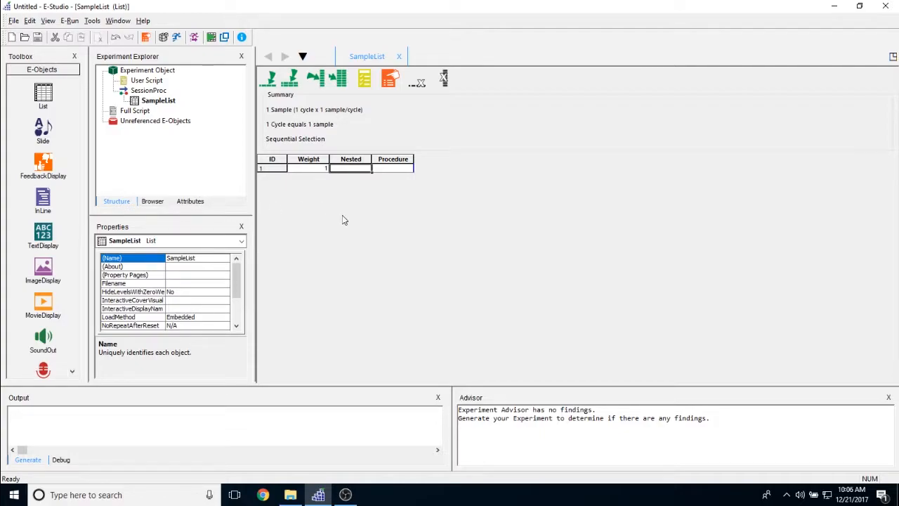
{"action": "mouse_move", "coordinate": [316, 38]}
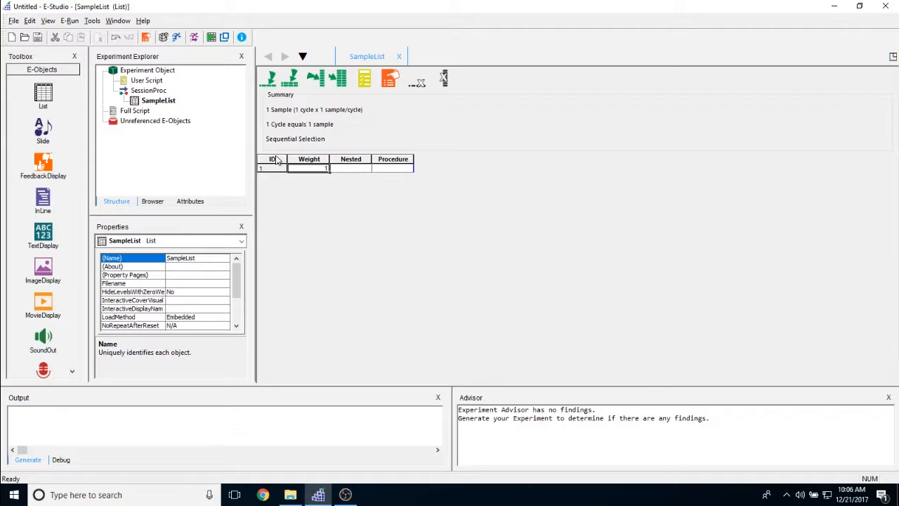
{"action": "mouse_move", "coordinate": [278, 210]}
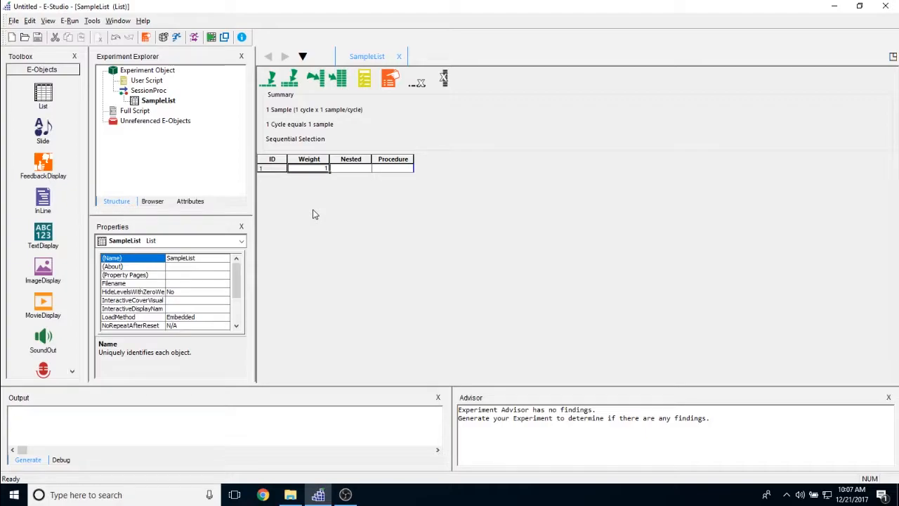
{"action": "mouse_move", "coordinate": [166, 227]}
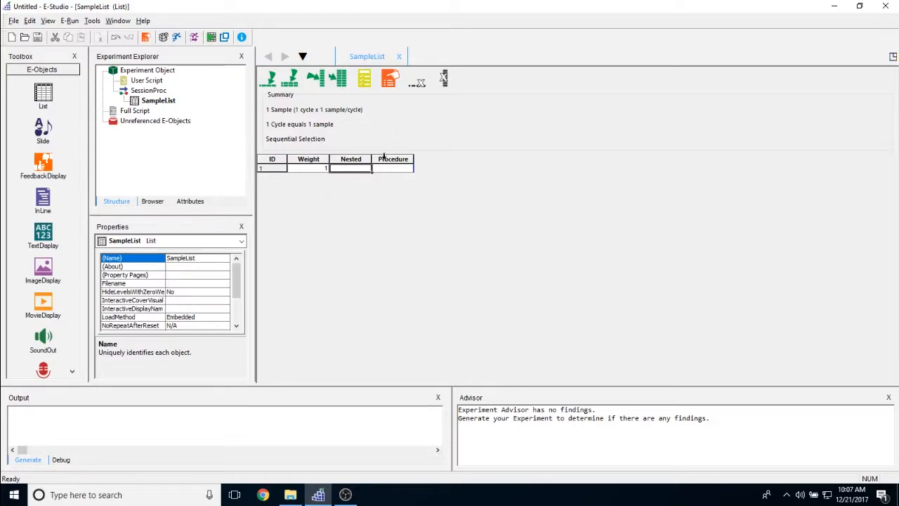
{"action": "left_click", "coordinate": [393, 167]}
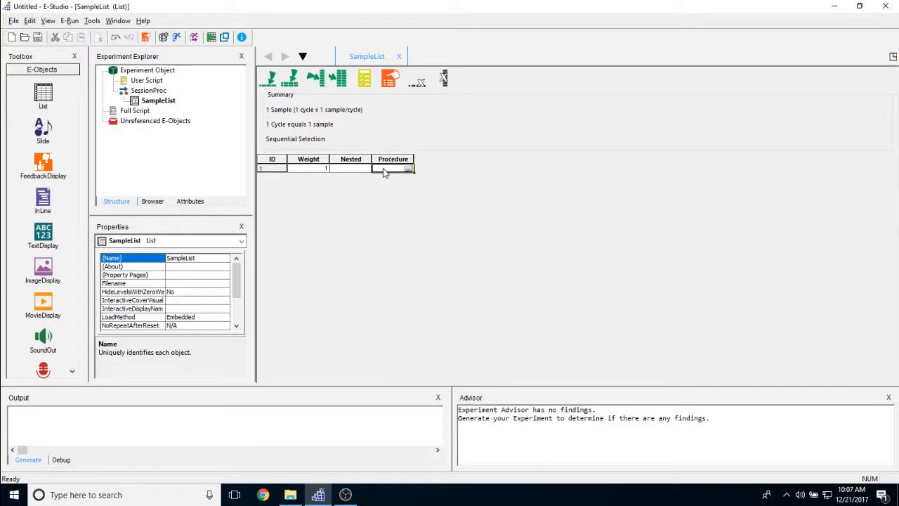
{"action": "mouse_move", "coordinate": [388, 177]}
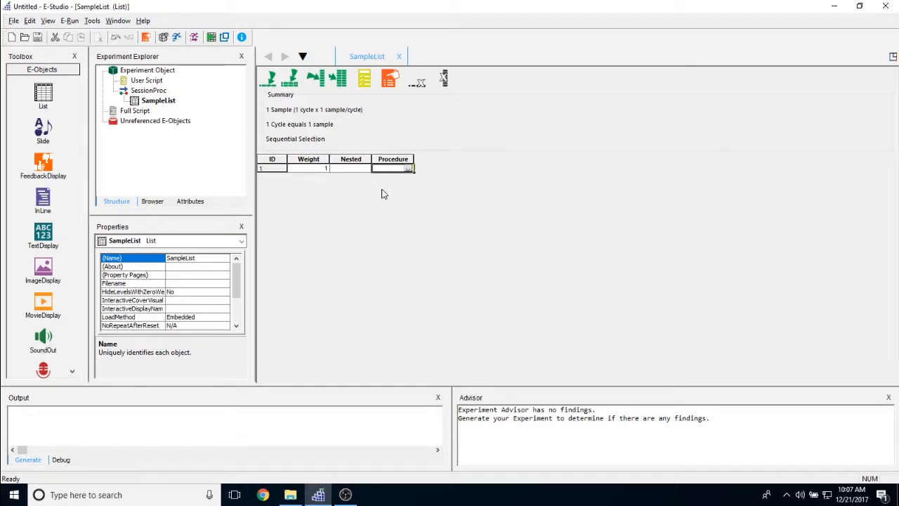
{"action": "mouse_move", "coordinate": [357, 172]}
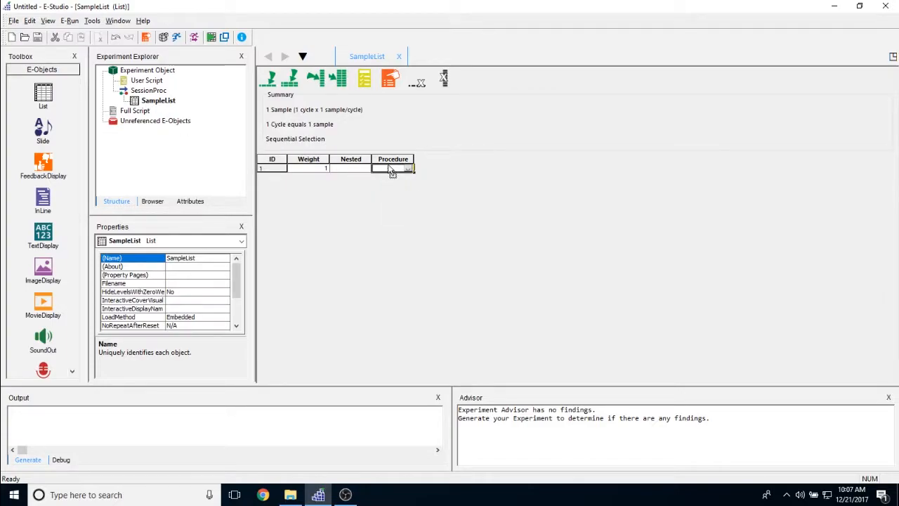
{"action": "mouse_move", "coordinate": [362, 185]}
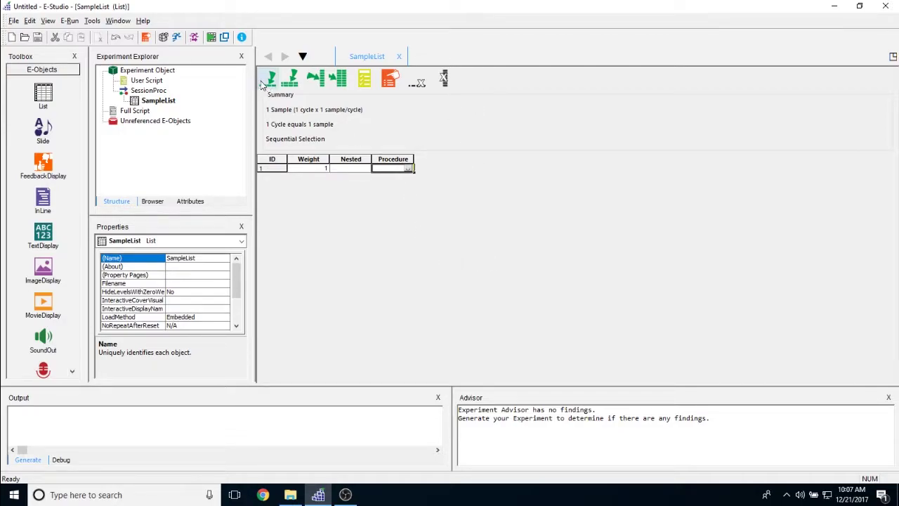
{"action": "mouse_move", "coordinate": [278, 93]}
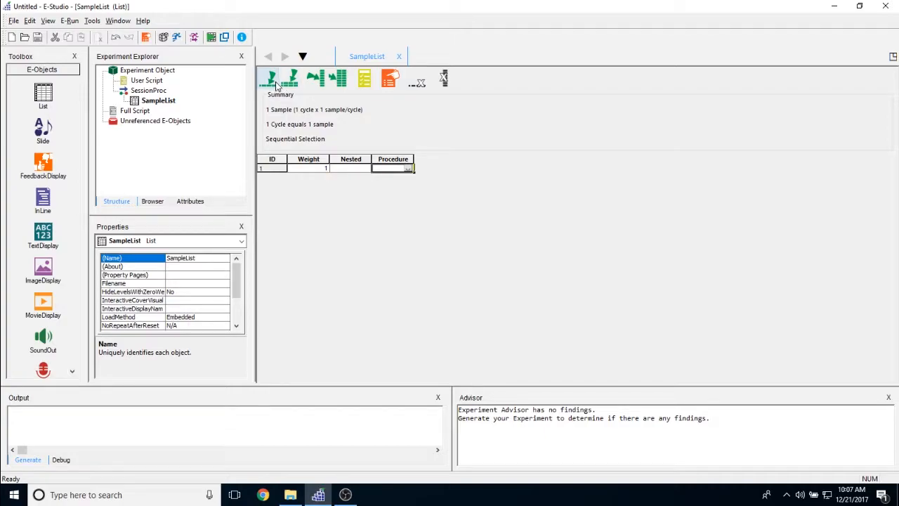
{"action": "mouse_move", "coordinate": [268, 80]}
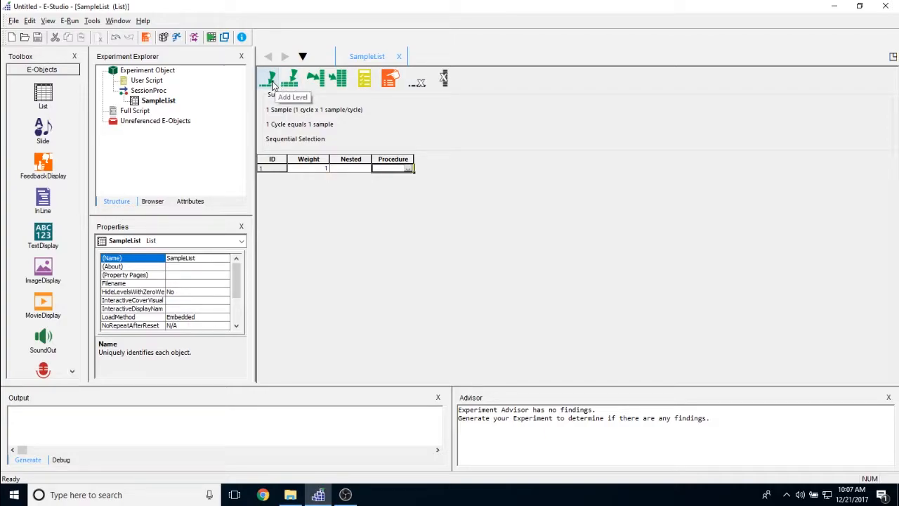
Add a second level to SampleList and select its Nested cell.
{"action": "left_click", "coordinate": [267, 79]}
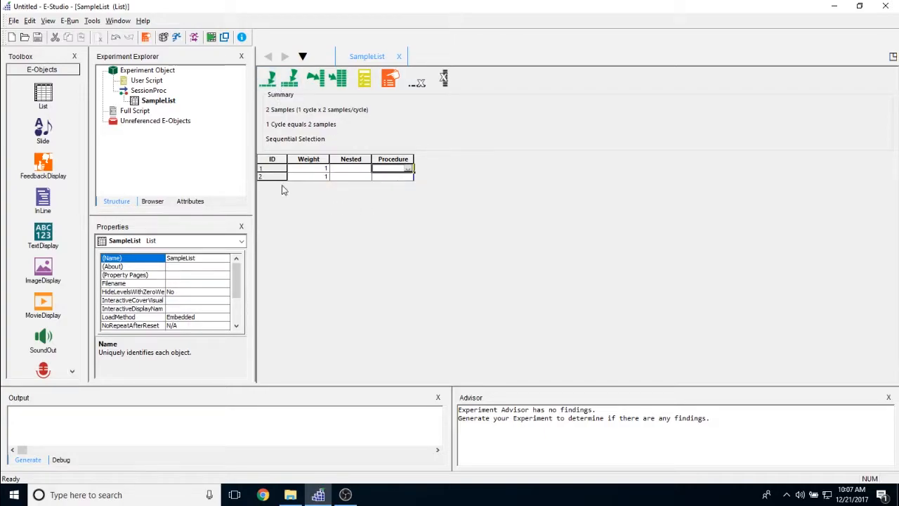
{"action": "left_click", "coordinate": [269, 177]}
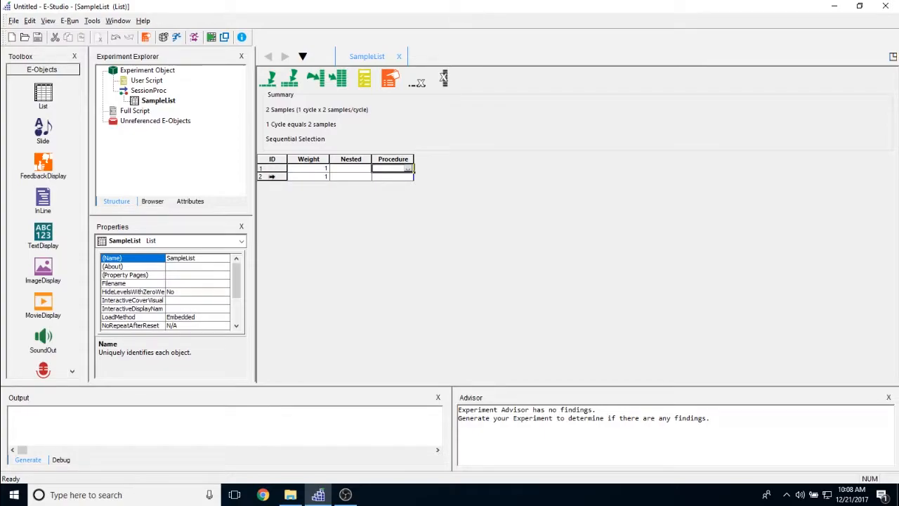
{"action": "left_click", "coordinate": [350, 177]}
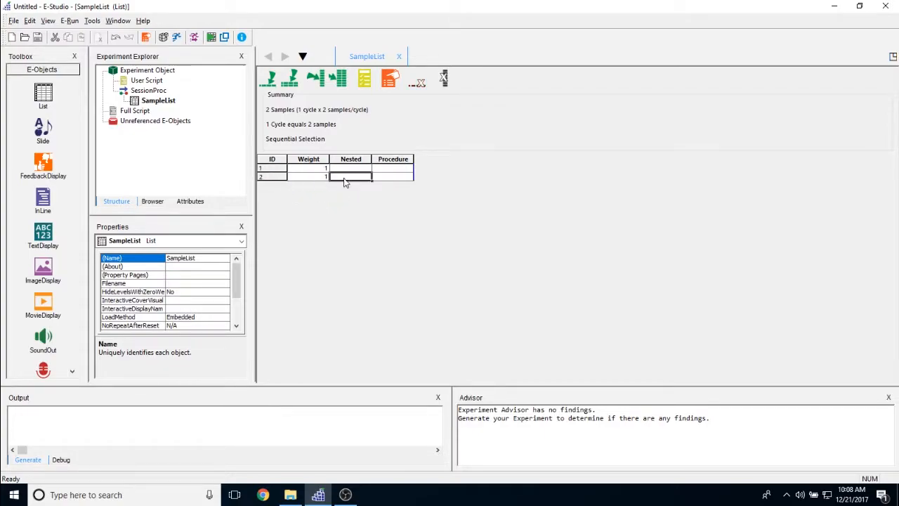
{"action": "mouse_move", "coordinate": [341, 195]}
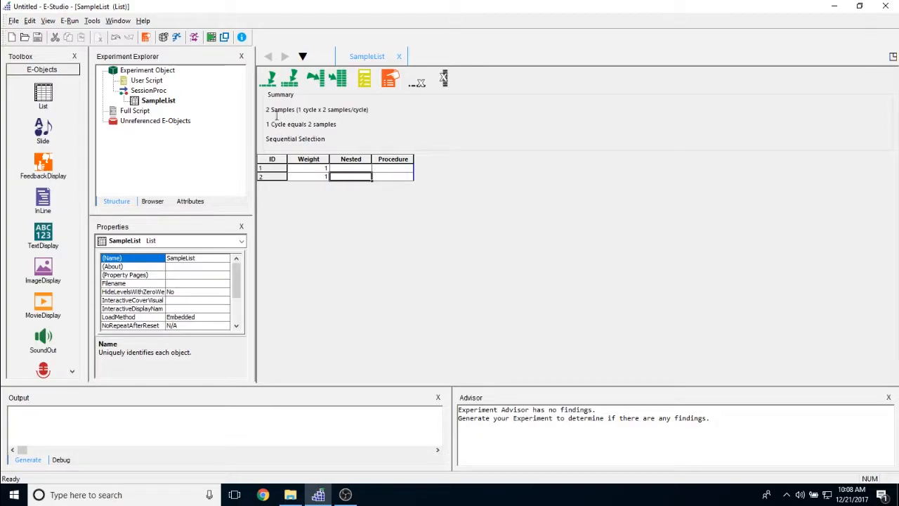
{"action": "mouse_move", "coordinate": [292, 78]}
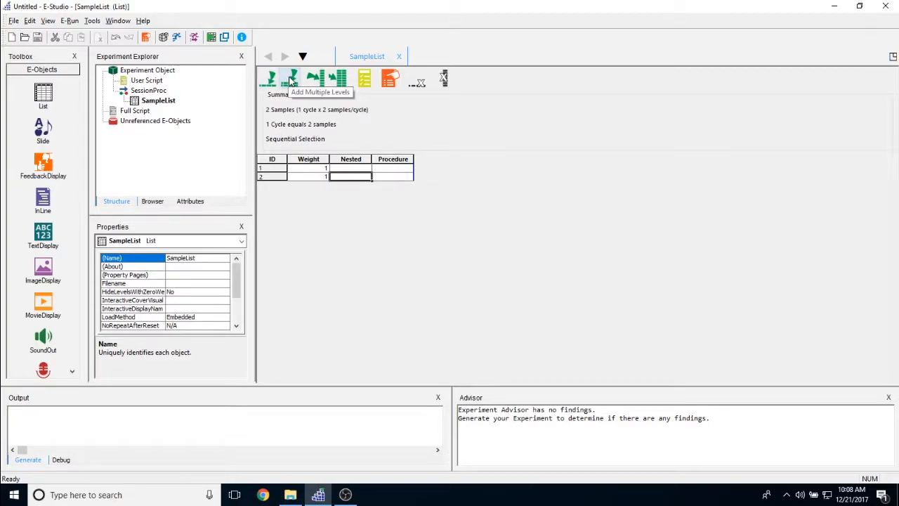
Add three more levels at once so SampleList holds five levels.
{"action": "left_click", "coordinate": [298, 78]}
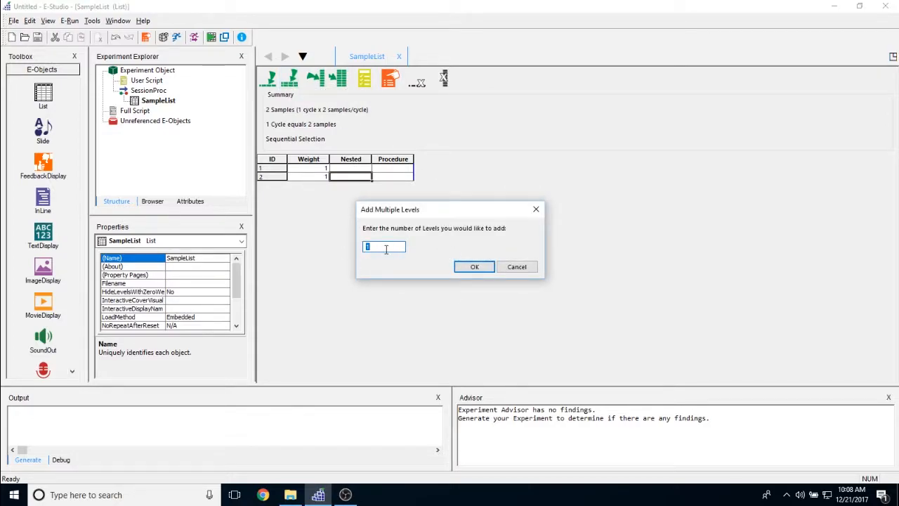
{"action": "type", "text": "3"}
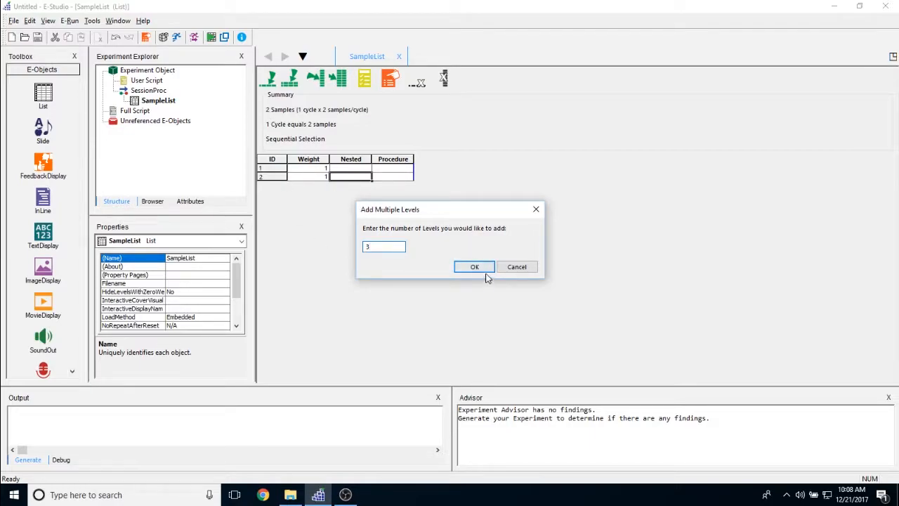
{"action": "left_click", "coordinate": [475, 267]}
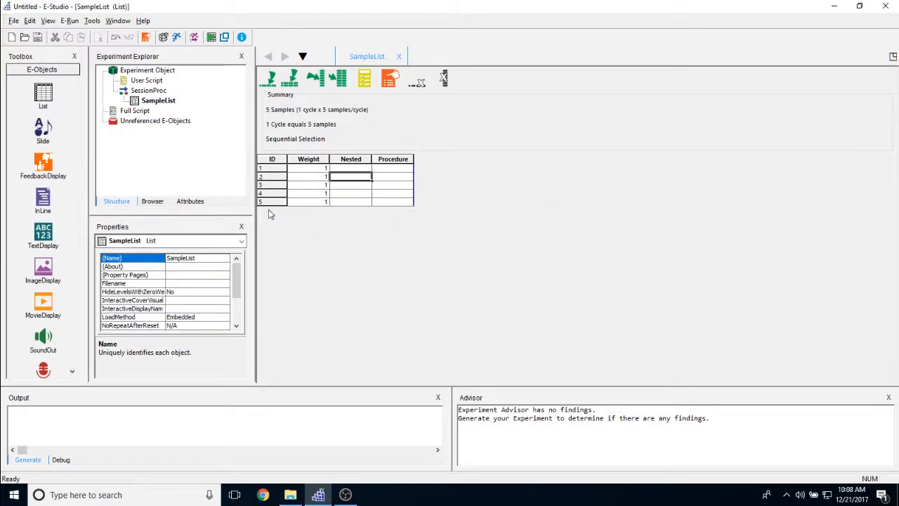
{"action": "mouse_move", "coordinate": [317, 80]}
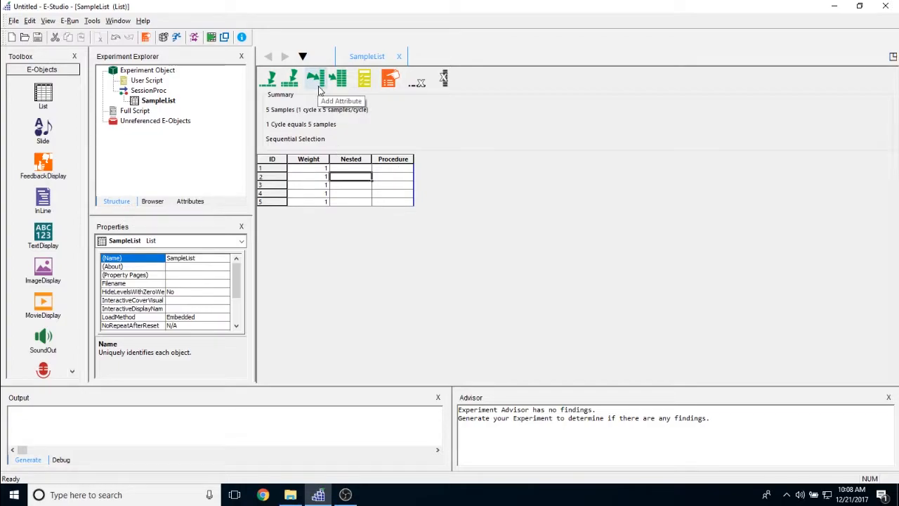
{"action": "mouse_move", "coordinate": [321, 83]}
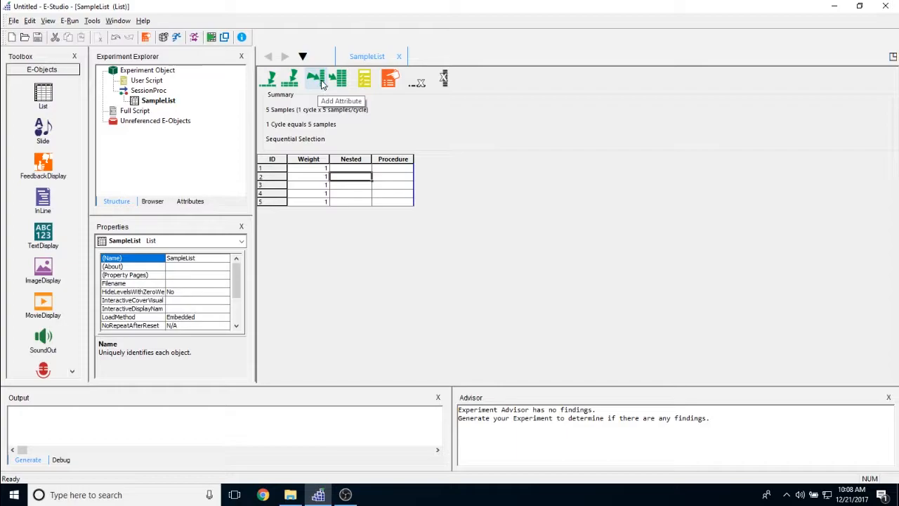
Add an Attribute1 column, check it in the Attributes tab, and return to Structure.
{"action": "left_click", "coordinate": [317, 79]}
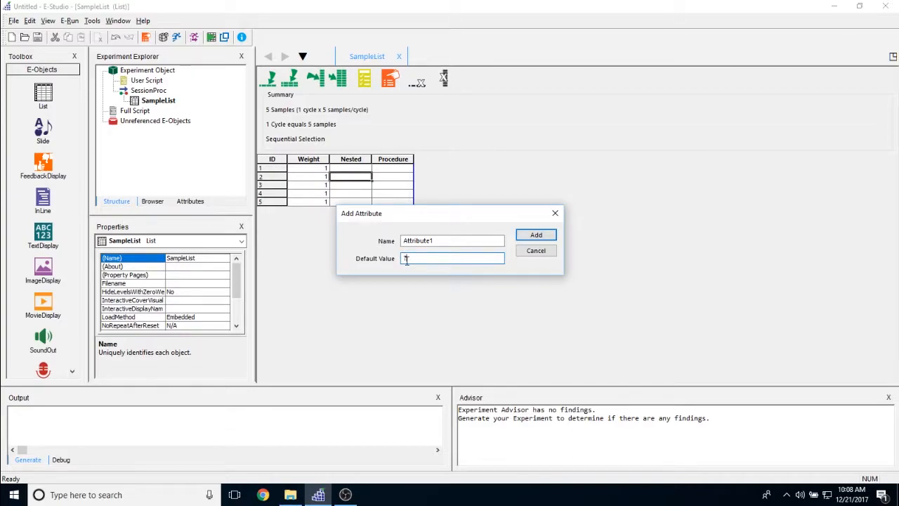
{"action": "left_click", "coordinate": [535, 235]}
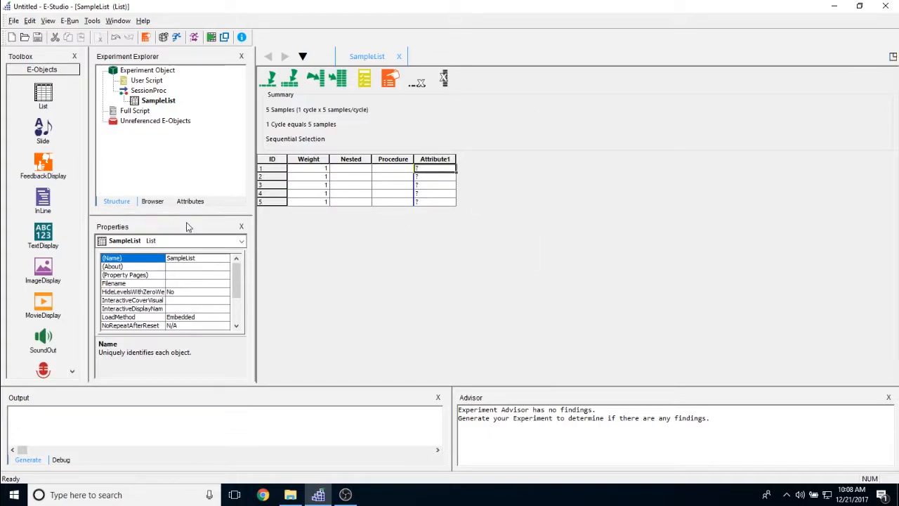
{"action": "left_click", "coordinate": [191, 201]}
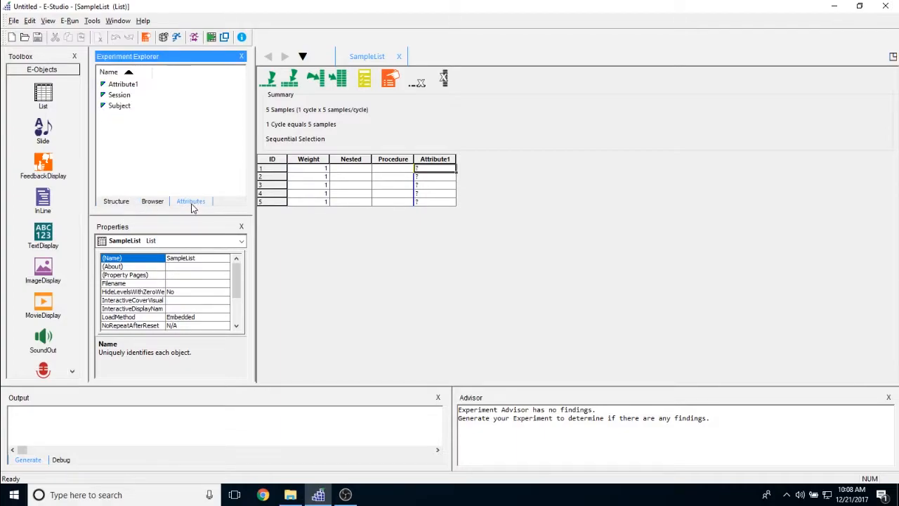
{"action": "left_click", "coordinate": [123, 84]}
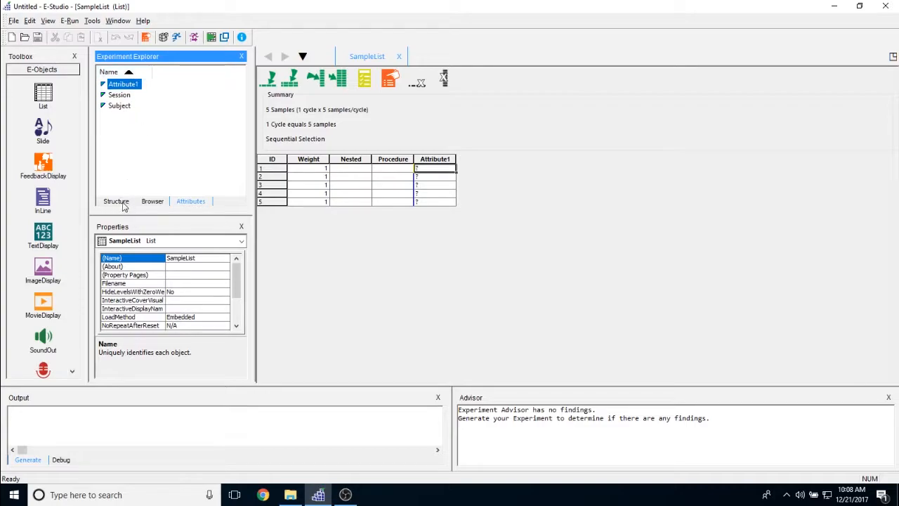
{"action": "left_click", "coordinate": [115, 201]}
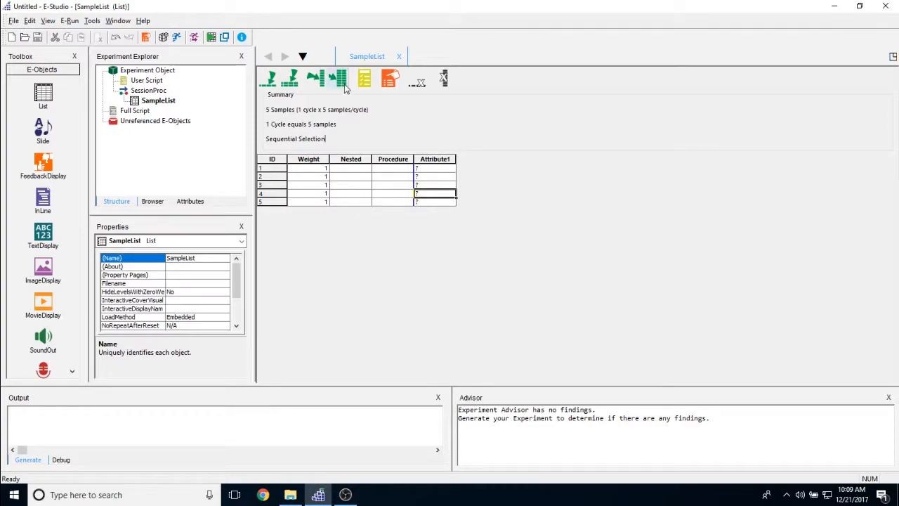
{"action": "mouse_move", "coordinate": [340, 84]}
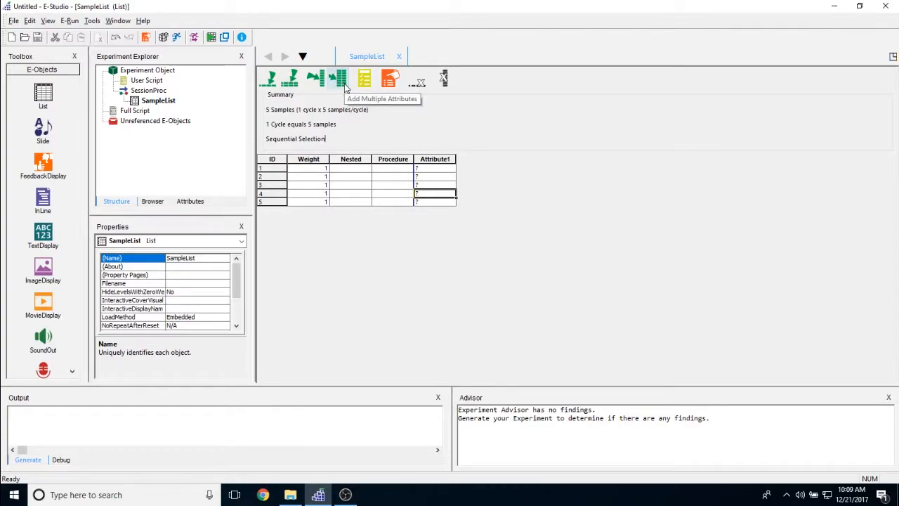
Add three more attributes, creating Attribute2, Attribute3 and Attribute4 columns.
{"action": "left_click", "coordinate": [336, 79]}
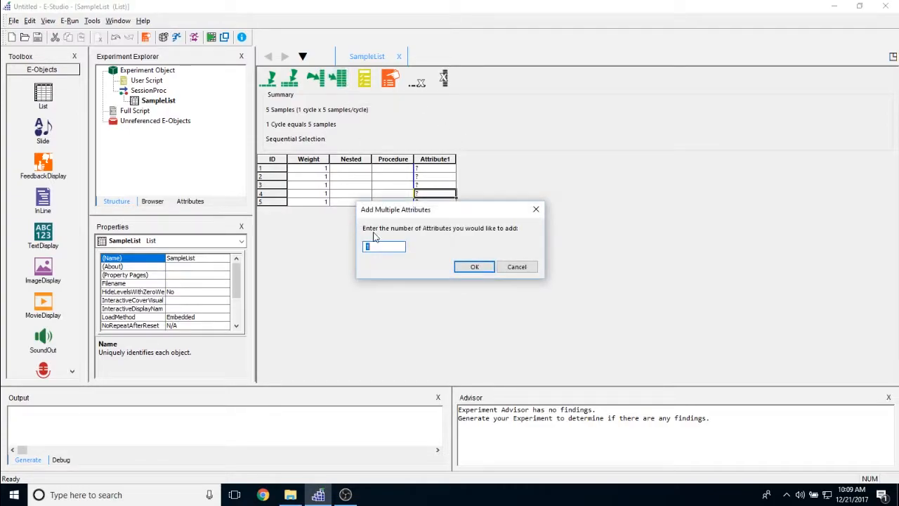
{"action": "type", "text": "3"}
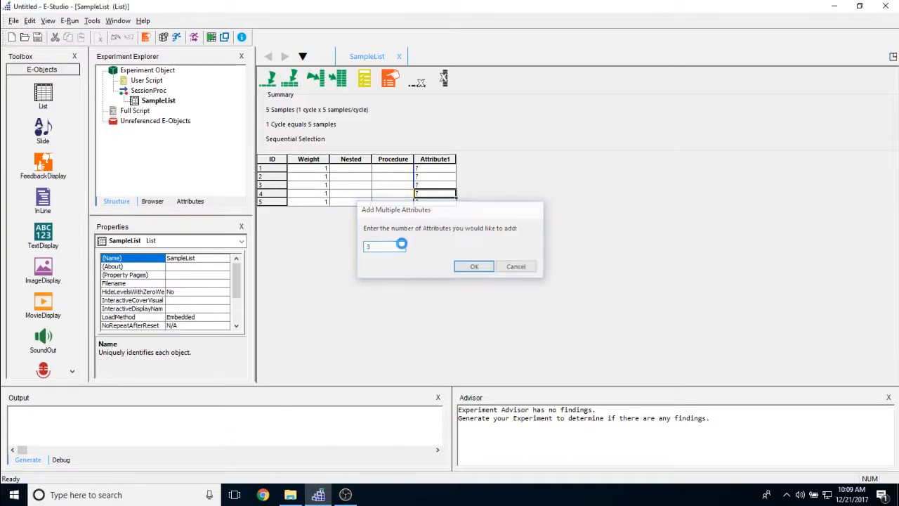
{"action": "left_click", "coordinate": [474, 266]}
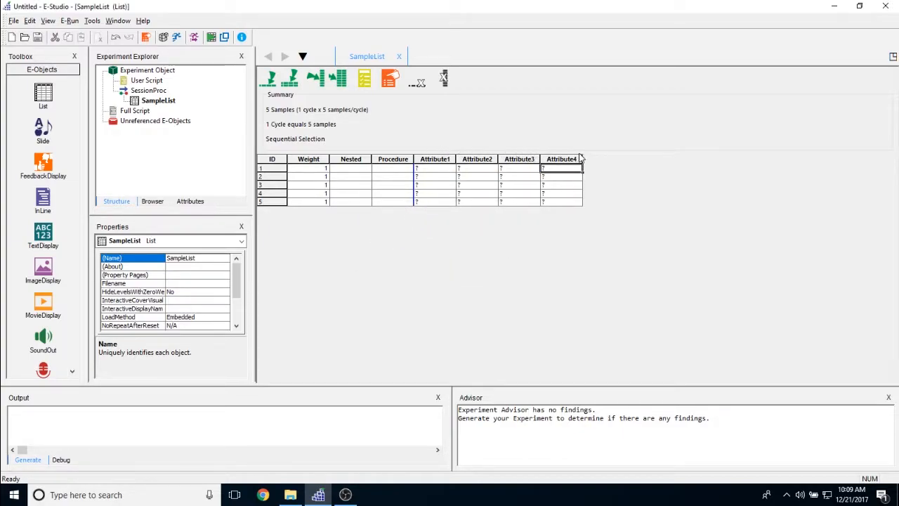
{"action": "mouse_move", "coordinate": [484, 194]}
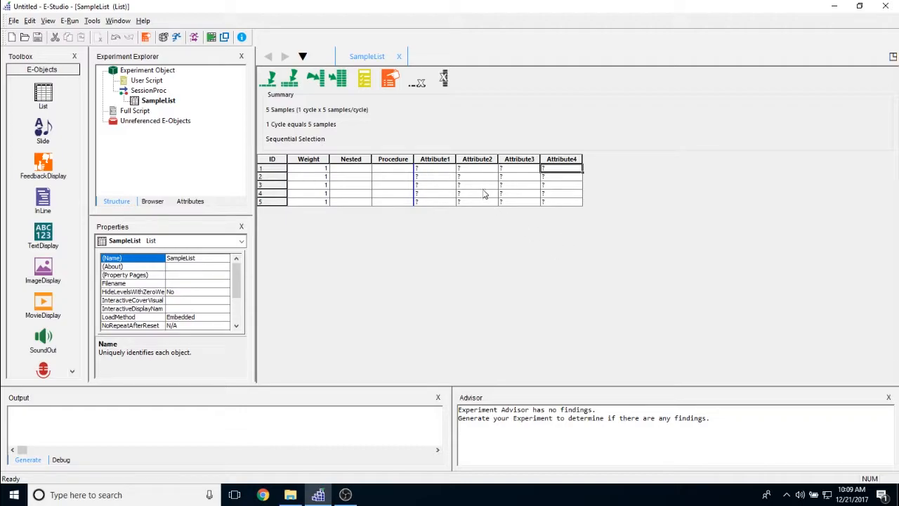
{"action": "left_click", "coordinate": [519, 167]}
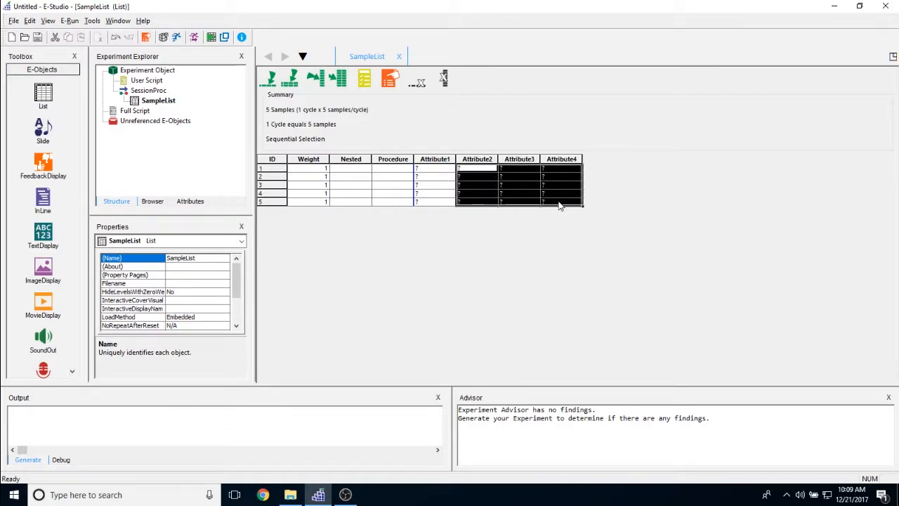
{"action": "mouse_move", "coordinate": [337, 79]}
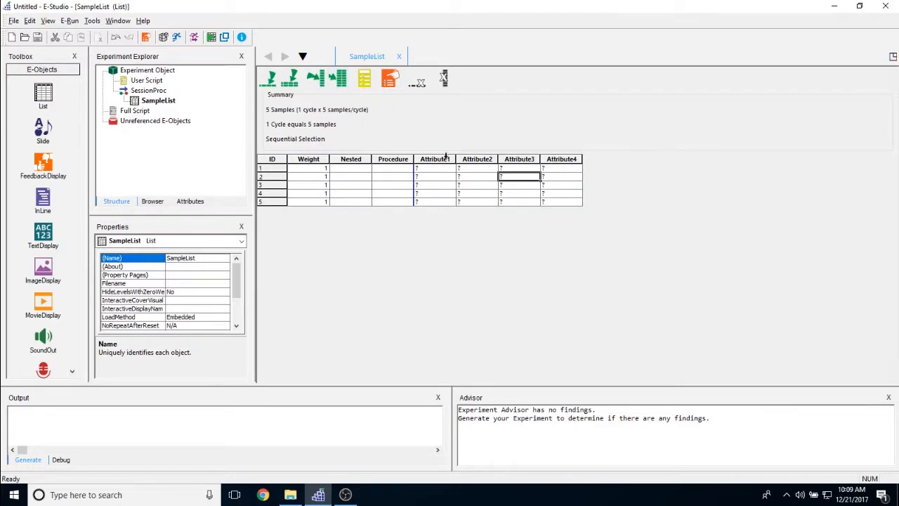
Rename the first attribute column to Attribute5 via its Edit Attribute dialog.
{"action": "double_click", "coordinate": [435, 159]}
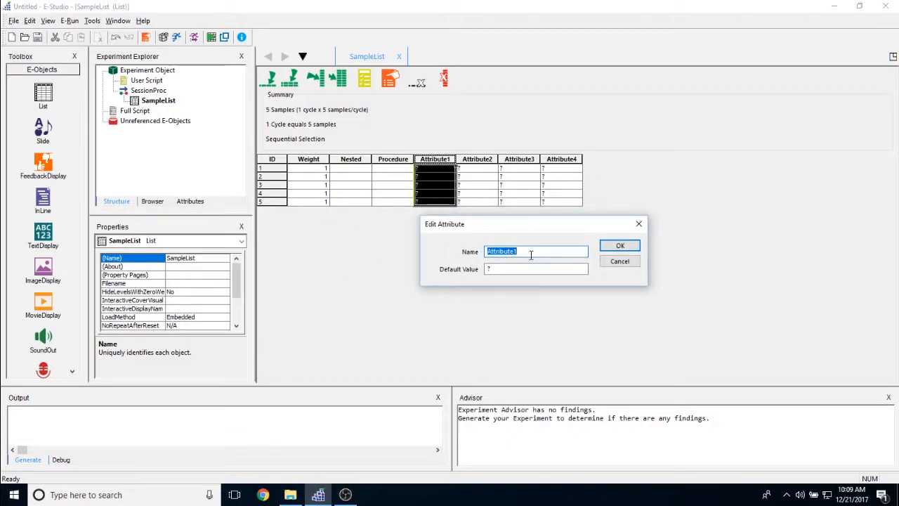
{"action": "type", "text": "Attribute5"}
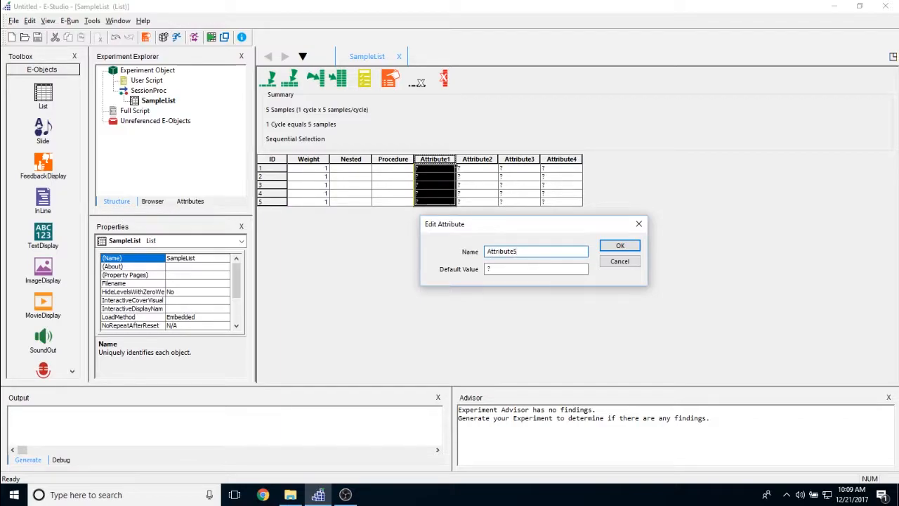
{"action": "left_click", "coordinate": [619, 244]}
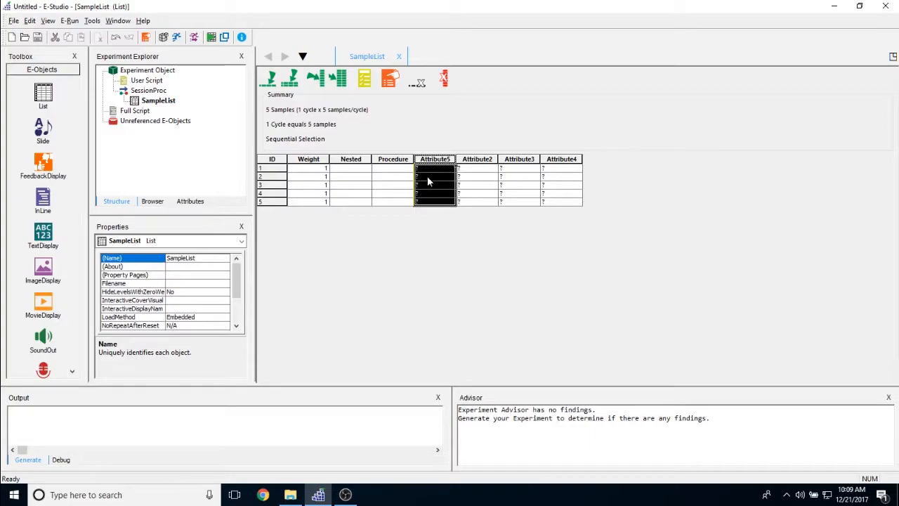
{"action": "double_click", "coordinate": [435, 159]}
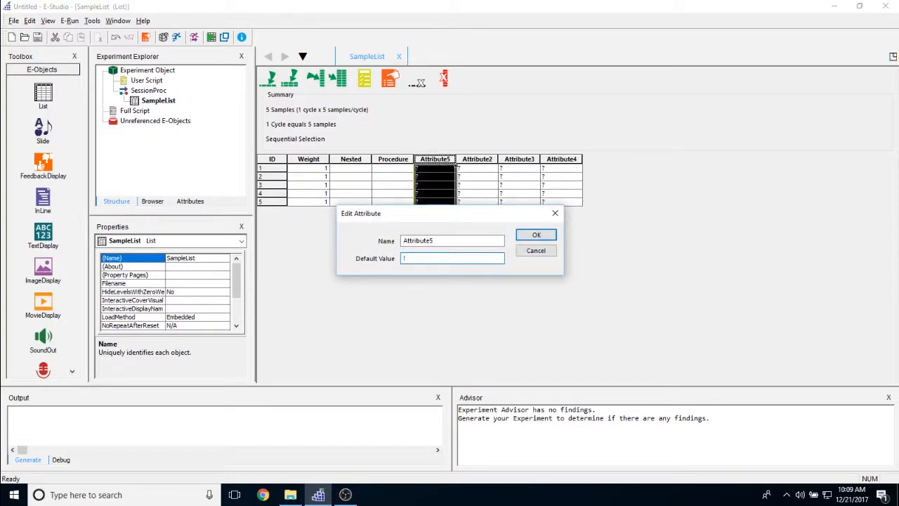
{"action": "left_click", "coordinate": [536, 235]}
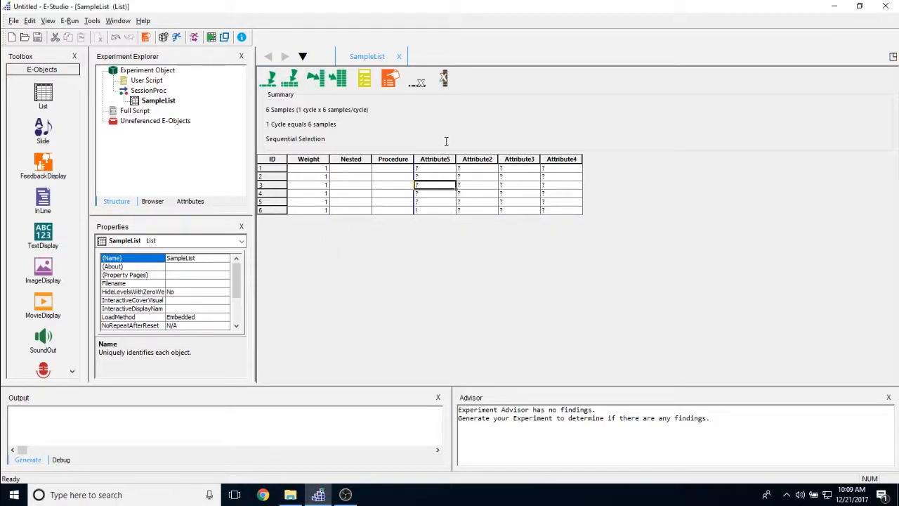
{"action": "left_click", "coordinate": [432, 211]}
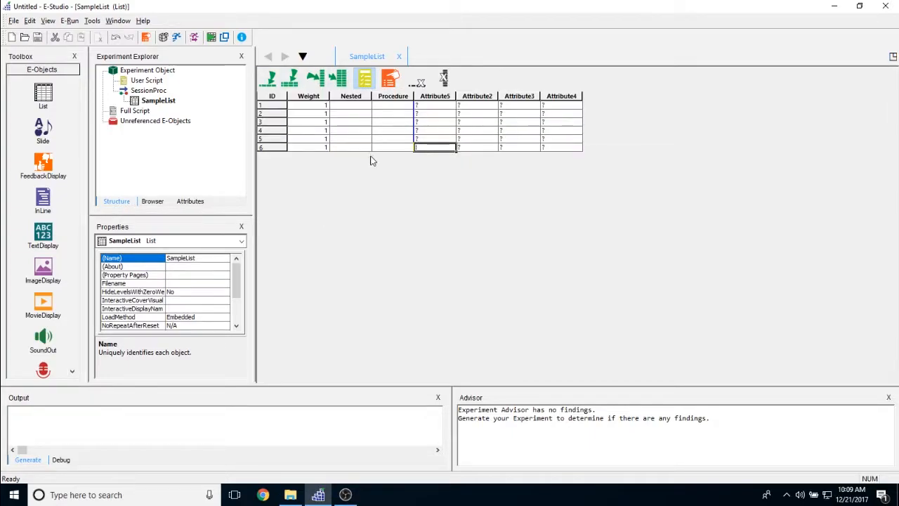
{"action": "left_click", "coordinate": [367, 79]}
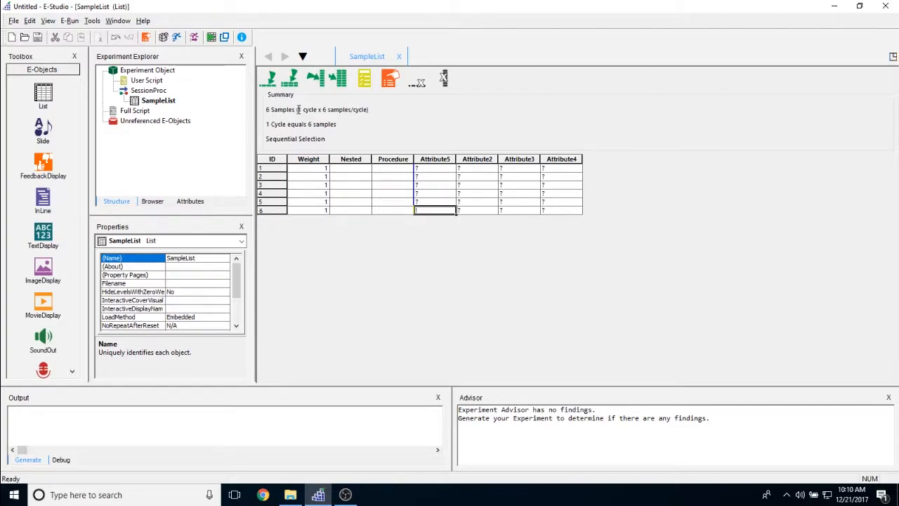
{"action": "double_click", "coordinate": [309, 110]}
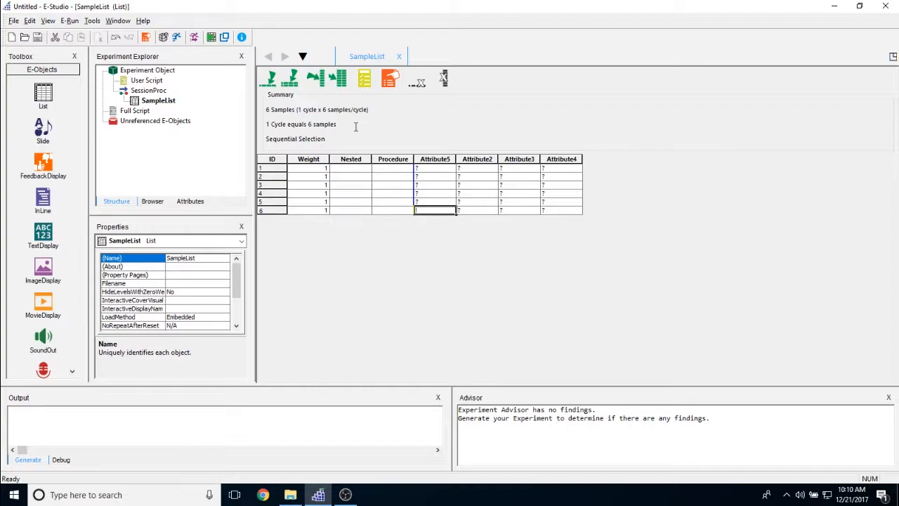
{"action": "mouse_move", "coordinate": [338, 129]}
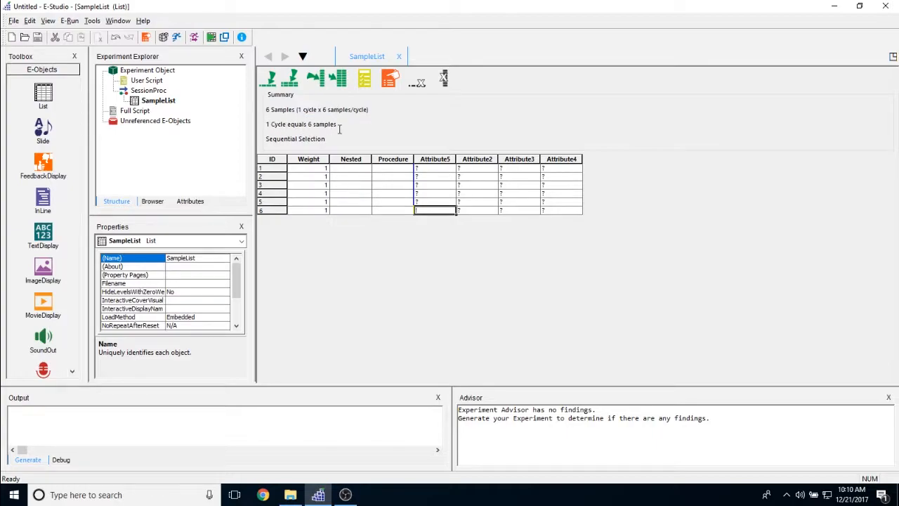
{"action": "double_click", "coordinate": [295, 139]}
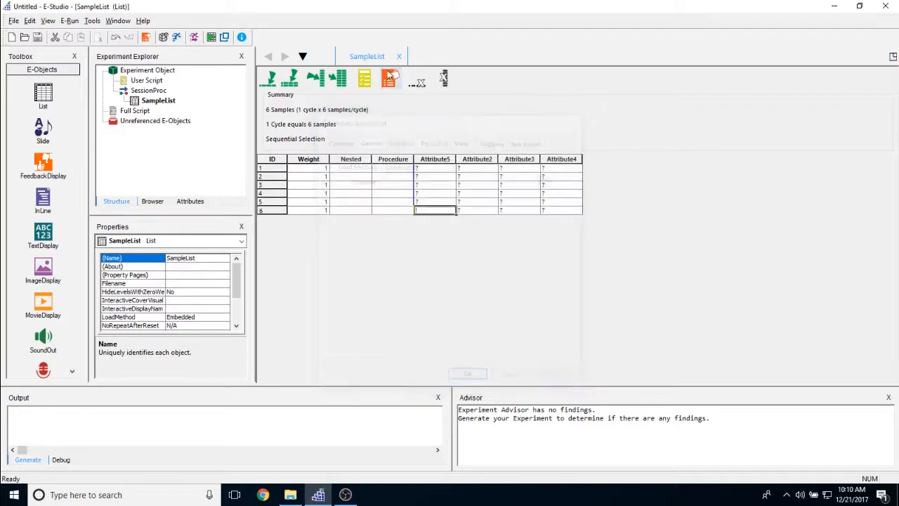
{"action": "mouse_move", "coordinate": [390, 78]}
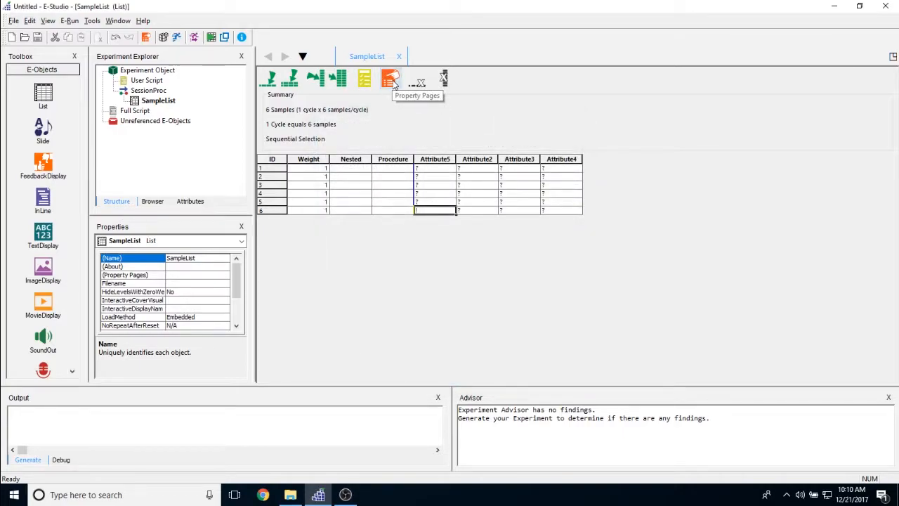
In SampleList Properties, try the File load method, then show the Common tab.
{"action": "left_click", "coordinate": [388, 78]}
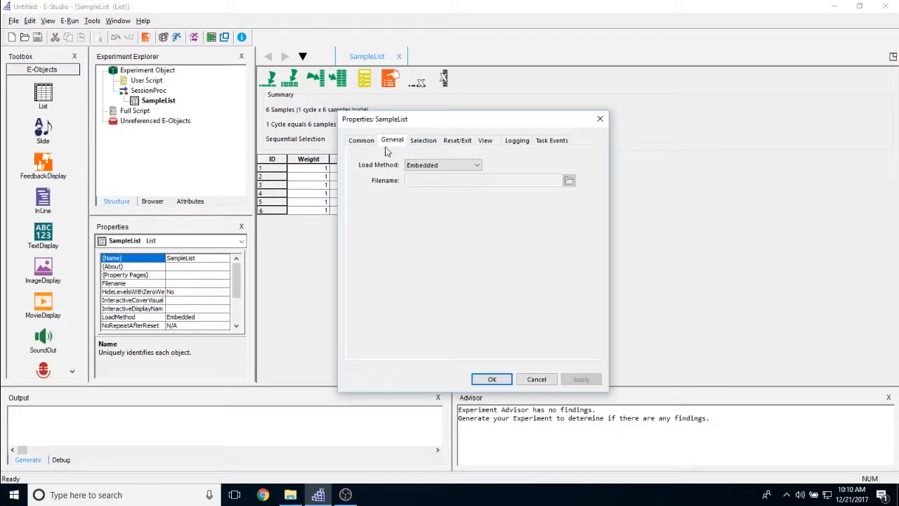
{"action": "mouse_move", "coordinate": [429, 166]}
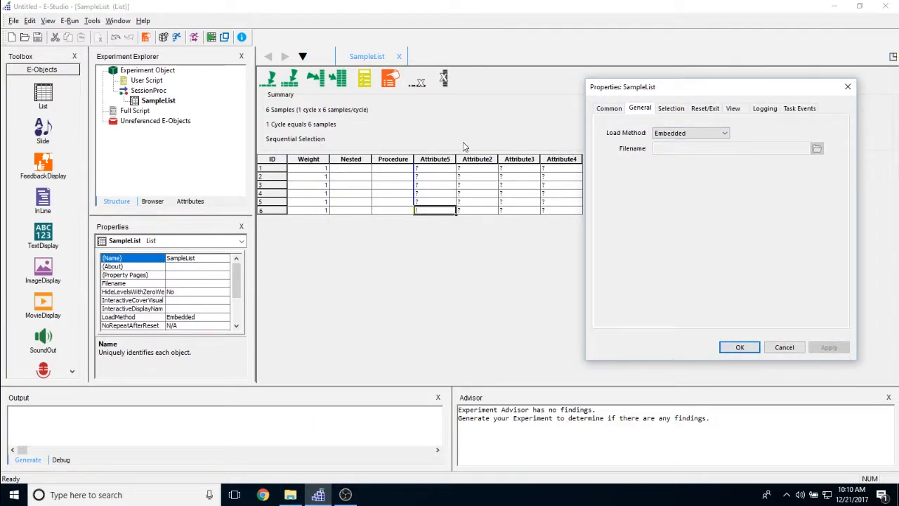
{"action": "left_click", "coordinate": [715, 132]}
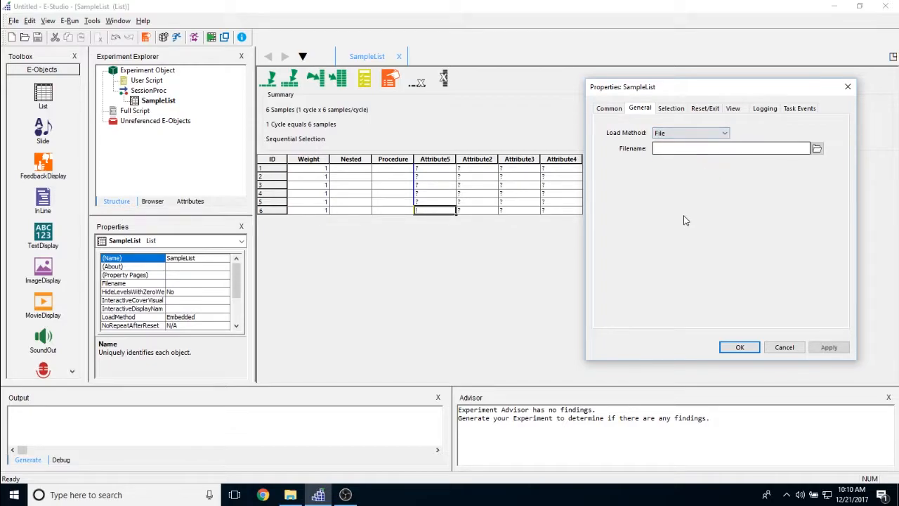
{"action": "left_click", "coordinate": [730, 149]}
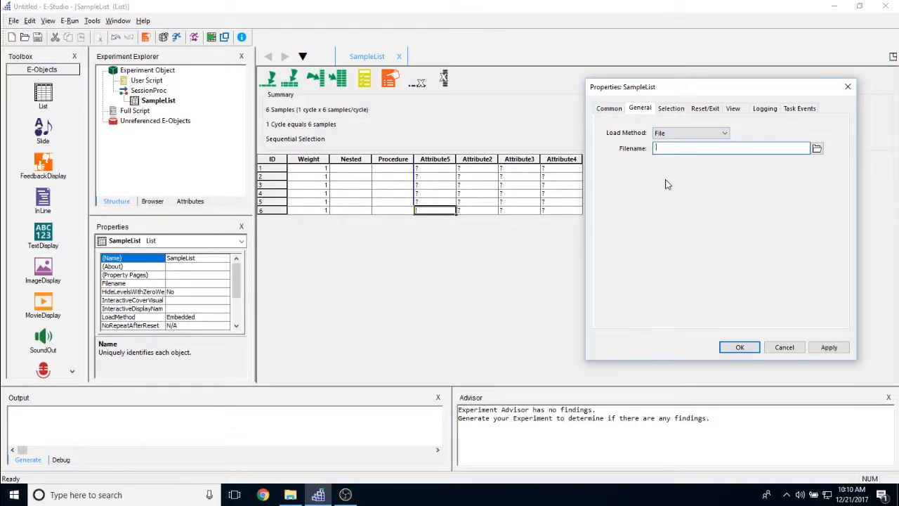
{"action": "mouse_move", "coordinate": [657, 197]}
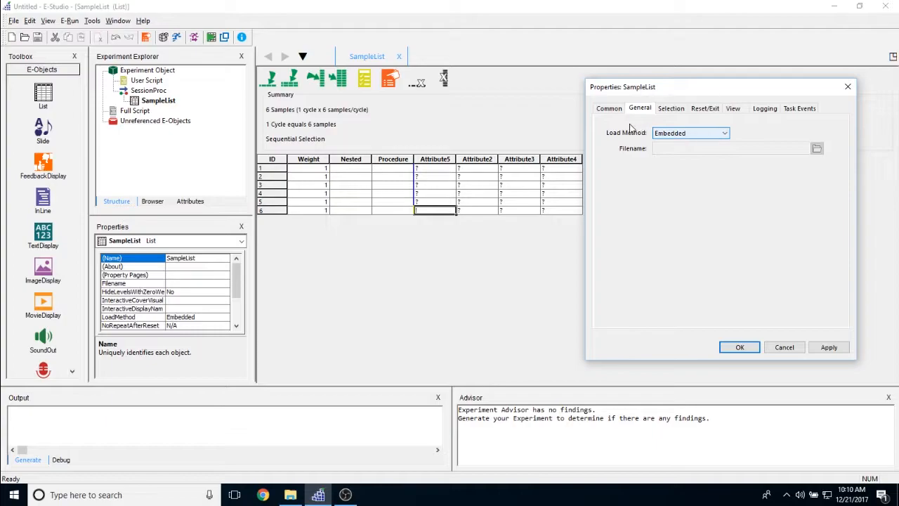
{"action": "left_click", "coordinate": [608, 108]}
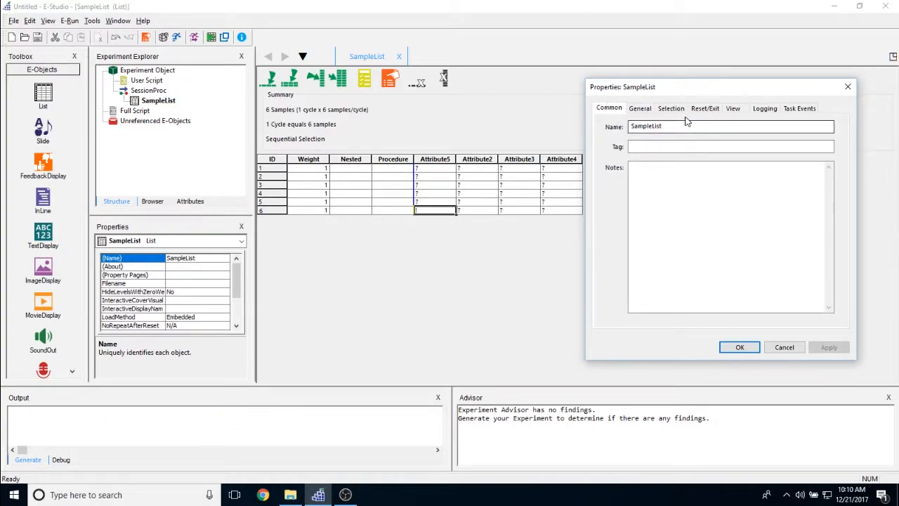
{"action": "left_click", "coordinate": [730, 146]}
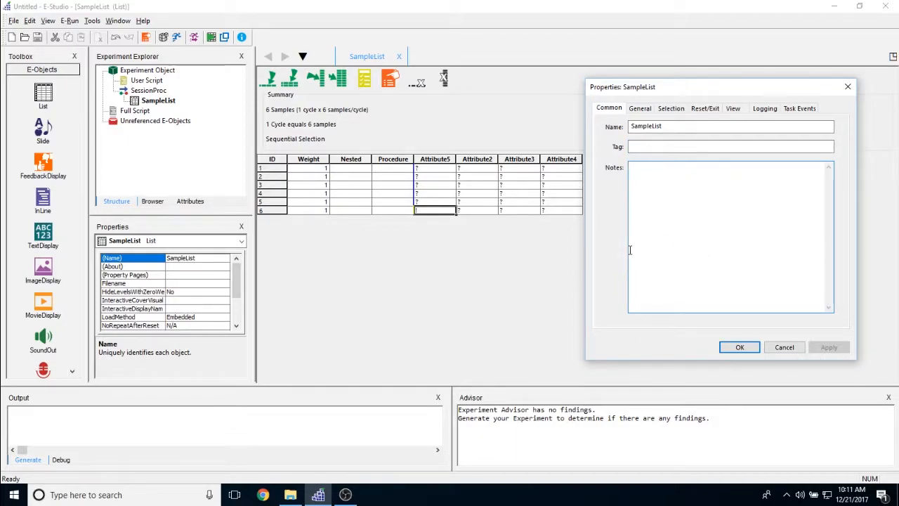
On the Selection tab, try Sequential and Random with Replacement, then Counterbalance ordered by Subject.
{"action": "left_click", "coordinate": [671, 109]}
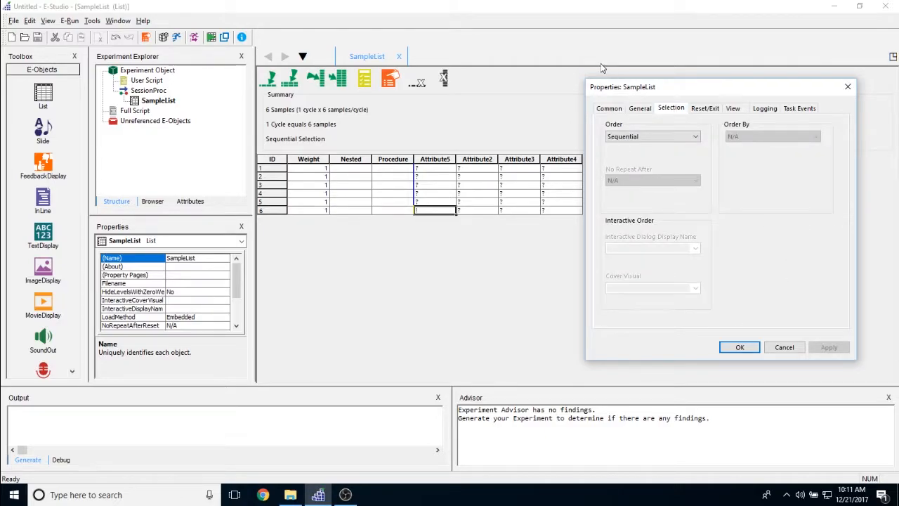
{"action": "mouse_move", "coordinate": [660, 126]}
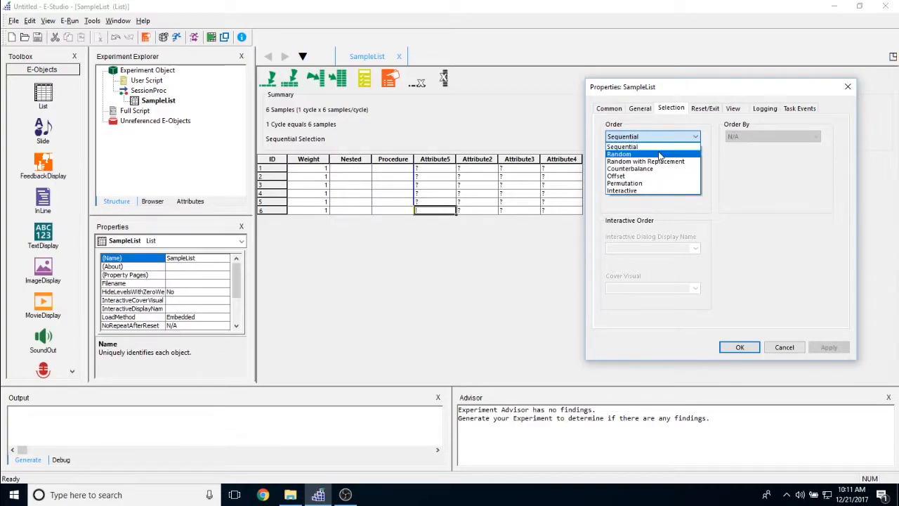
{"action": "mouse_move", "coordinate": [662, 147]}
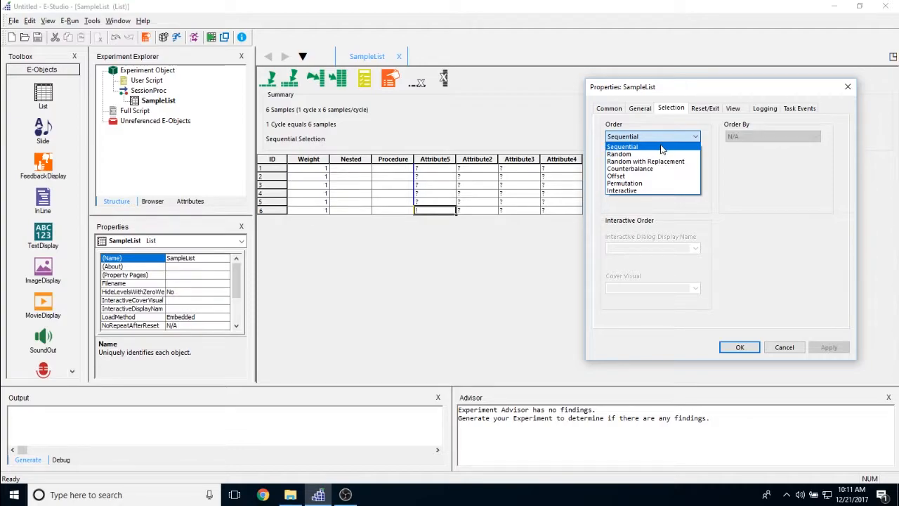
{"action": "left_click", "coordinate": [623, 146]}
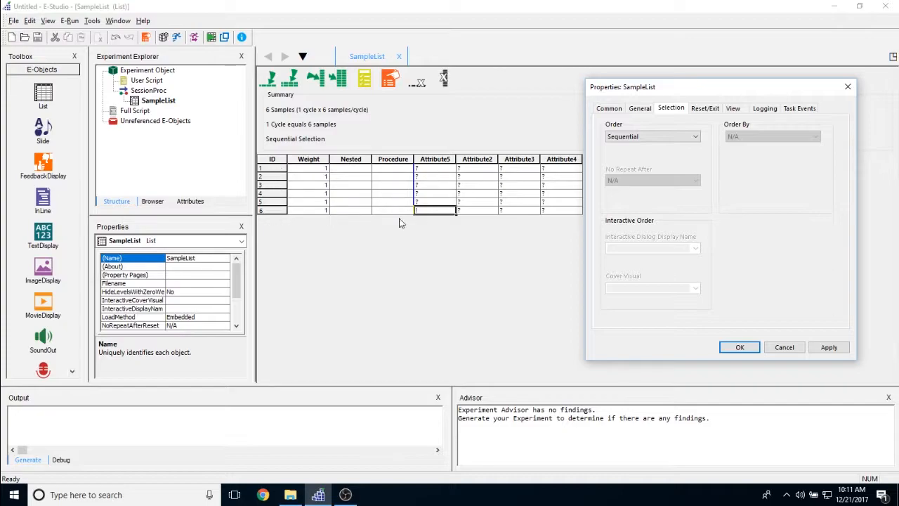
{"action": "mouse_move", "coordinate": [224, 211]}
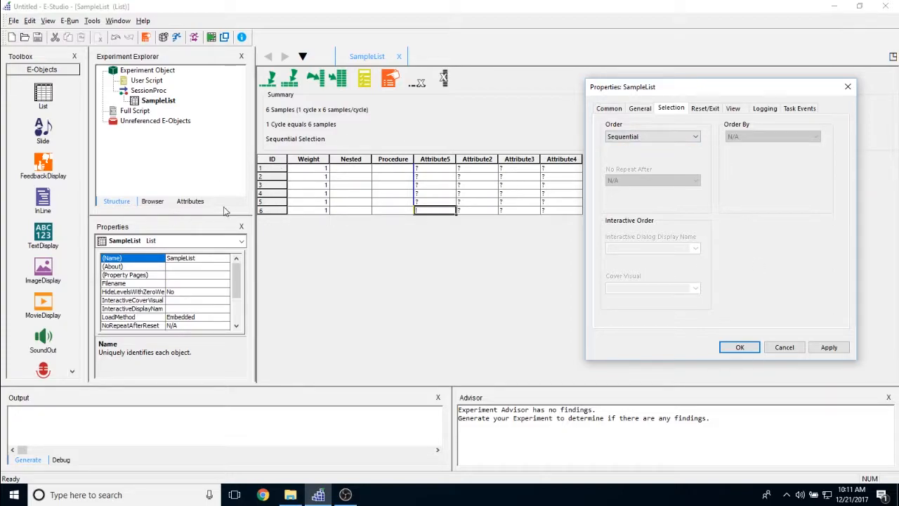
{"action": "mouse_move", "coordinate": [557, 167]}
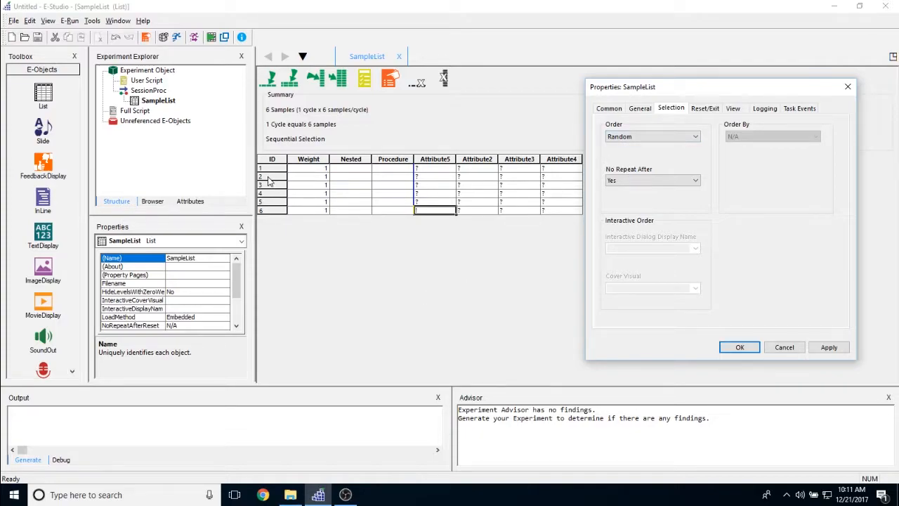
{"action": "mouse_move", "coordinate": [363, 182]}
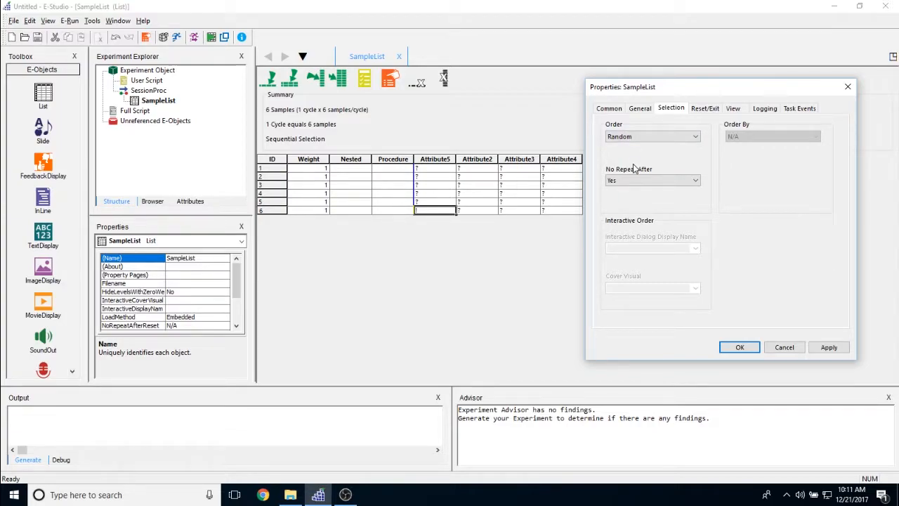
{"action": "mouse_move", "coordinate": [280, 226]}
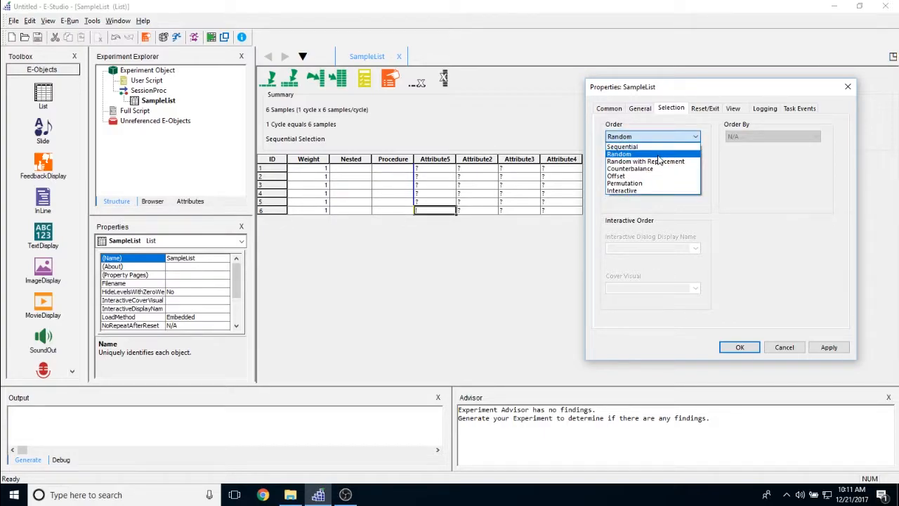
{"action": "left_click", "coordinate": [647, 160]}
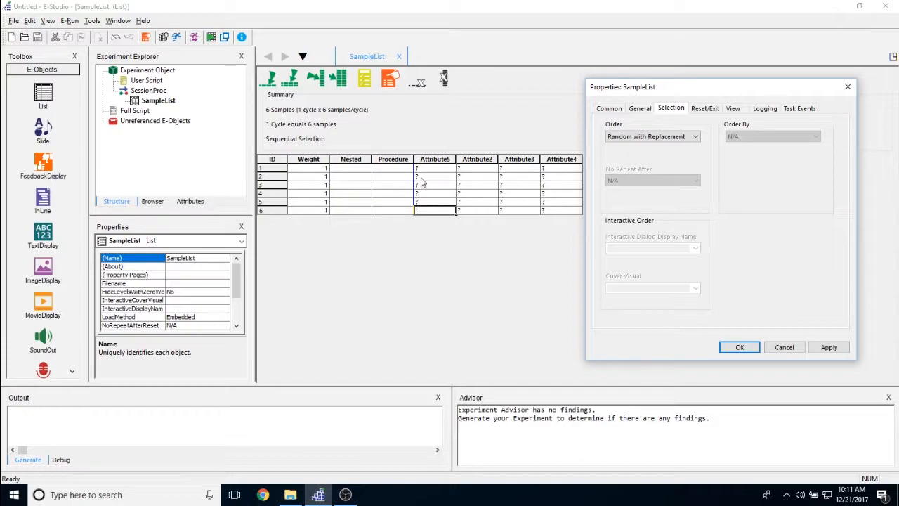
{"action": "mouse_move", "coordinate": [705, 228]}
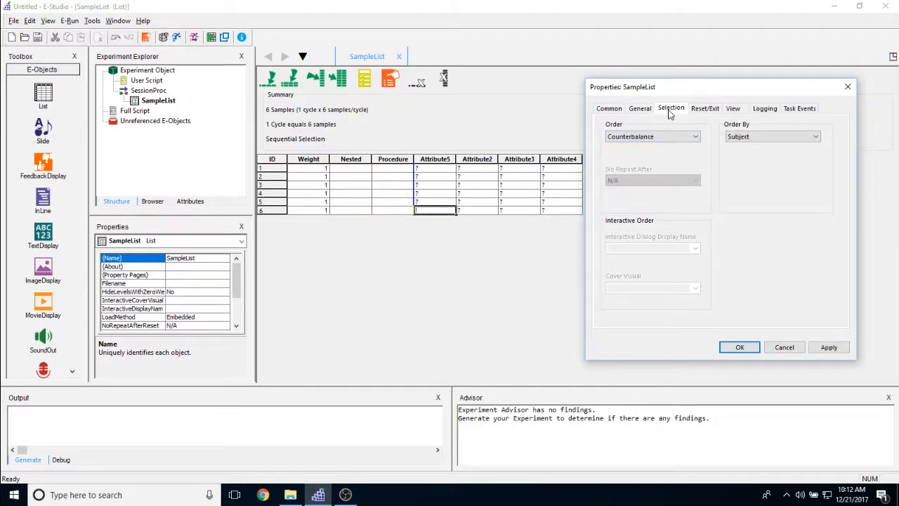
{"action": "mouse_move", "coordinate": [194, 163]}
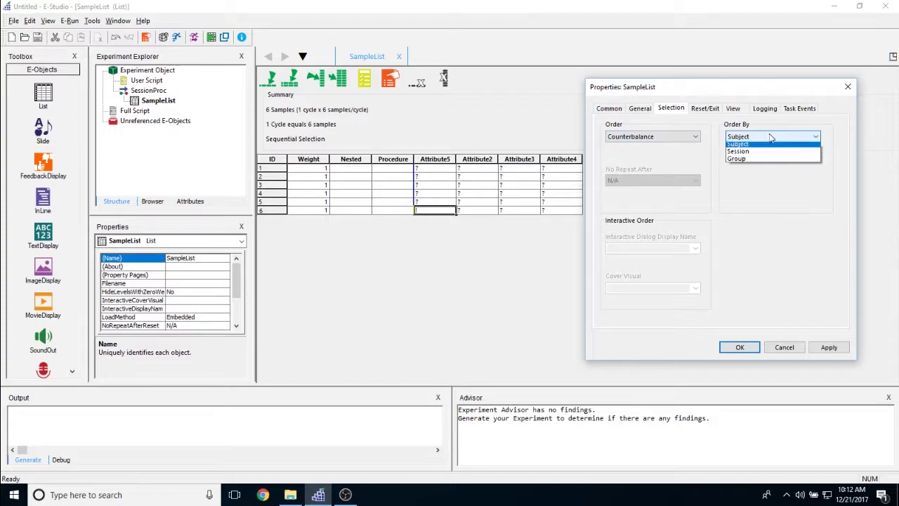
{"action": "left_click", "coordinate": [744, 143]}
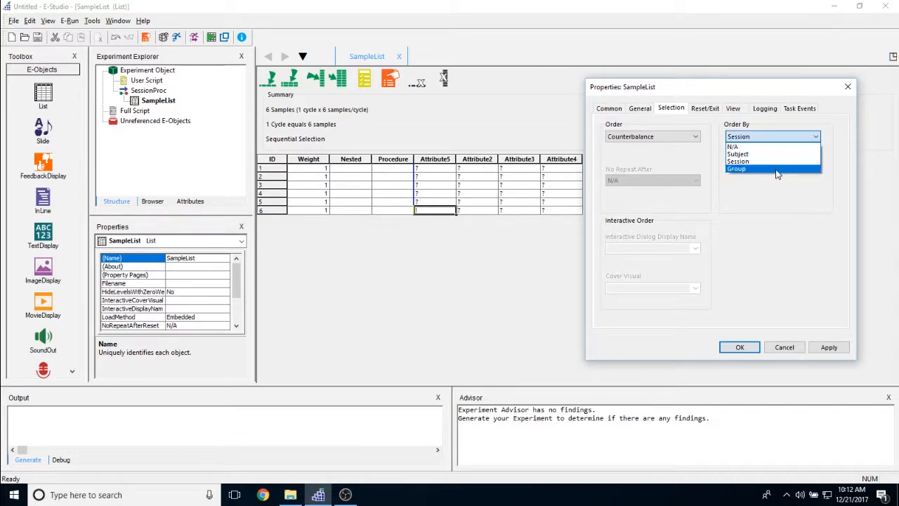
{"action": "left_click", "coordinate": [738, 153]}
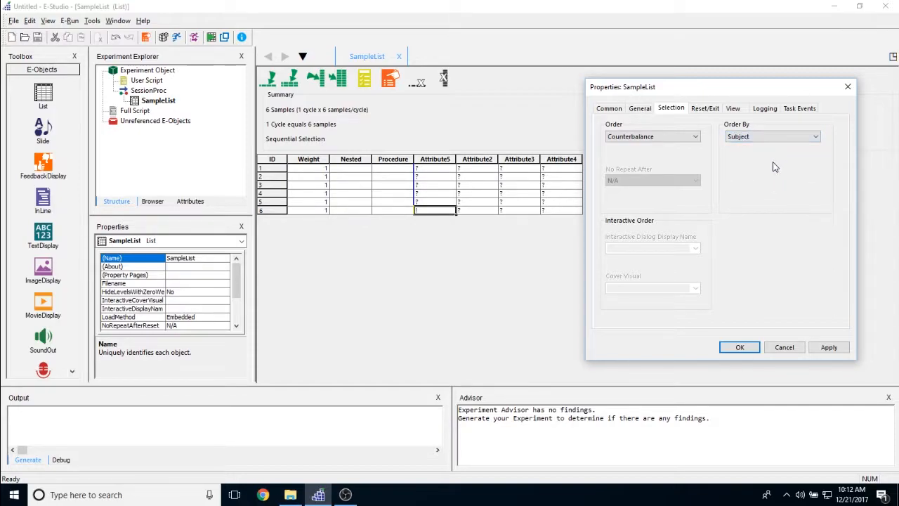
{"action": "mouse_move", "coordinate": [478, 163]}
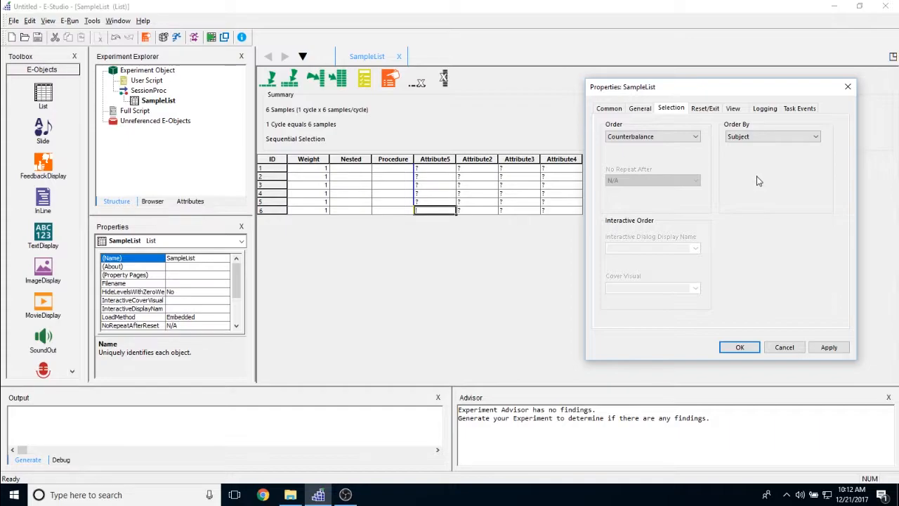
{"action": "mouse_move", "coordinate": [714, 149]}
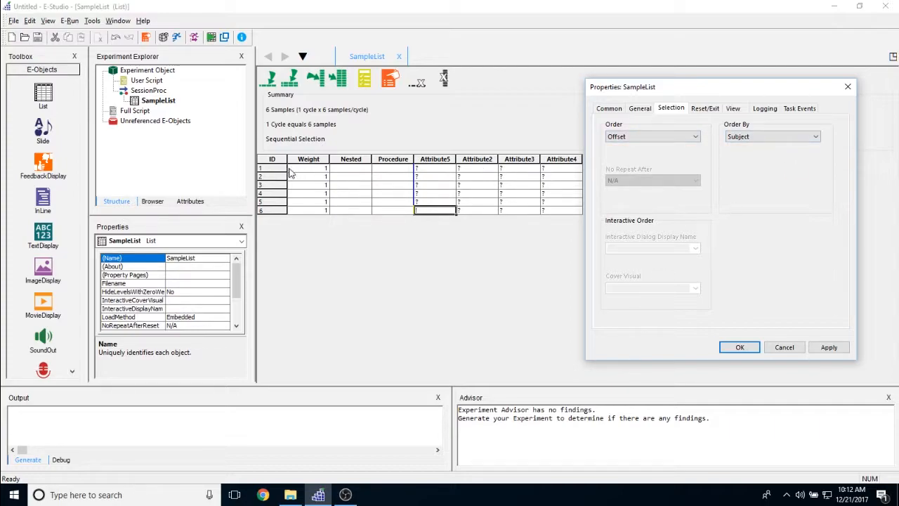
{"action": "mouse_move", "coordinate": [662, 152]}
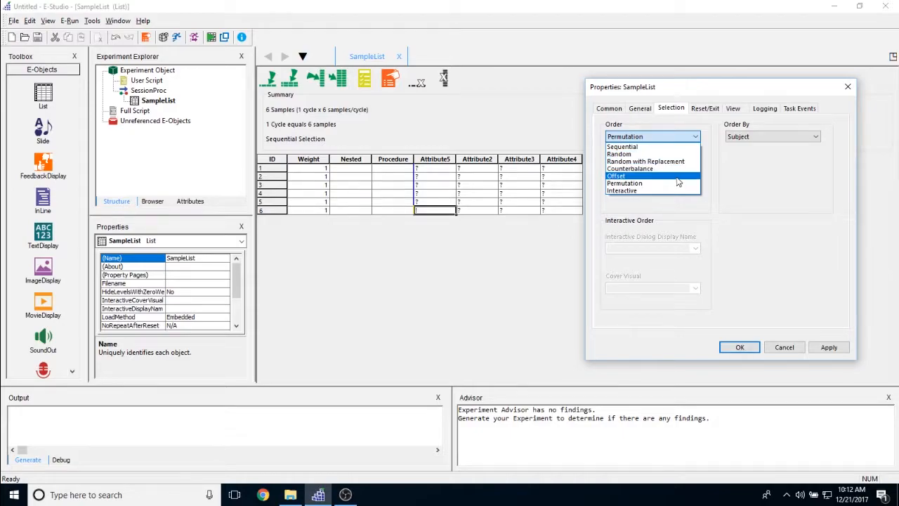
Apply Offset, then reopen Properties and switch the order to Permutation, checking Order By.
{"action": "left_click", "coordinate": [618, 176]}
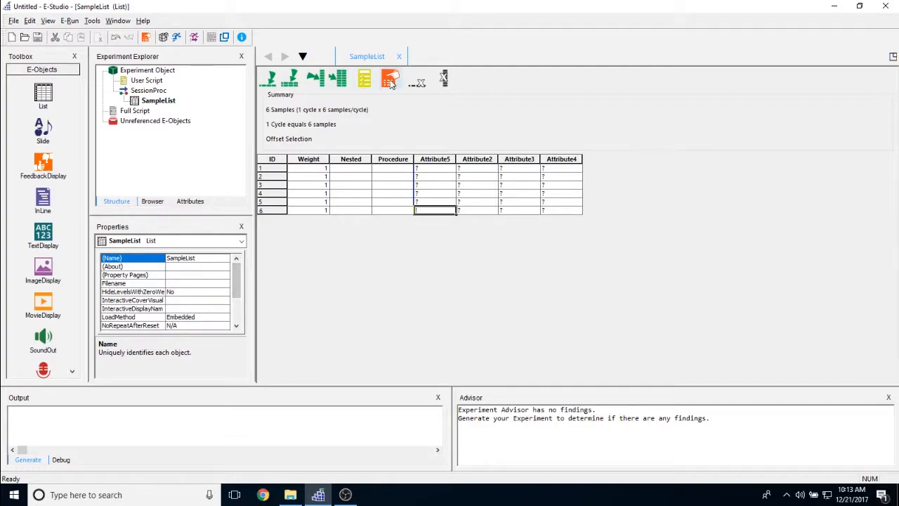
{"action": "left_click", "coordinate": [391, 78]}
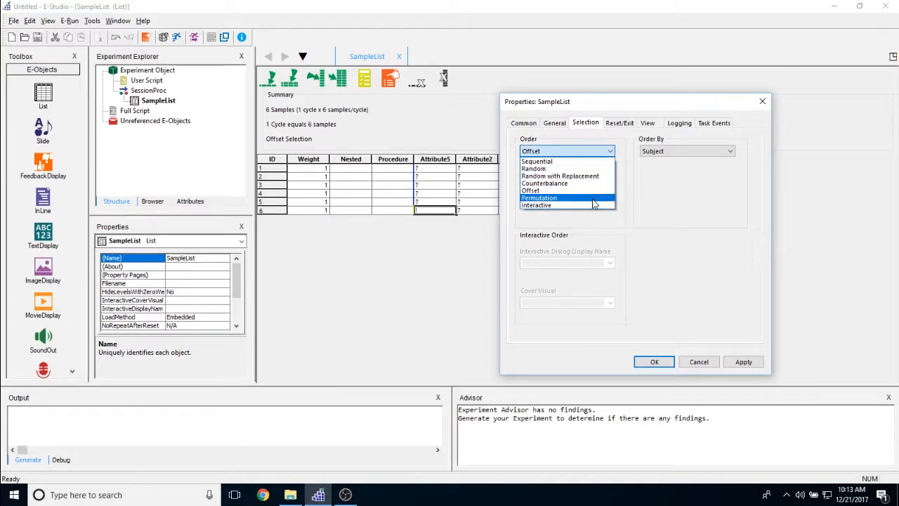
{"action": "left_click", "coordinate": [549, 197]}
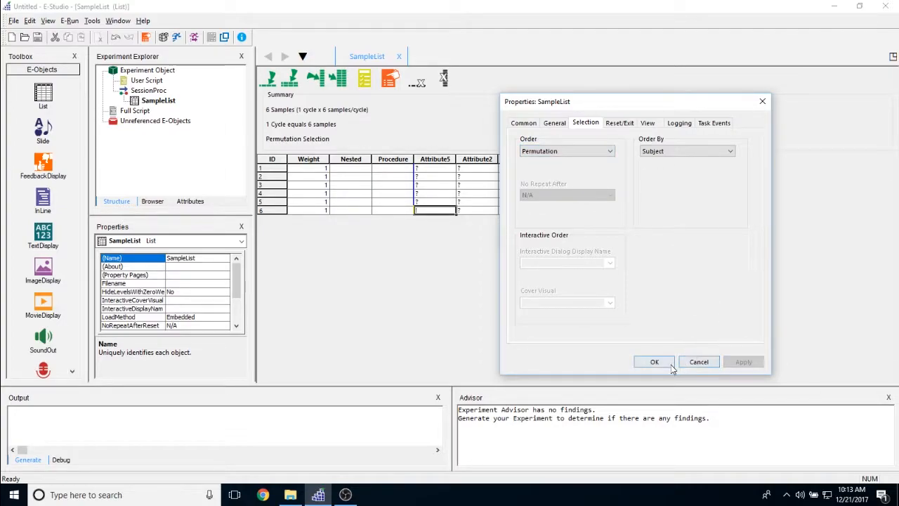
{"action": "left_click_drag", "start_coordinate": [555, 101], "coordinate": [635, 66]}
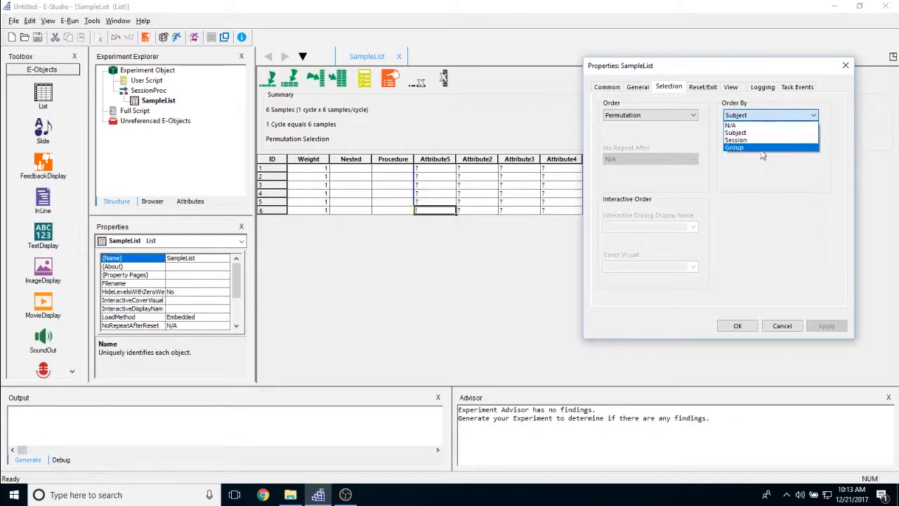
{"action": "left_click", "coordinate": [649, 115]}
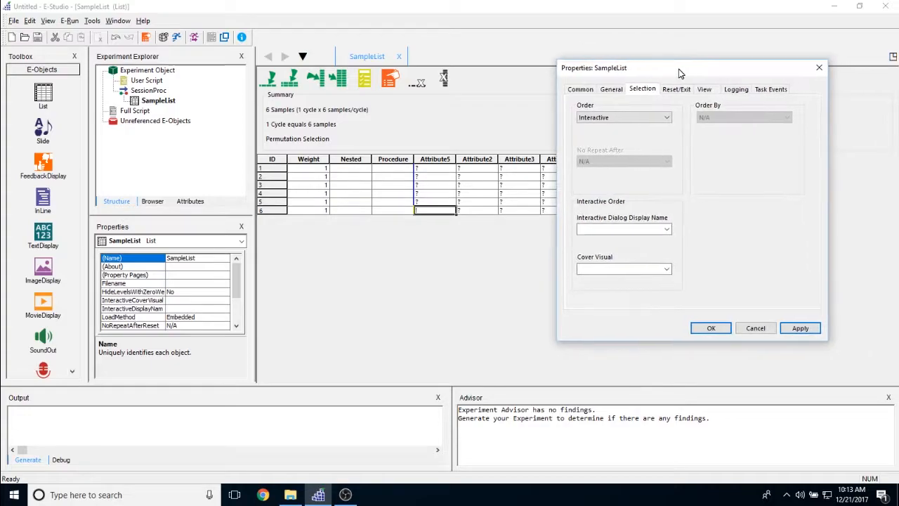
{"action": "mouse_move", "coordinate": [706, 239]}
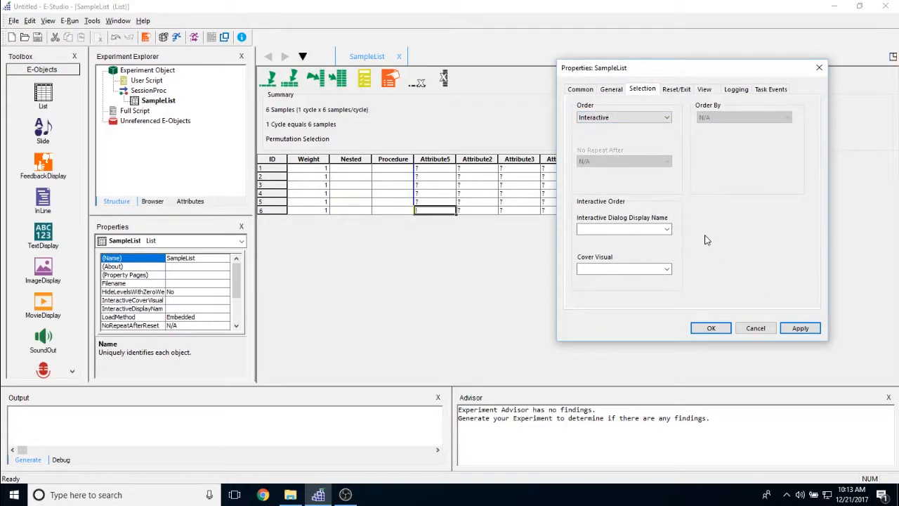
{"action": "mouse_move", "coordinate": [685, 225]}
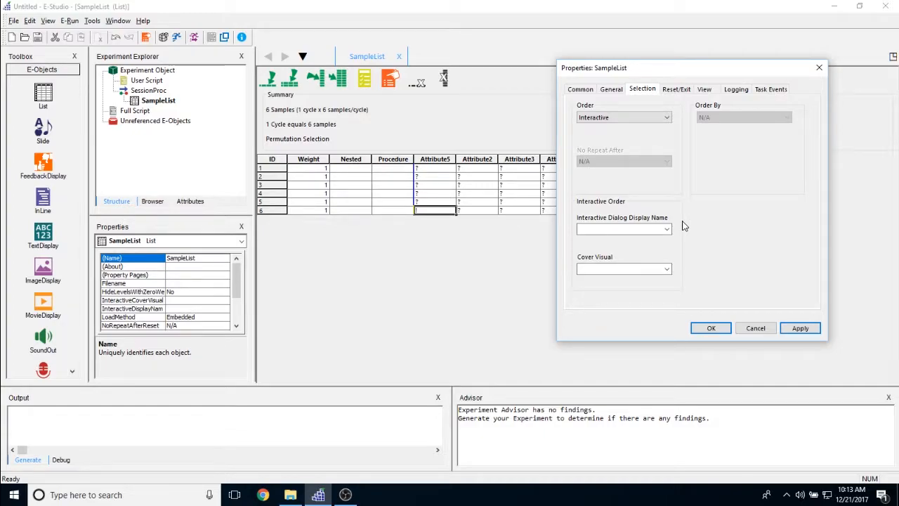
Use Display as SampleList's interactive dialog display and check for a cover visual.
{"action": "left_click", "coordinate": [621, 229]}
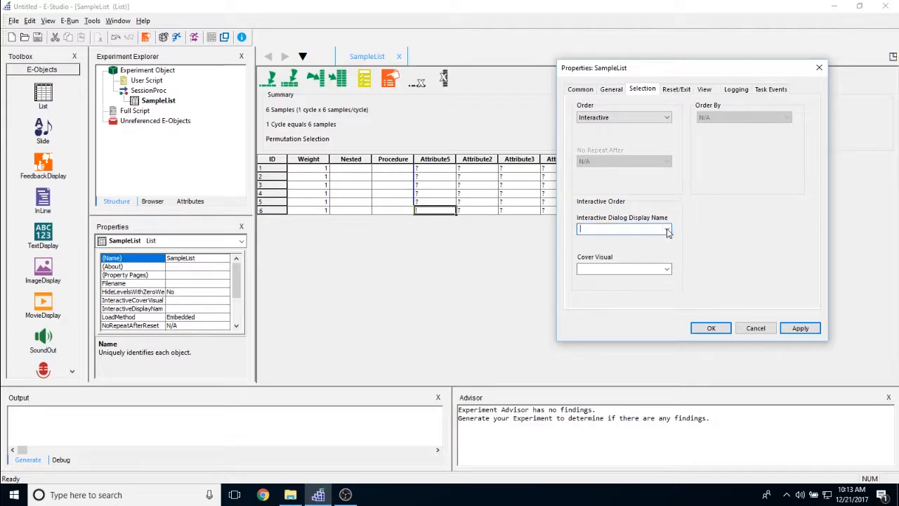
{"action": "left_click", "coordinate": [666, 229]}
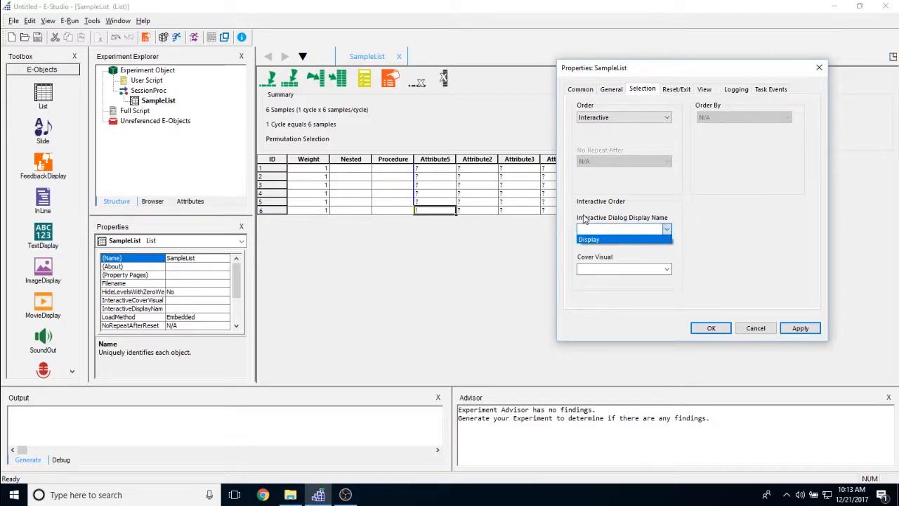
{"action": "left_click", "coordinate": [665, 268]}
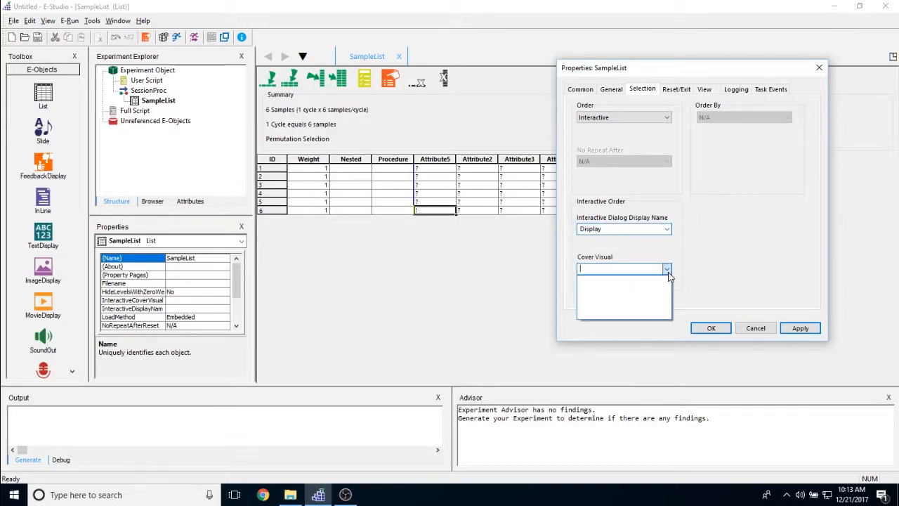
{"action": "left_click", "coordinate": [666, 269]}
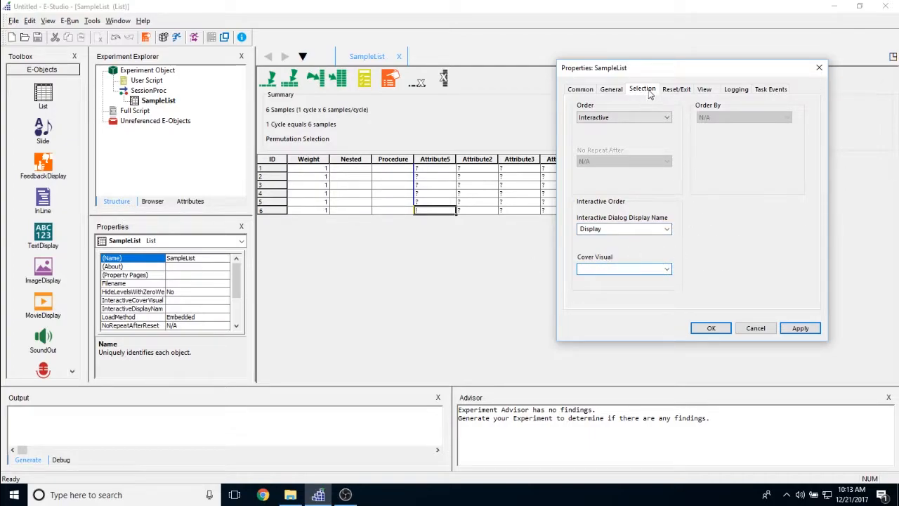
{"action": "left_click", "coordinate": [676, 90]}
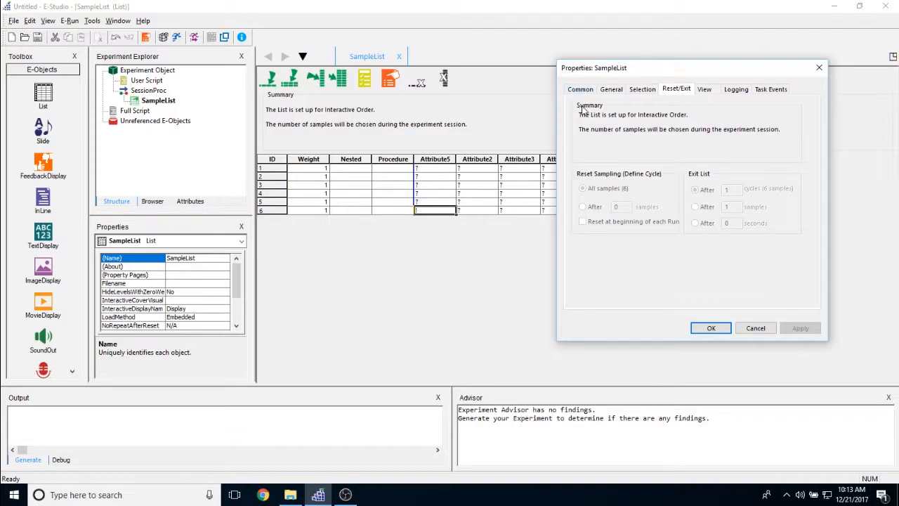
Try resetting sampling after a set number of samples, entering 230.
{"action": "left_click", "coordinate": [642, 90]}
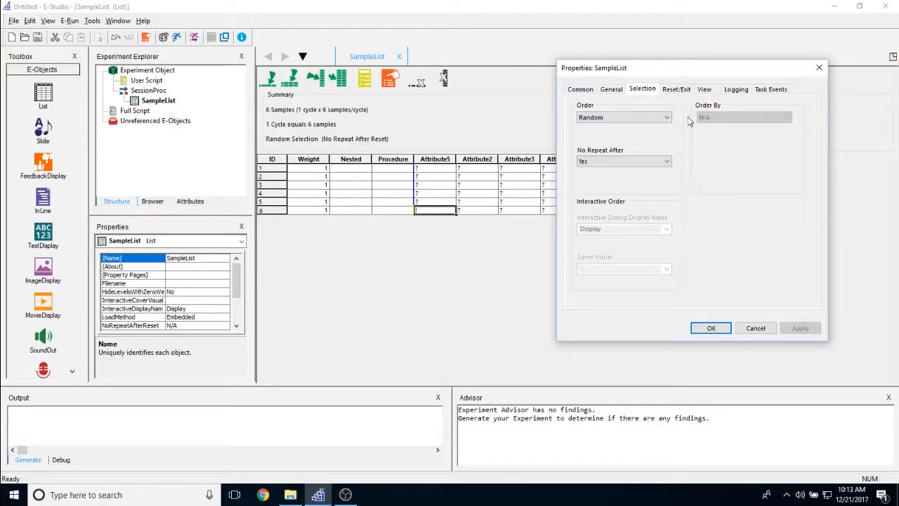
{"action": "left_click", "coordinate": [677, 89]}
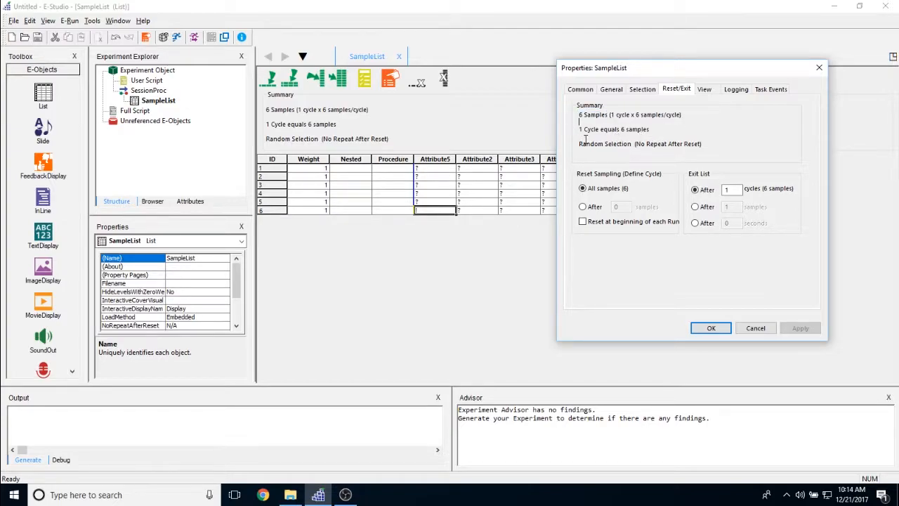
{"action": "mouse_move", "coordinate": [632, 189]}
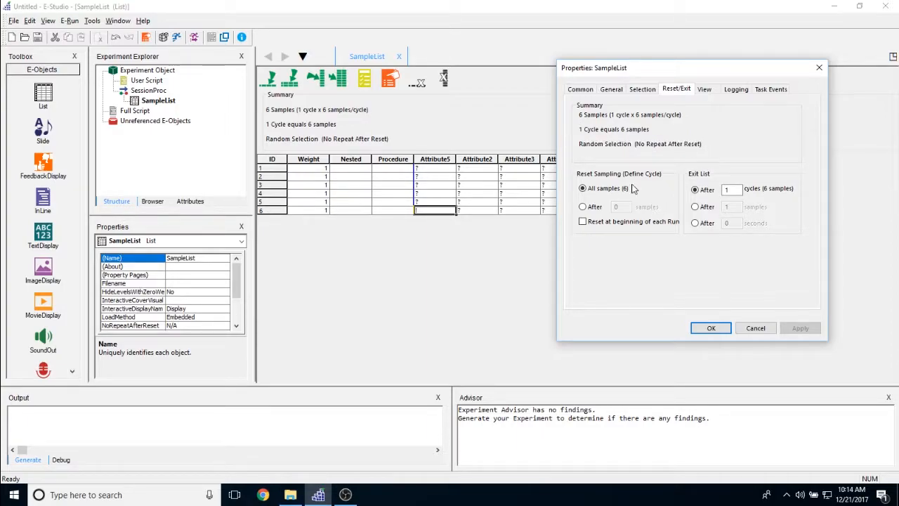
{"action": "mouse_move", "coordinate": [590, 166]}
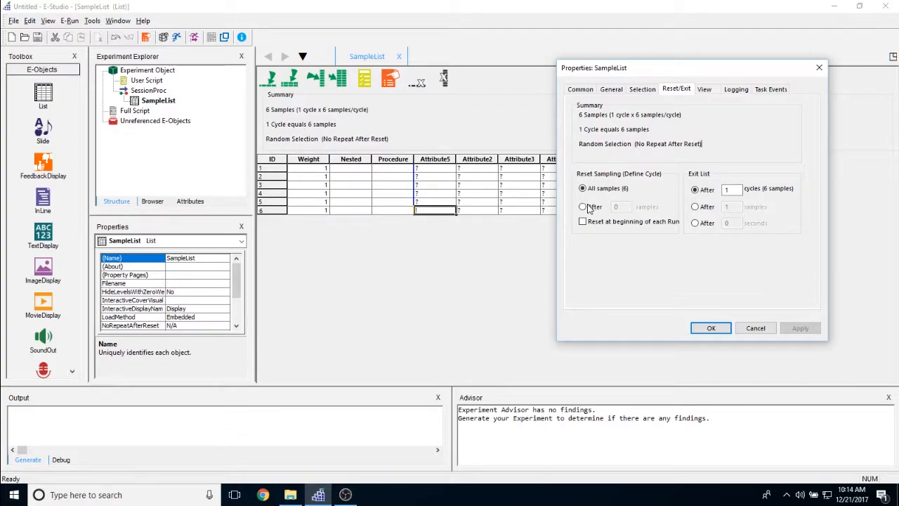
{"action": "left_click", "coordinate": [581, 206]}
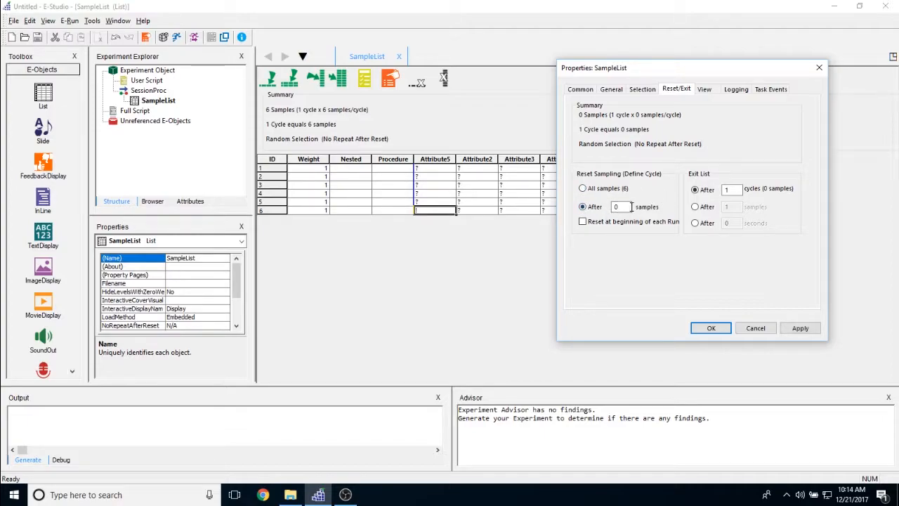
{"action": "type", "text": "2"}
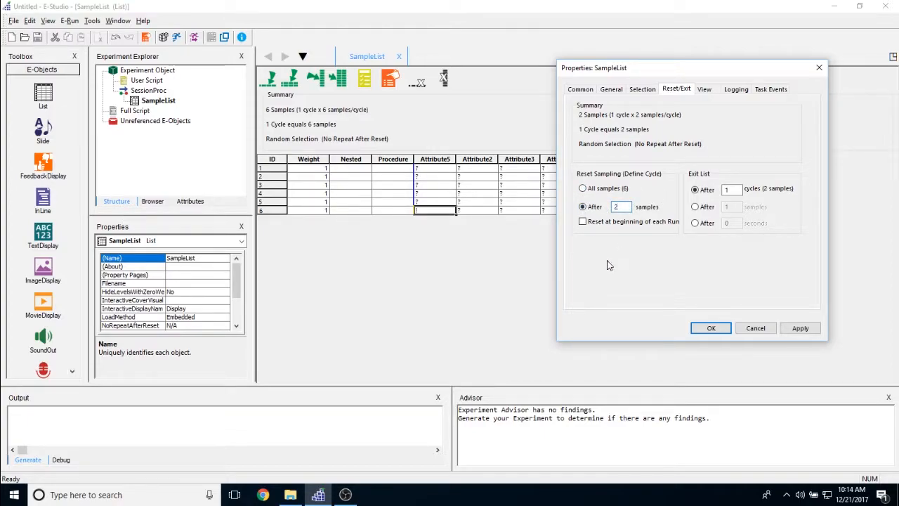
{"action": "type", "text": "3"}
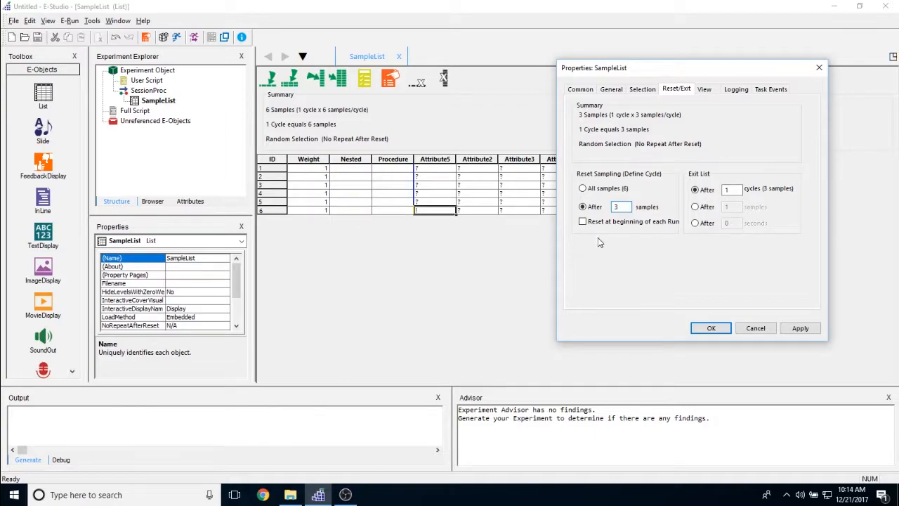
{"action": "type", "text": "0"}
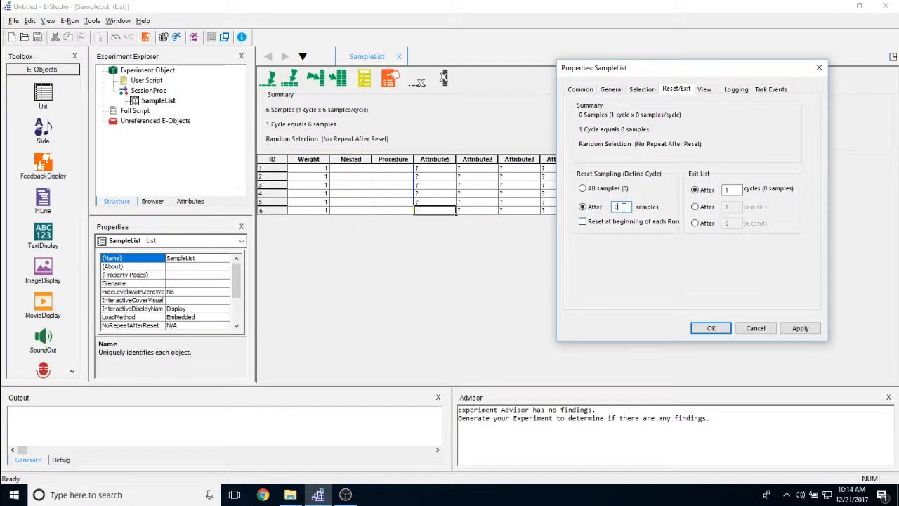
Revert to resetting after All samples and reset at the beginning of each run.
{"action": "left_click", "coordinate": [581, 188]}
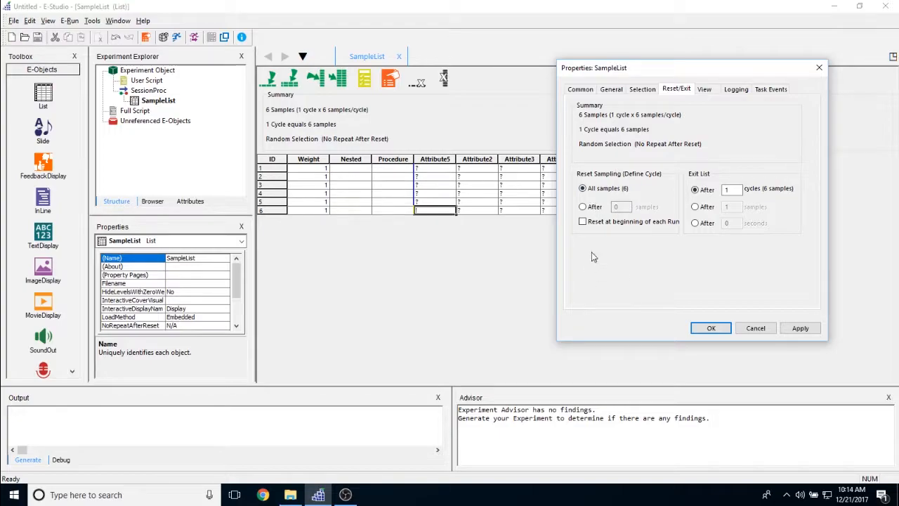
{"action": "left_click", "coordinate": [581, 220]}
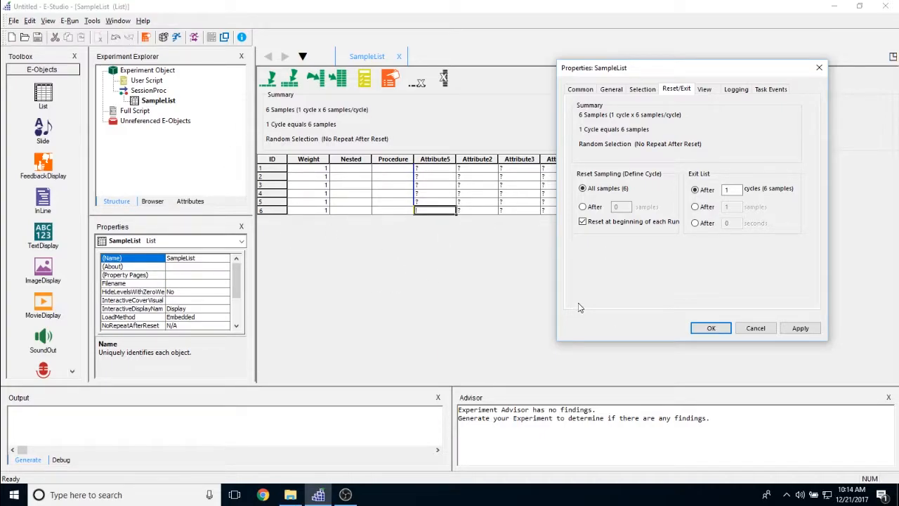
{"action": "mouse_move", "coordinate": [577, 306]}
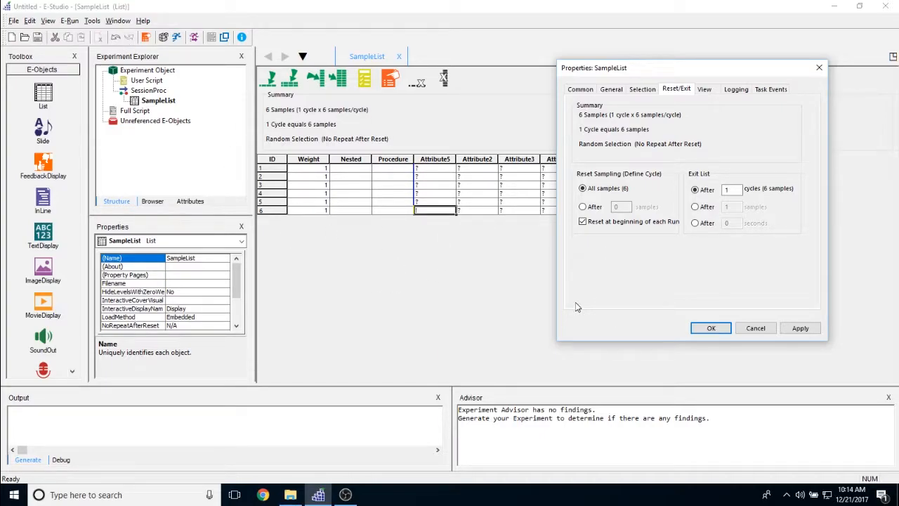
{"action": "mouse_move", "coordinate": [727, 292]}
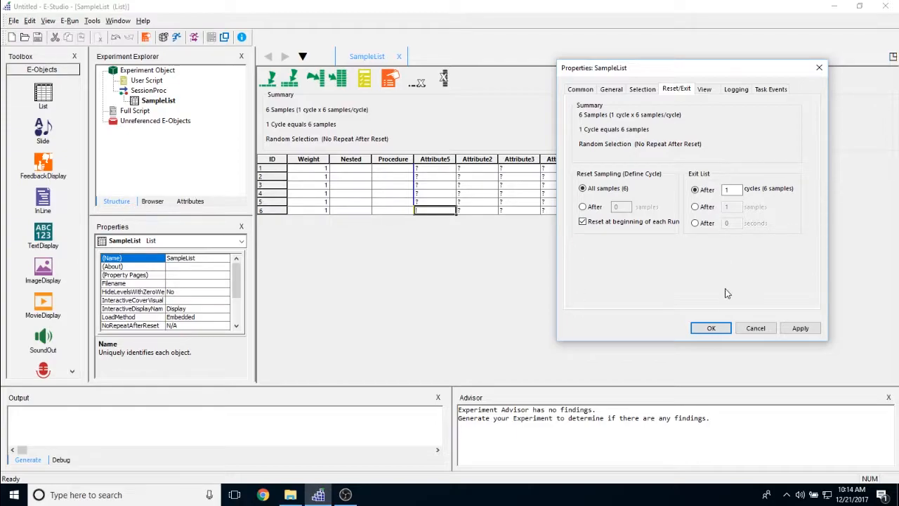
{"action": "mouse_move", "coordinate": [694, 191]}
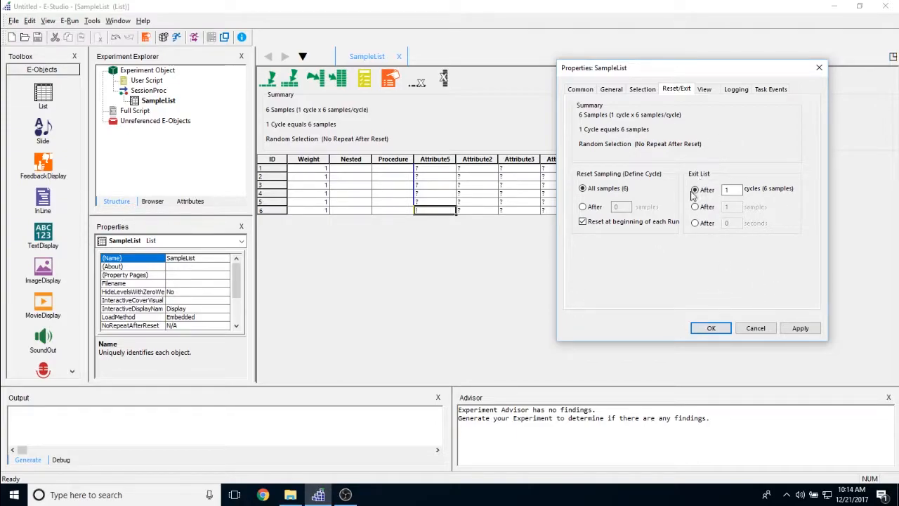
{"action": "mouse_move", "coordinate": [708, 214]}
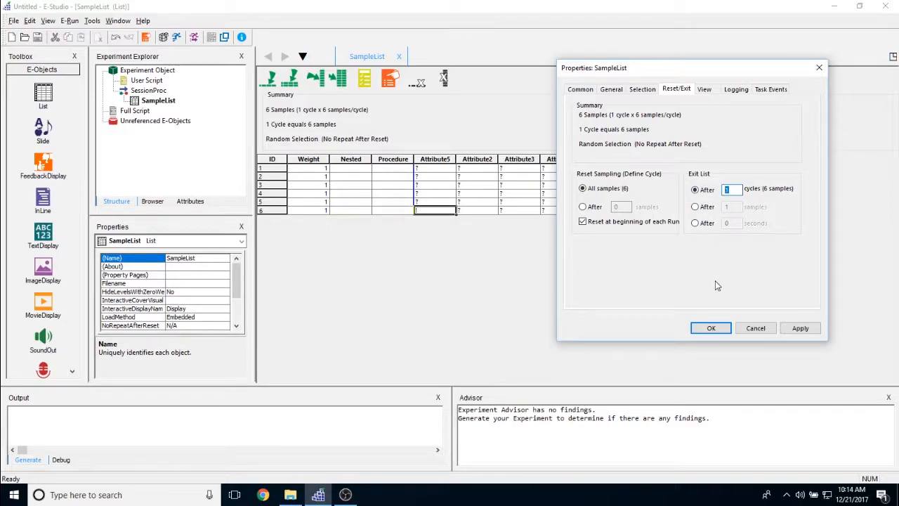
{"action": "mouse_move", "coordinate": [709, 283]}
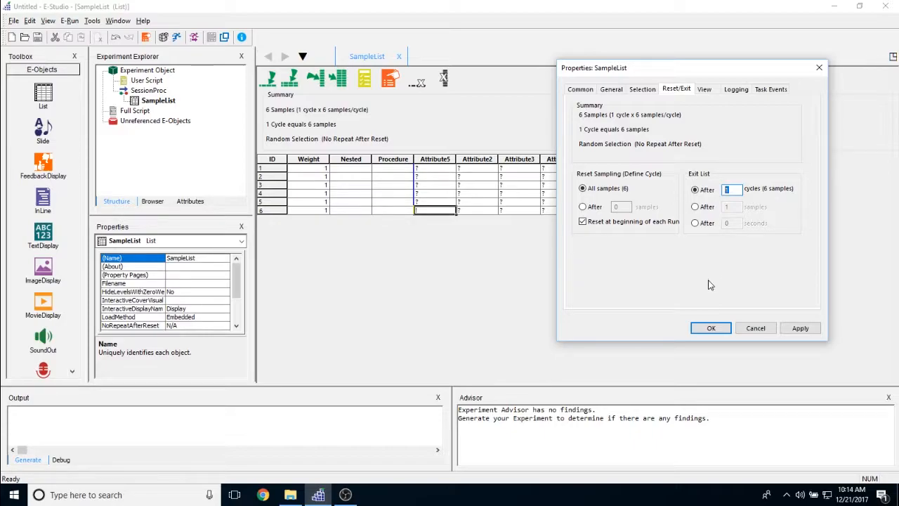
{"action": "type", "text": "2"}
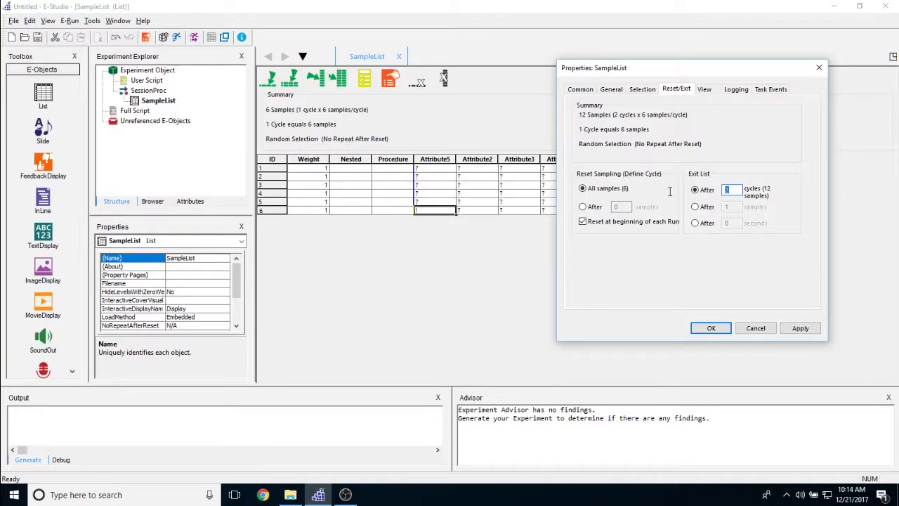
{"action": "type", "text": "12"}
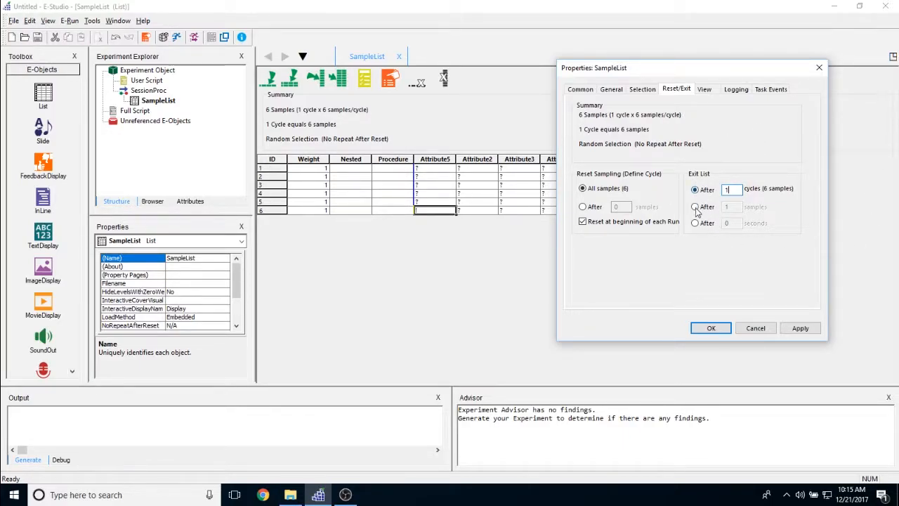
{"action": "left_click", "coordinate": [694, 206]}
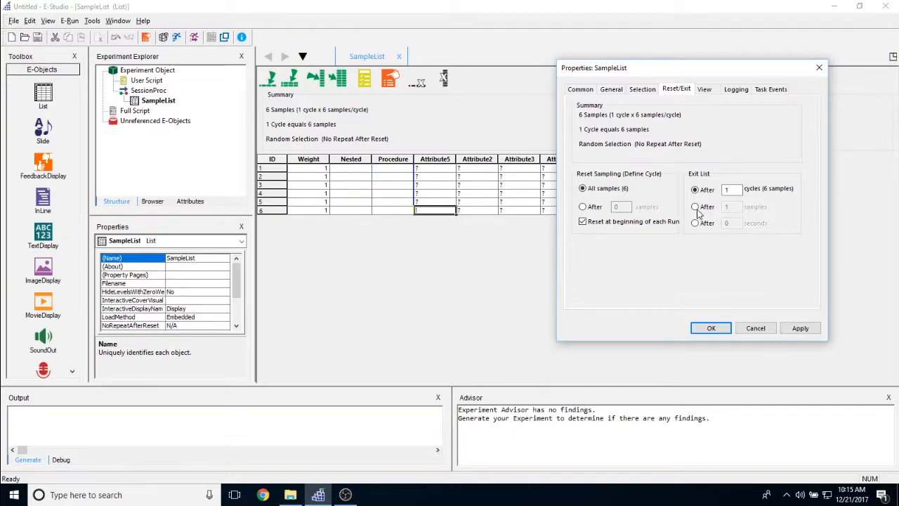
{"action": "left_click", "coordinate": [694, 207]}
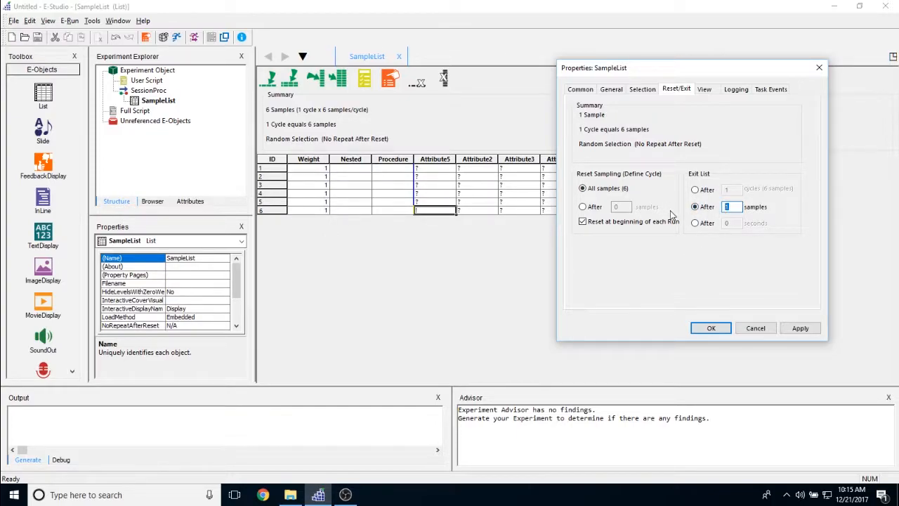
{"action": "type", "text": "15"}
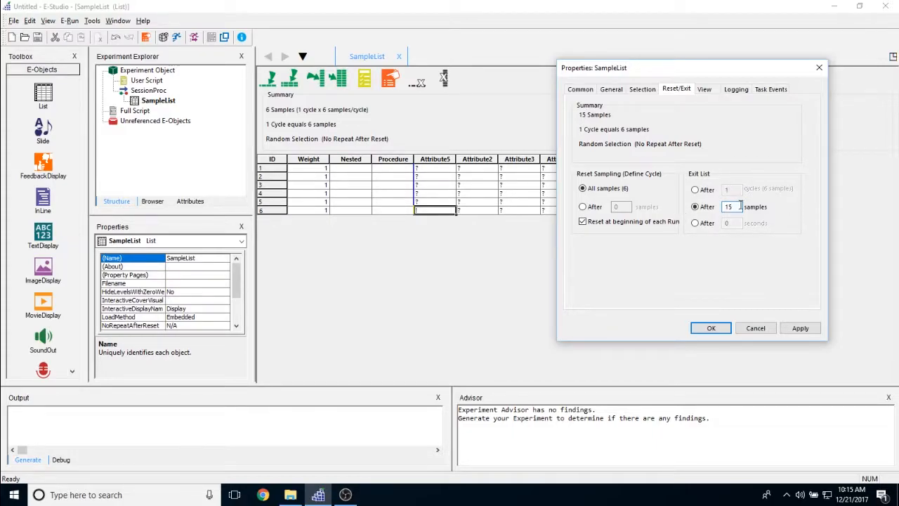
{"action": "left_click", "coordinate": [694, 188]}
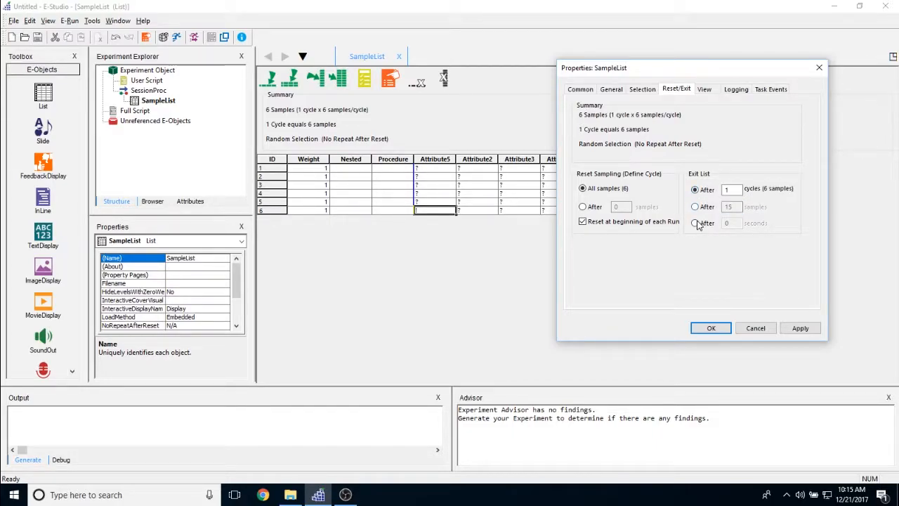
{"action": "left_click", "coordinate": [694, 222]}
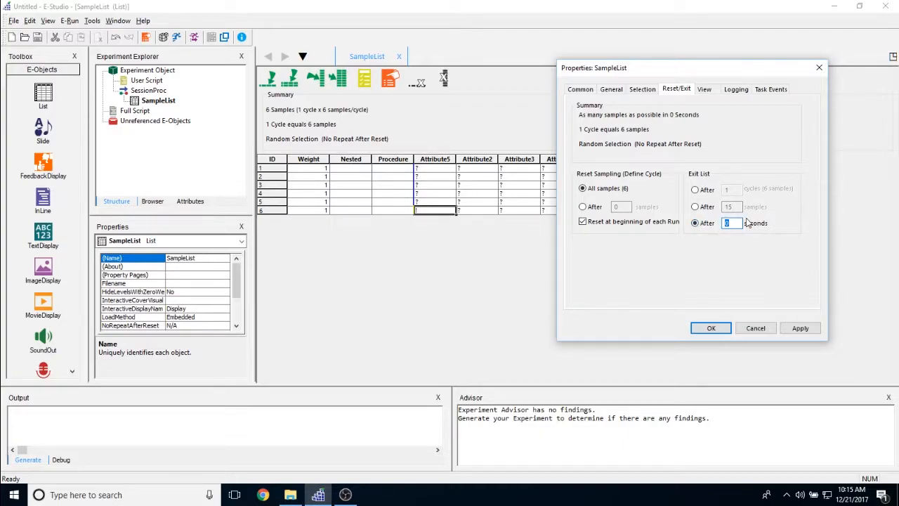
{"action": "mouse_move", "coordinate": [717, 263]}
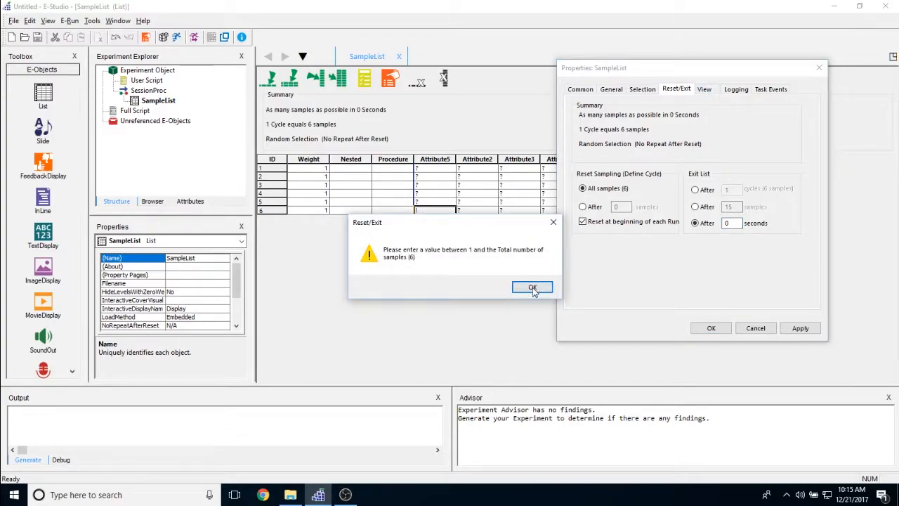
{"action": "left_click", "coordinate": [531, 287]}
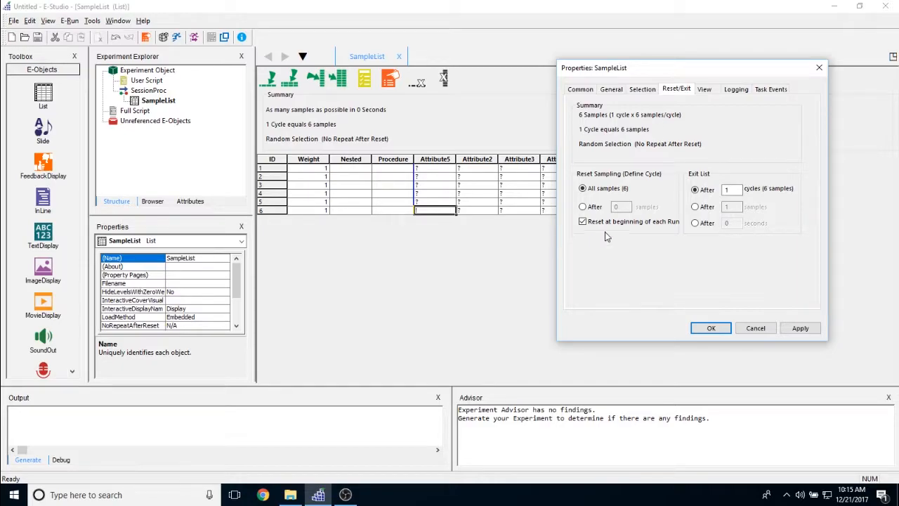
{"action": "left_click", "coordinate": [704, 88]}
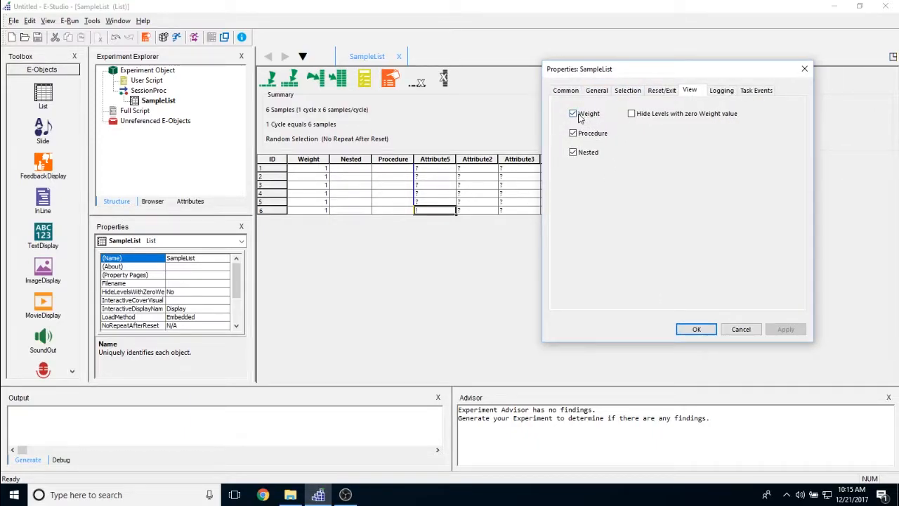
Toggle the Weight and Nested columns, hide levels with zero weight, and apply the view settings.
{"action": "left_click", "coordinate": [573, 113]}
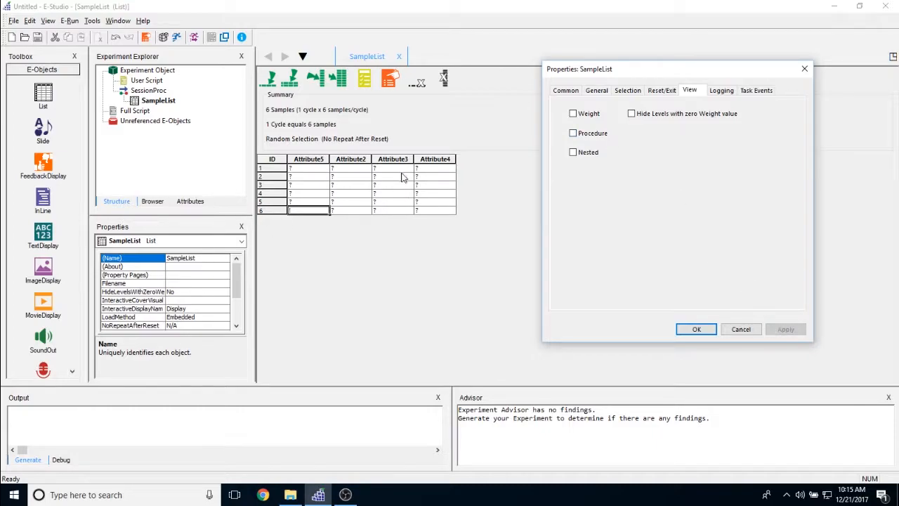
{"action": "mouse_move", "coordinate": [576, 267]}
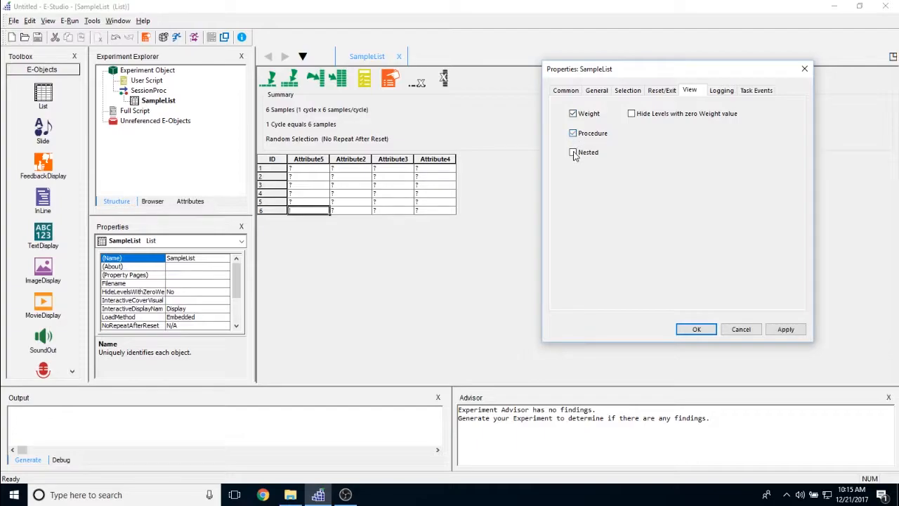
{"action": "left_click", "coordinate": [573, 152]}
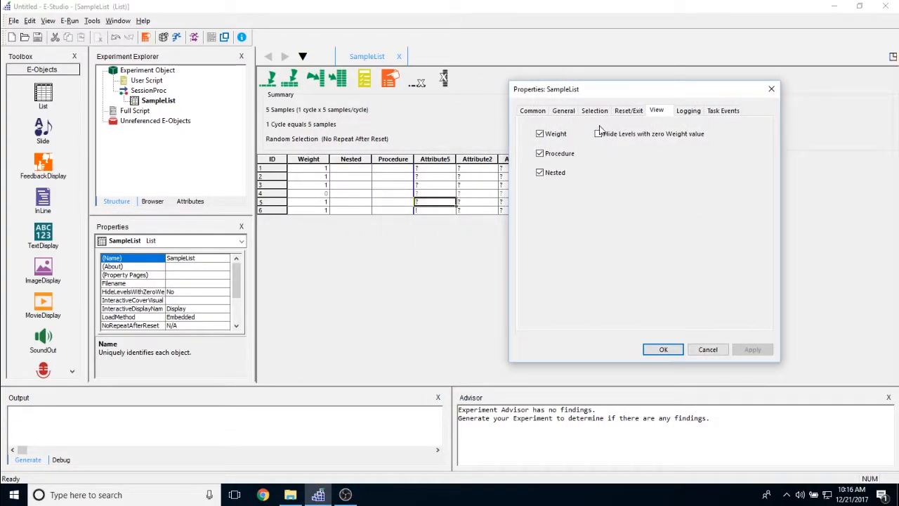
{"action": "left_click", "coordinate": [599, 134]}
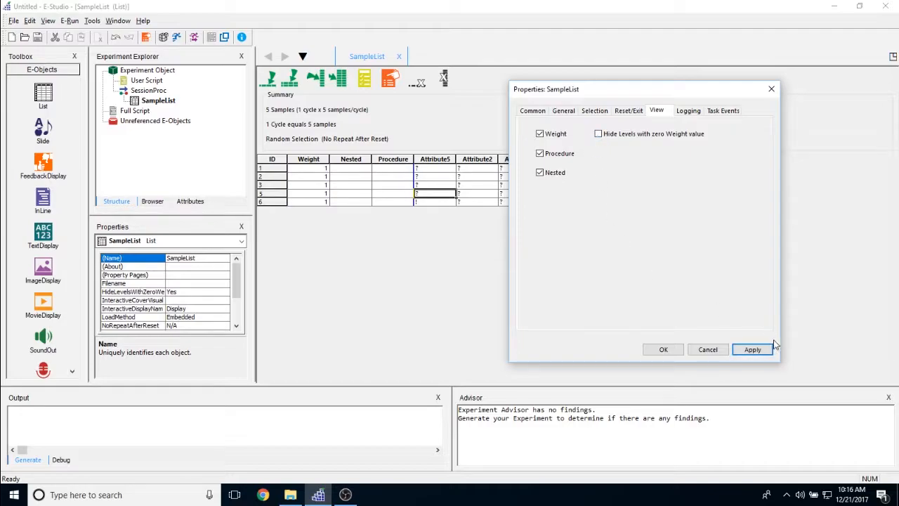
{"action": "left_click", "coordinate": [688, 110]}
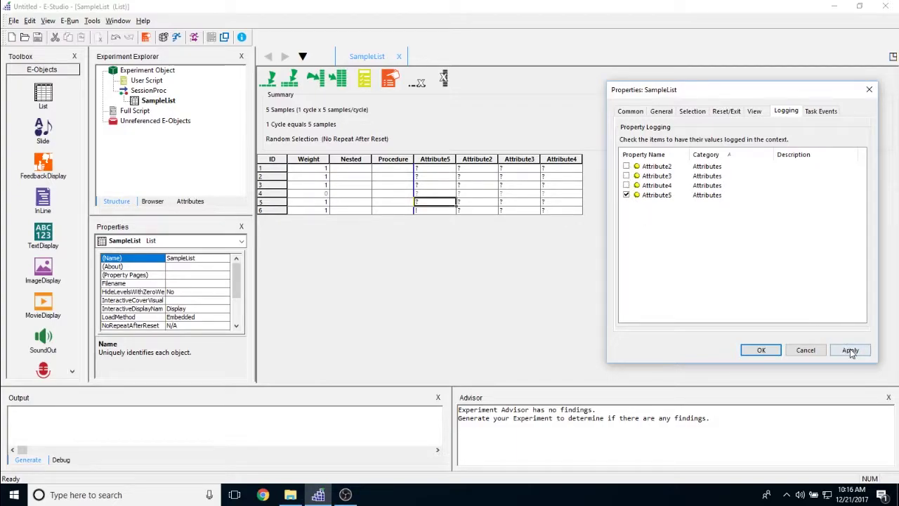
Apply the attribute logging choices and toggle logging for one attribute.
{"action": "left_click", "coordinate": [851, 350]}
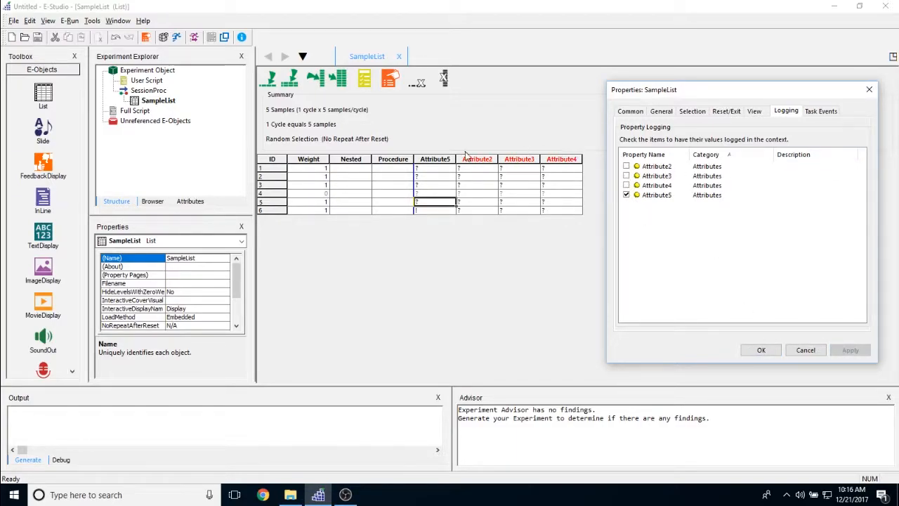
{"action": "mouse_move", "coordinate": [684, 266]}
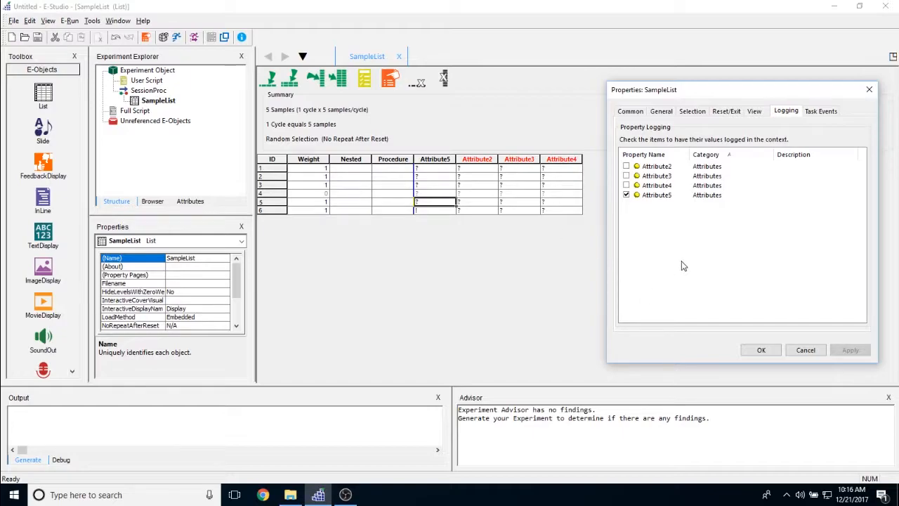
{"action": "left_click", "coordinate": [626, 165]}
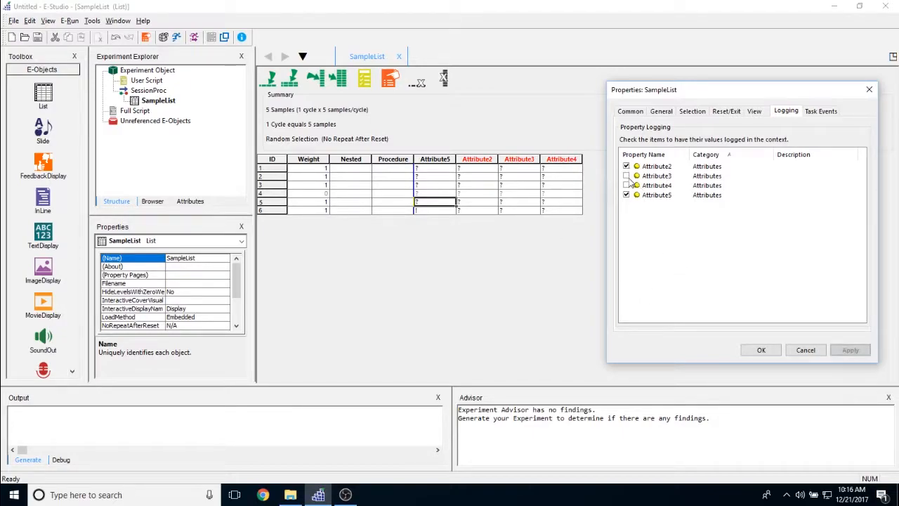
{"action": "left_click", "coordinate": [627, 176]}
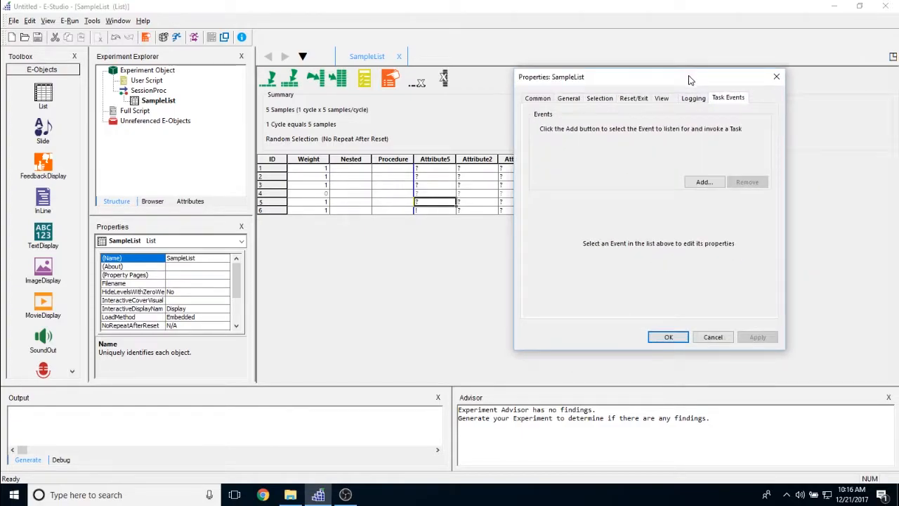
{"action": "mouse_move", "coordinate": [647, 202]}
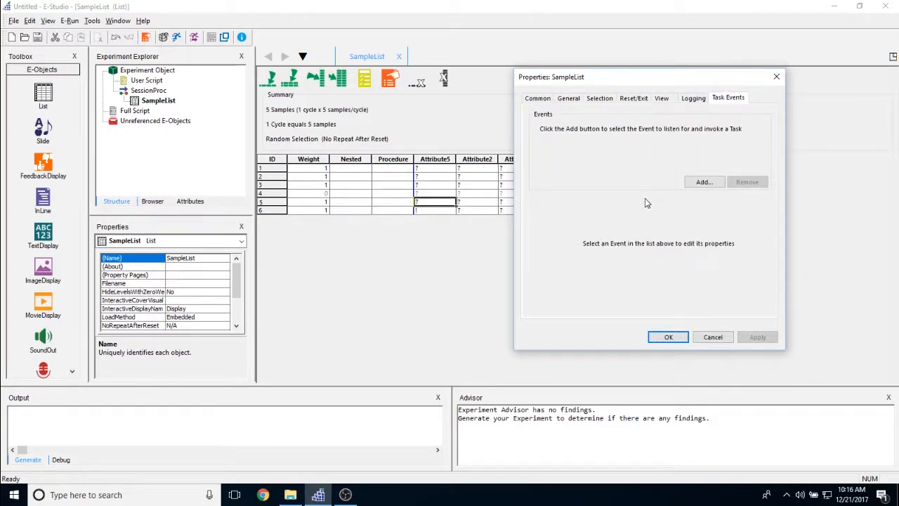
{"action": "mouse_move", "coordinate": [691, 191]}
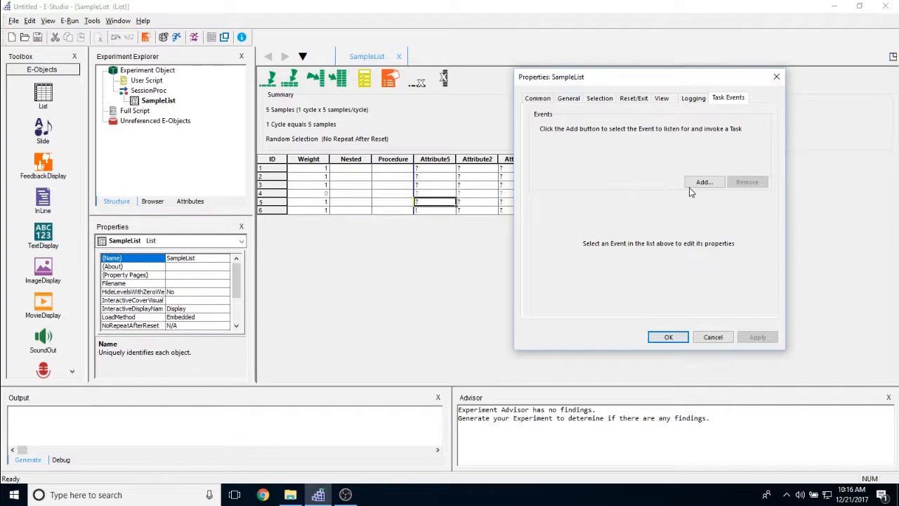
Browse the Add Event list, noting AfterInteractiveDialog, and cancel without adding an event.
{"action": "left_click", "coordinate": [704, 182]}
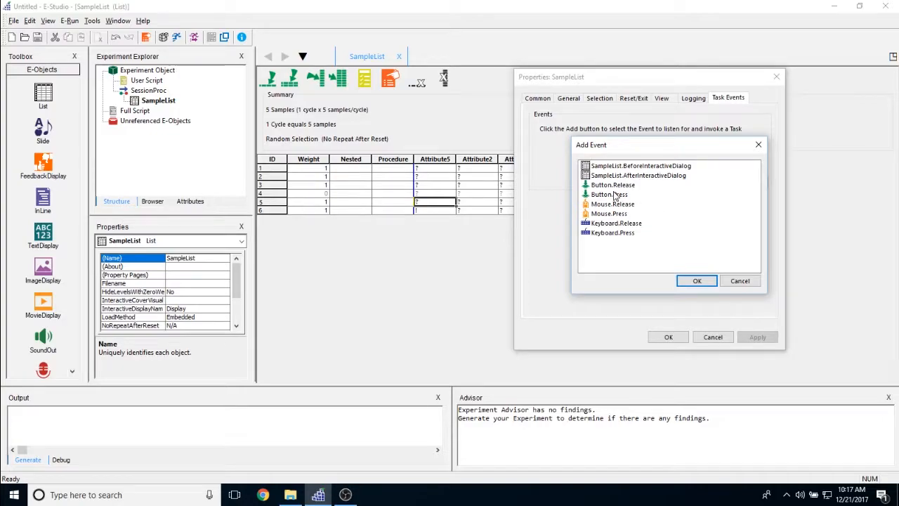
{"action": "left_click", "coordinate": [639, 174]}
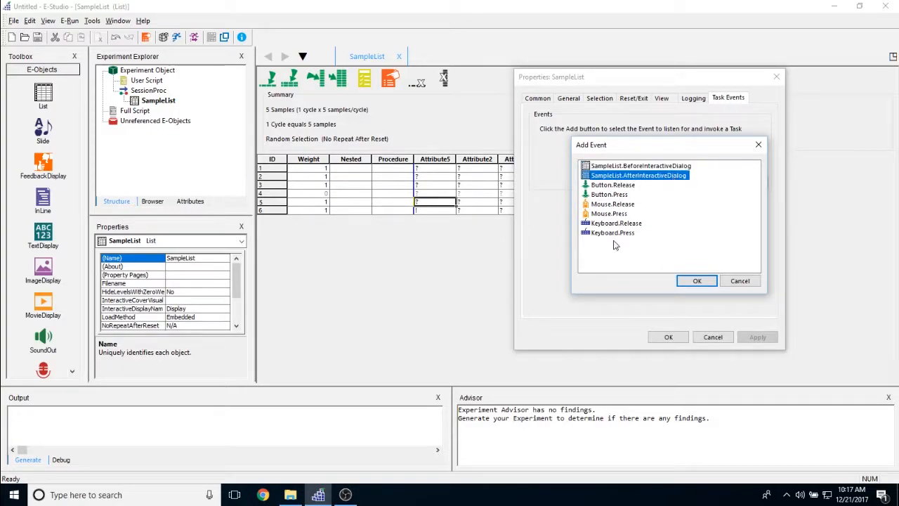
{"action": "mouse_move", "coordinate": [639, 243]}
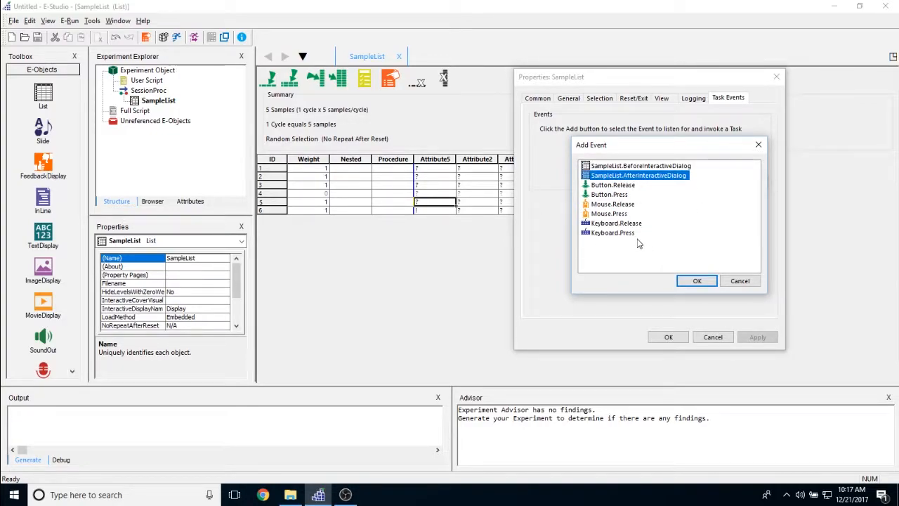
{"action": "mouse_move", "coordinate": [644, 230]}
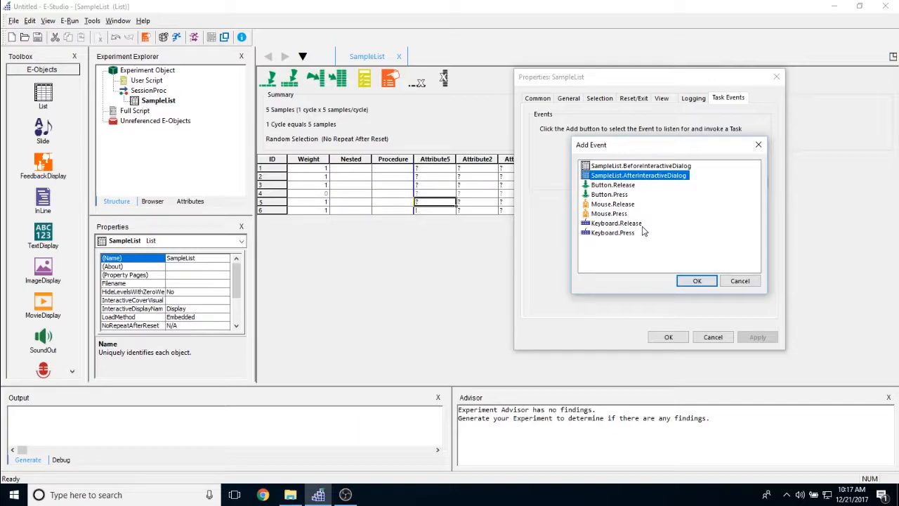
{"action": "left_click", "coordinate": [738, 281]}
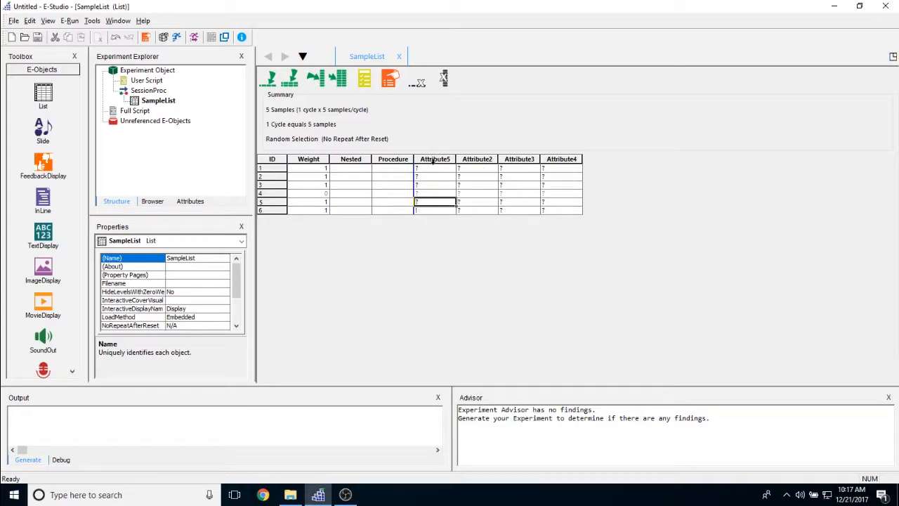
{"action": "mouse_move", "coordinate": [239, 222]}
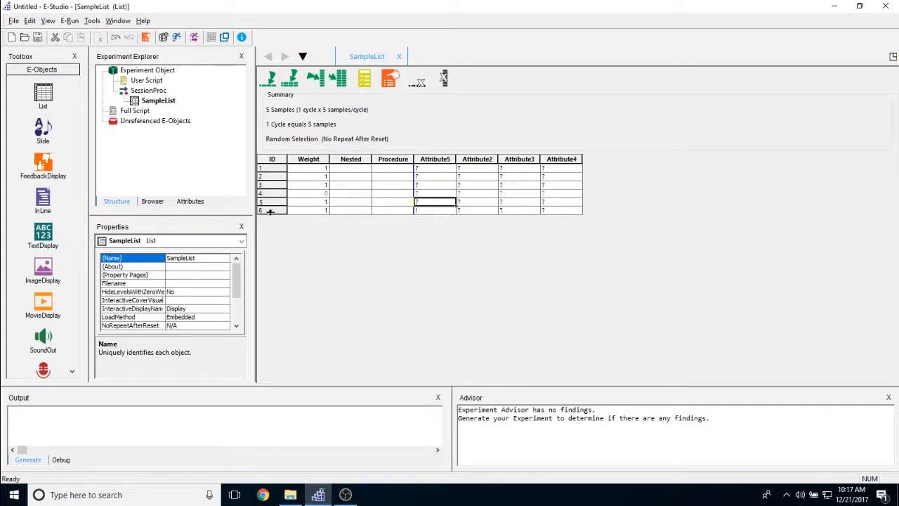
Delete SampleList's last level, leaving four samples.
{"action": "left_click", "coordinate": [271, 211]}
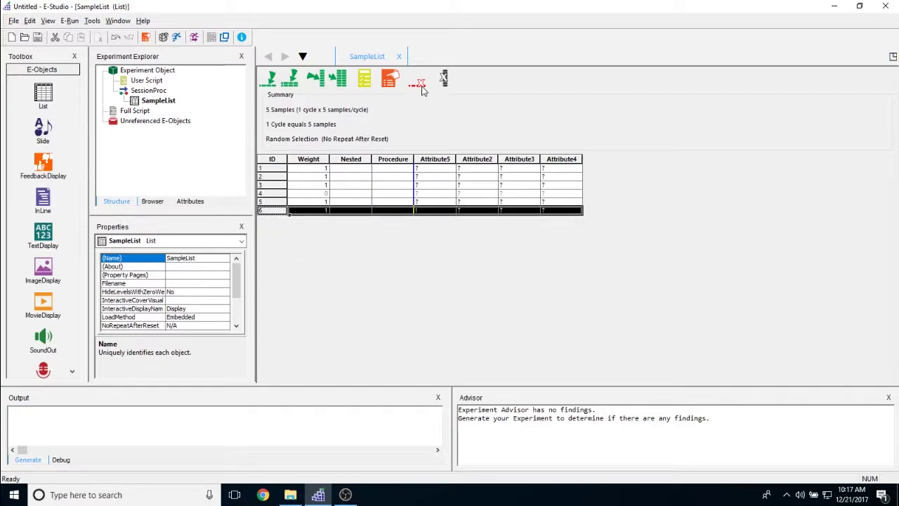
{"action": "mouse_move", "coordinate": [419, 84]}
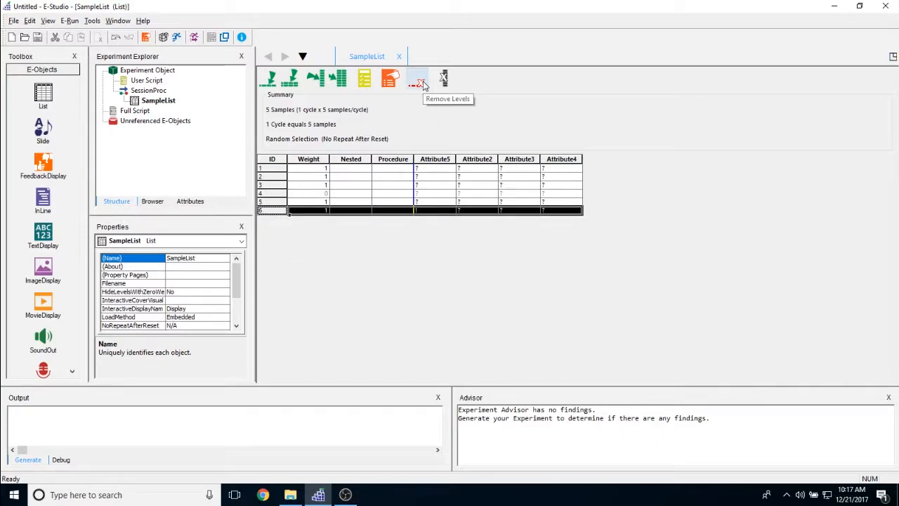
{"action": "left_click", "coordinate": [419, 79]}
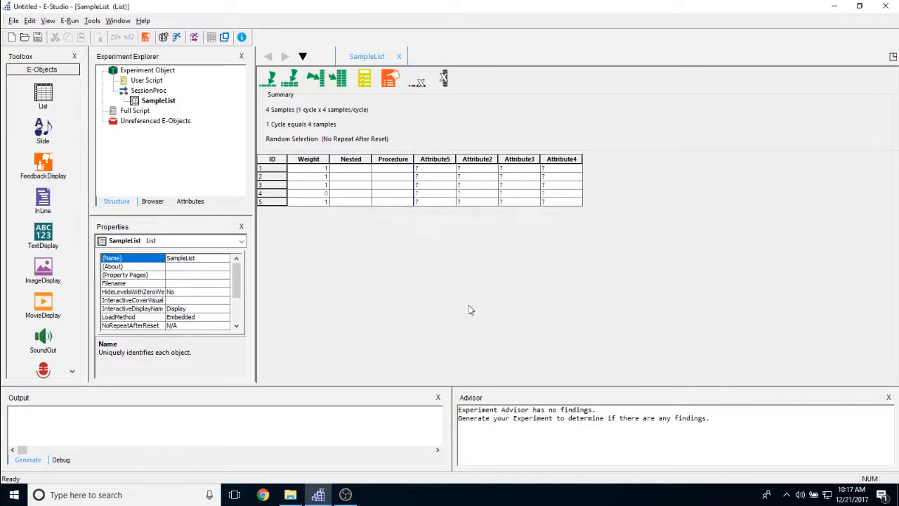
{"action": "mouse_move", "coordinate": [379, 212]}
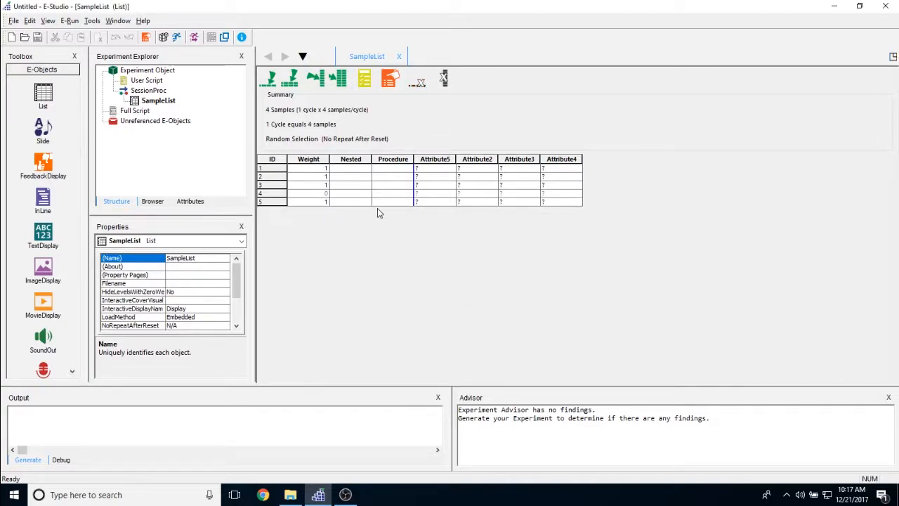
{"action": "mouse_move", "coordinate": [444, 79]}
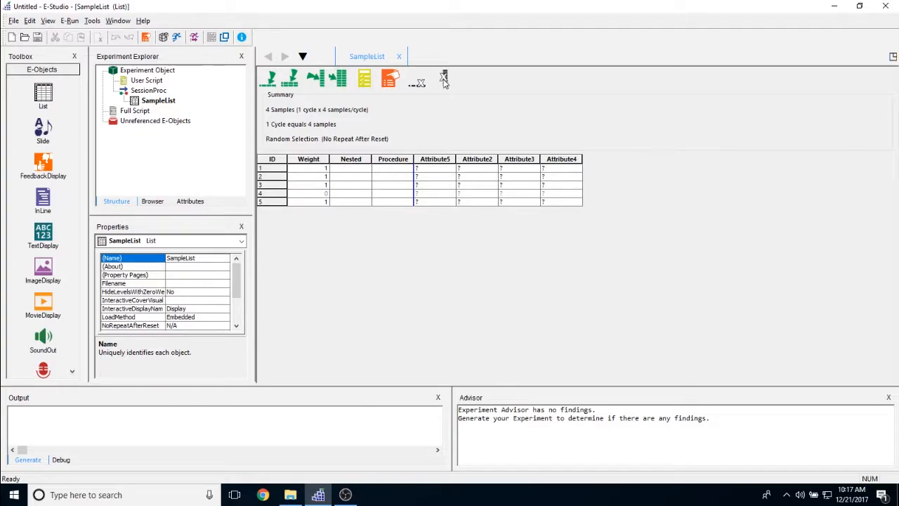
Remove the Attribute4 column from SampleList and confirm.
{"action": "left_click", "coordinate": [561, 159]}
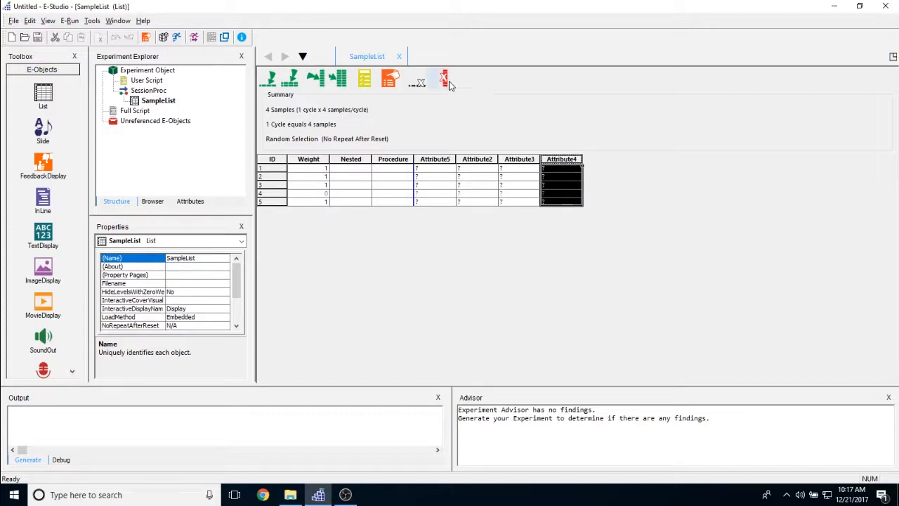
{"action": "left_click", "coordinate": [441, 79]}
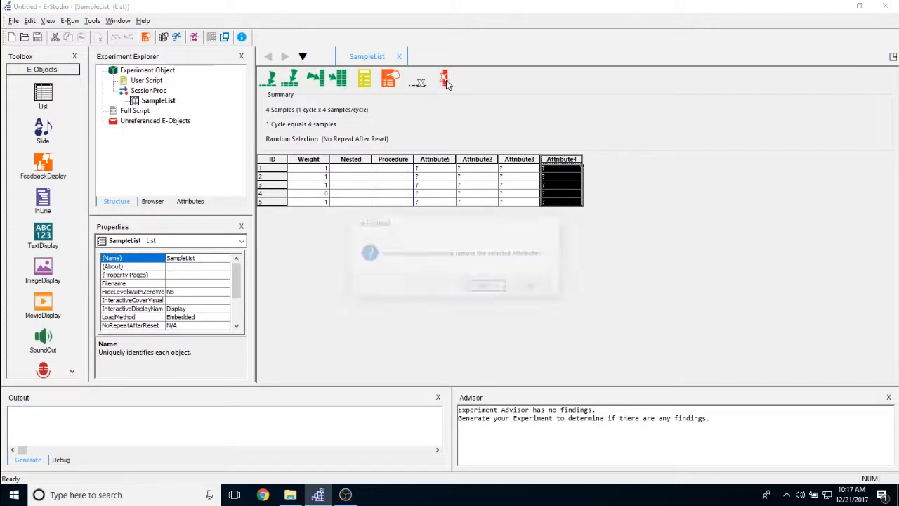
{"action": "left_click", "coordinate": [442, 79]}
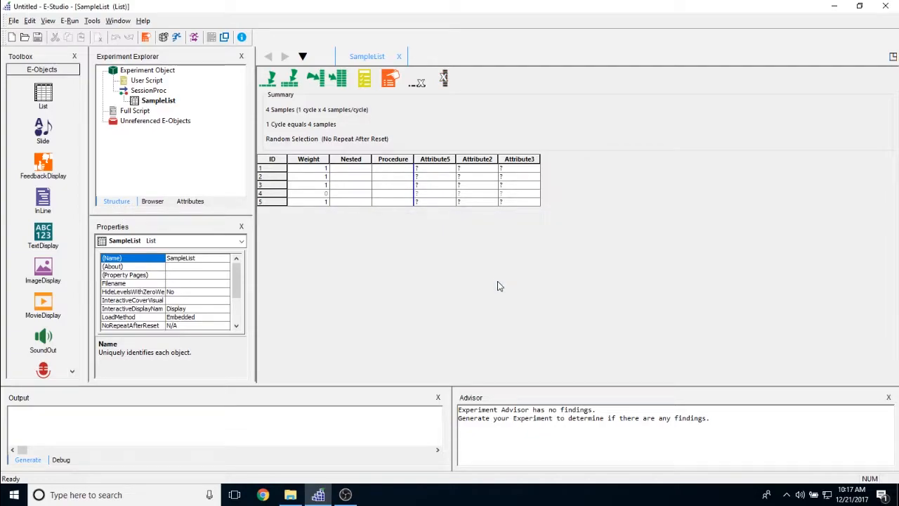
{"action": "mouse_move", "coordinate": [482, 272]}
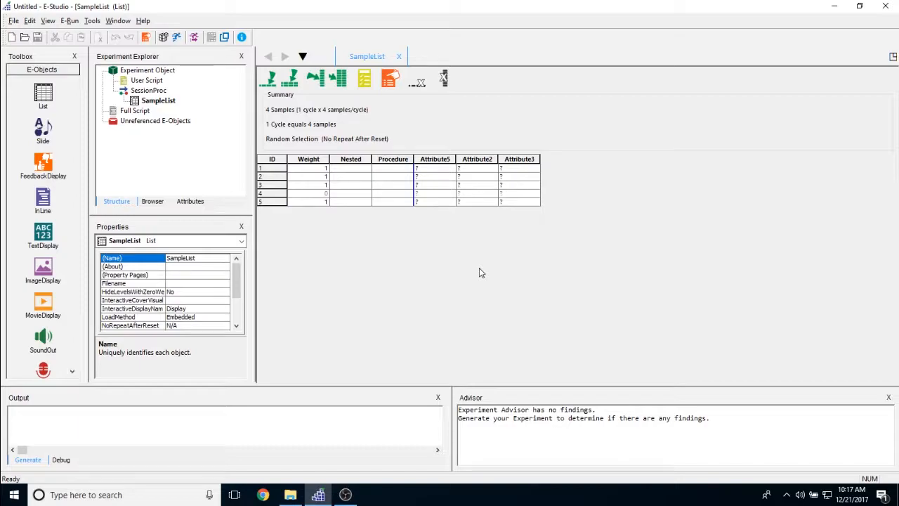
{"action": "mouse_move", "coordinate": [379, 194]}
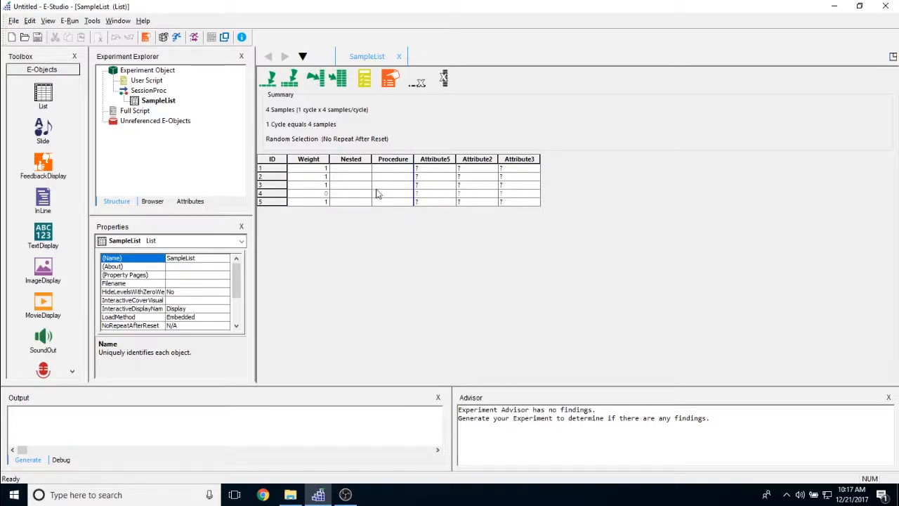
{"action": "mouse_move", "coordinate": [382, 287]}
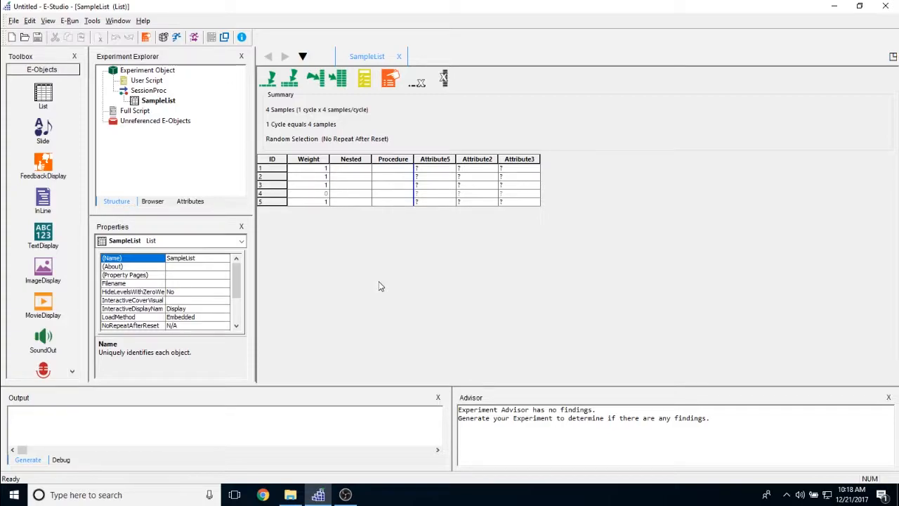
{"action": "mouse_move", "coordinate": [371, 158]}
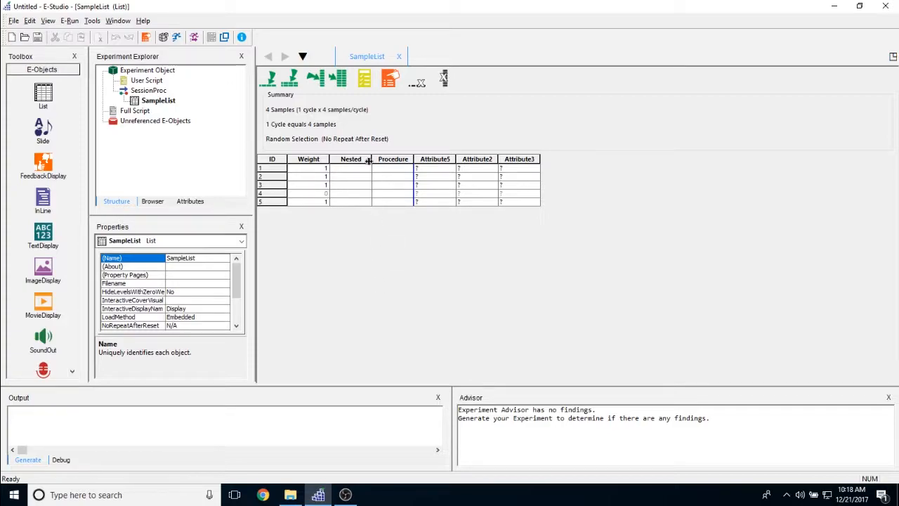
{"action": "mouse_move", "coordinate": [372, 303]}
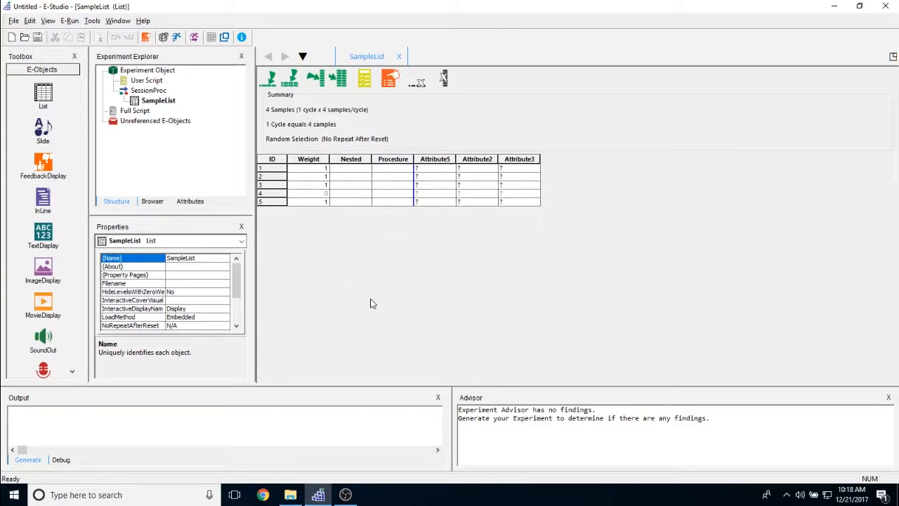
{"action": "mouse_move", "coordinate": [371, 304]}
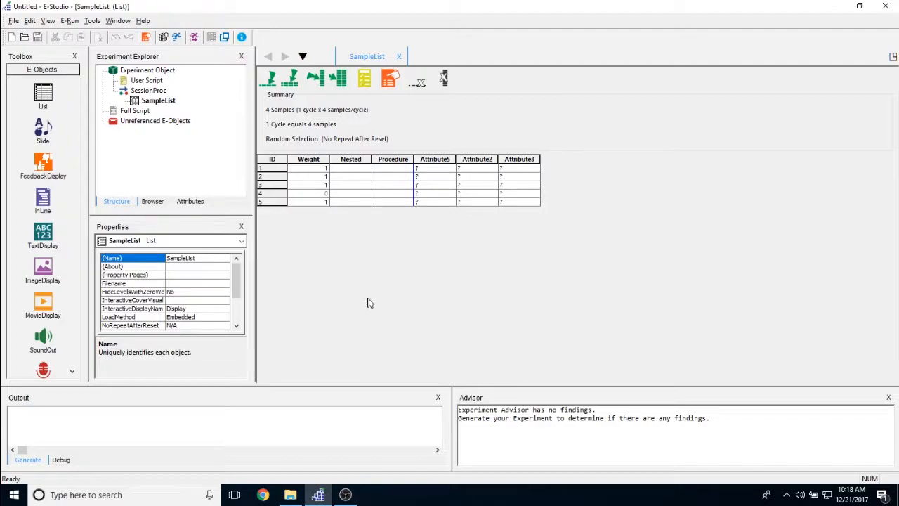
{"action": "mouse_move", "coordinate": [448, 231]}
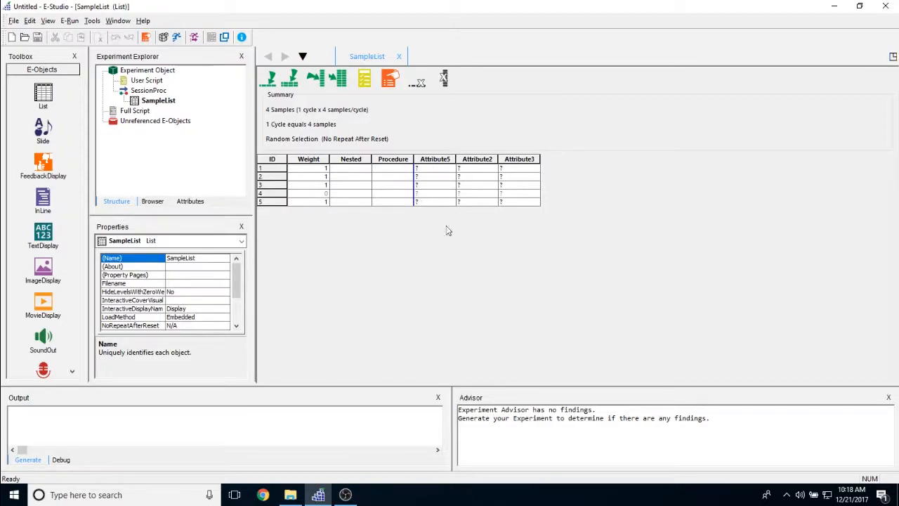
{"action": "mouse_move", "coordinate": [509, 268]}
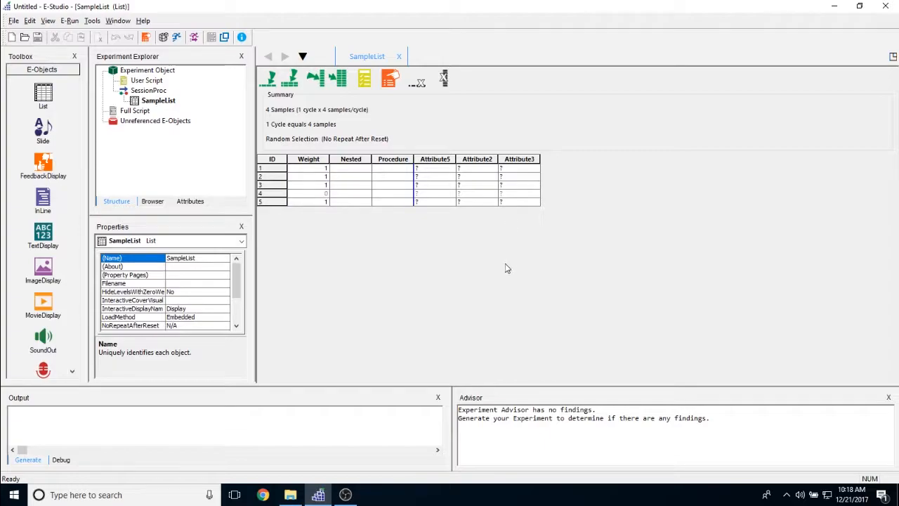